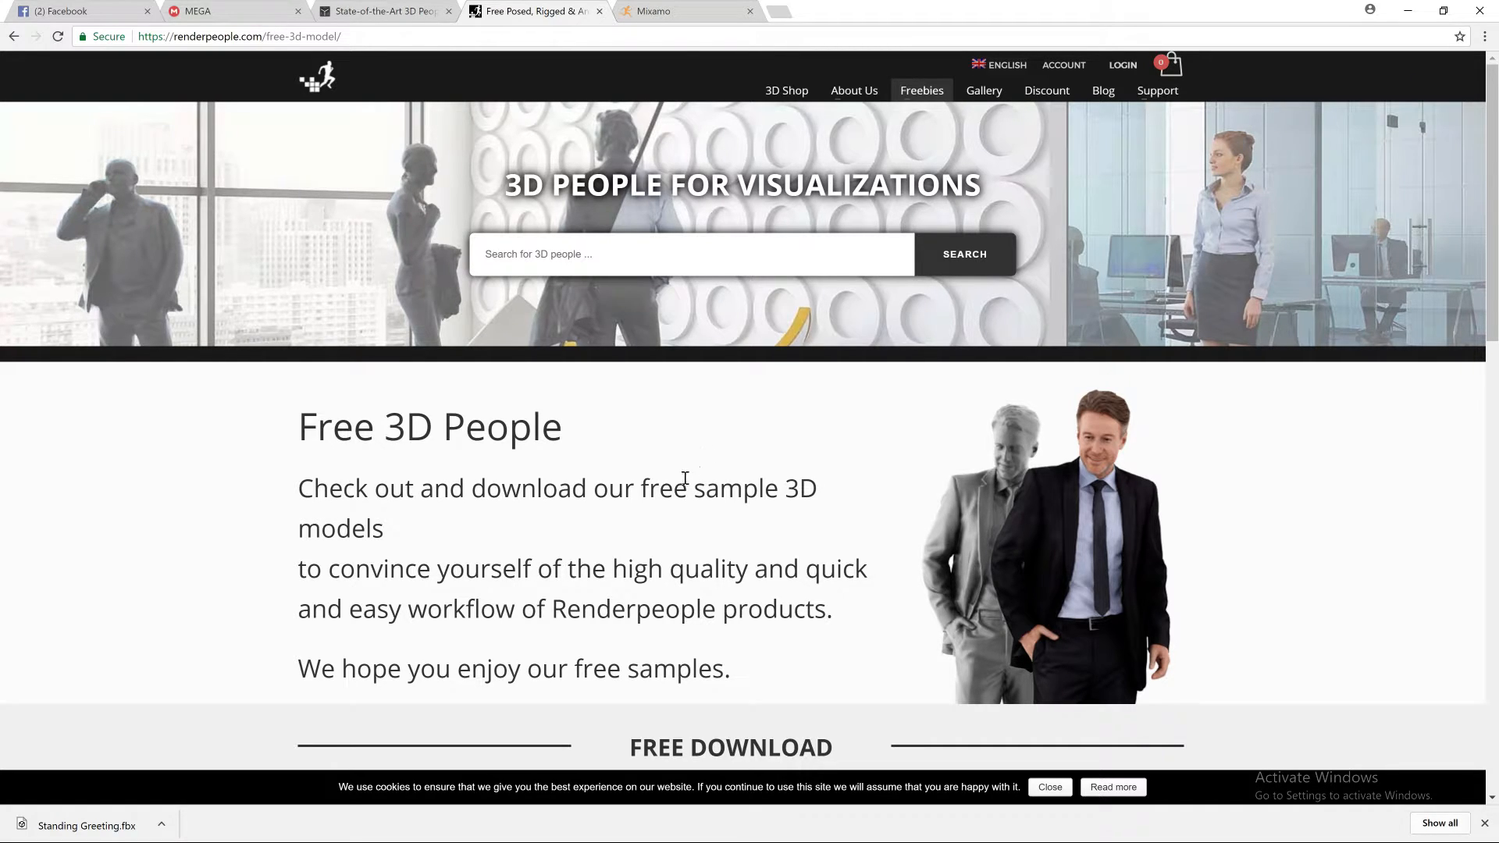
mouse_move(786, 425)
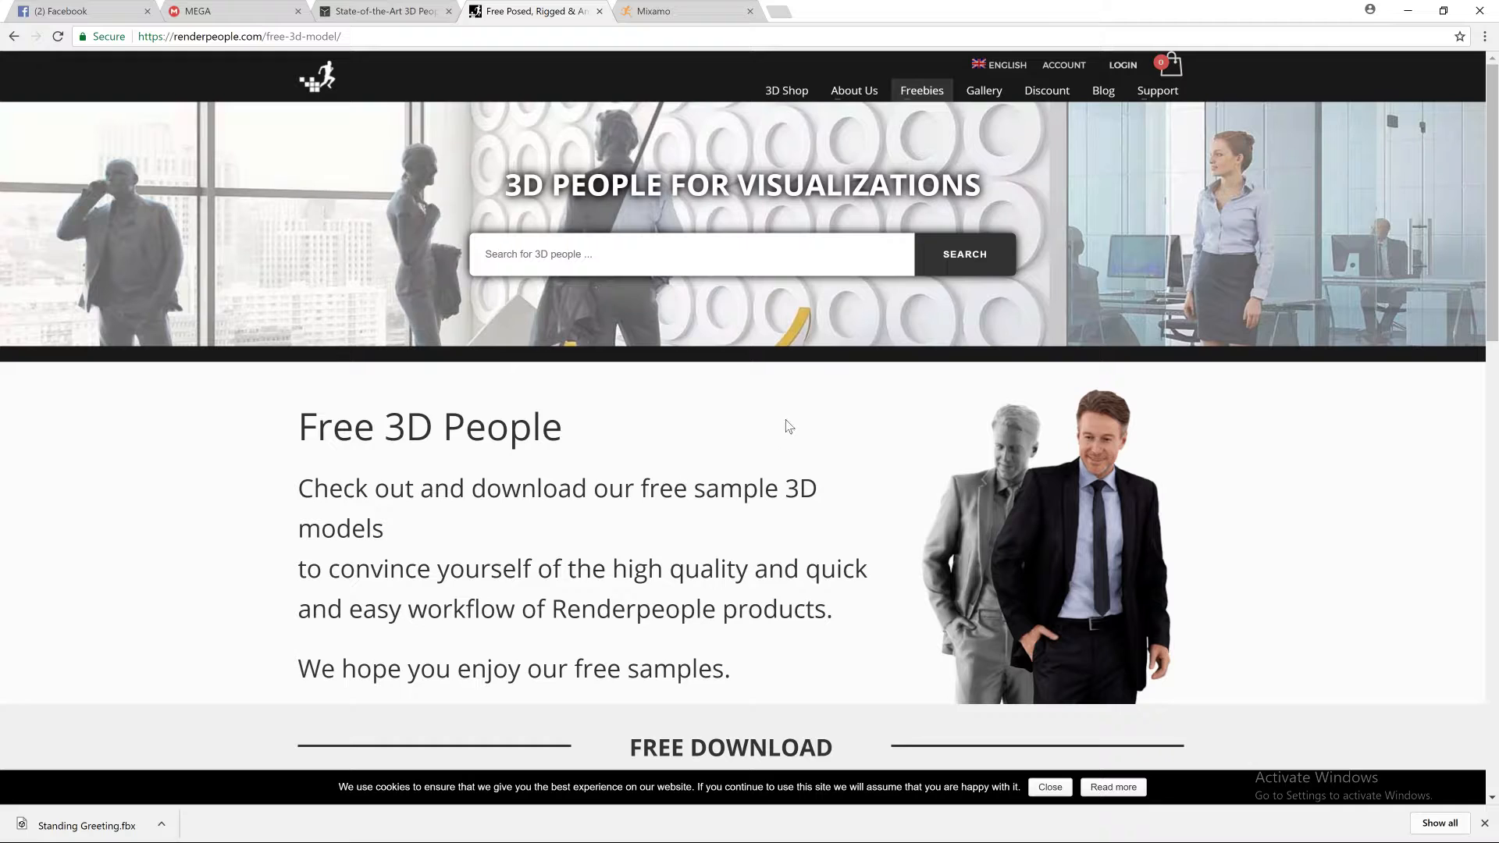
mouse_move(834, 524)
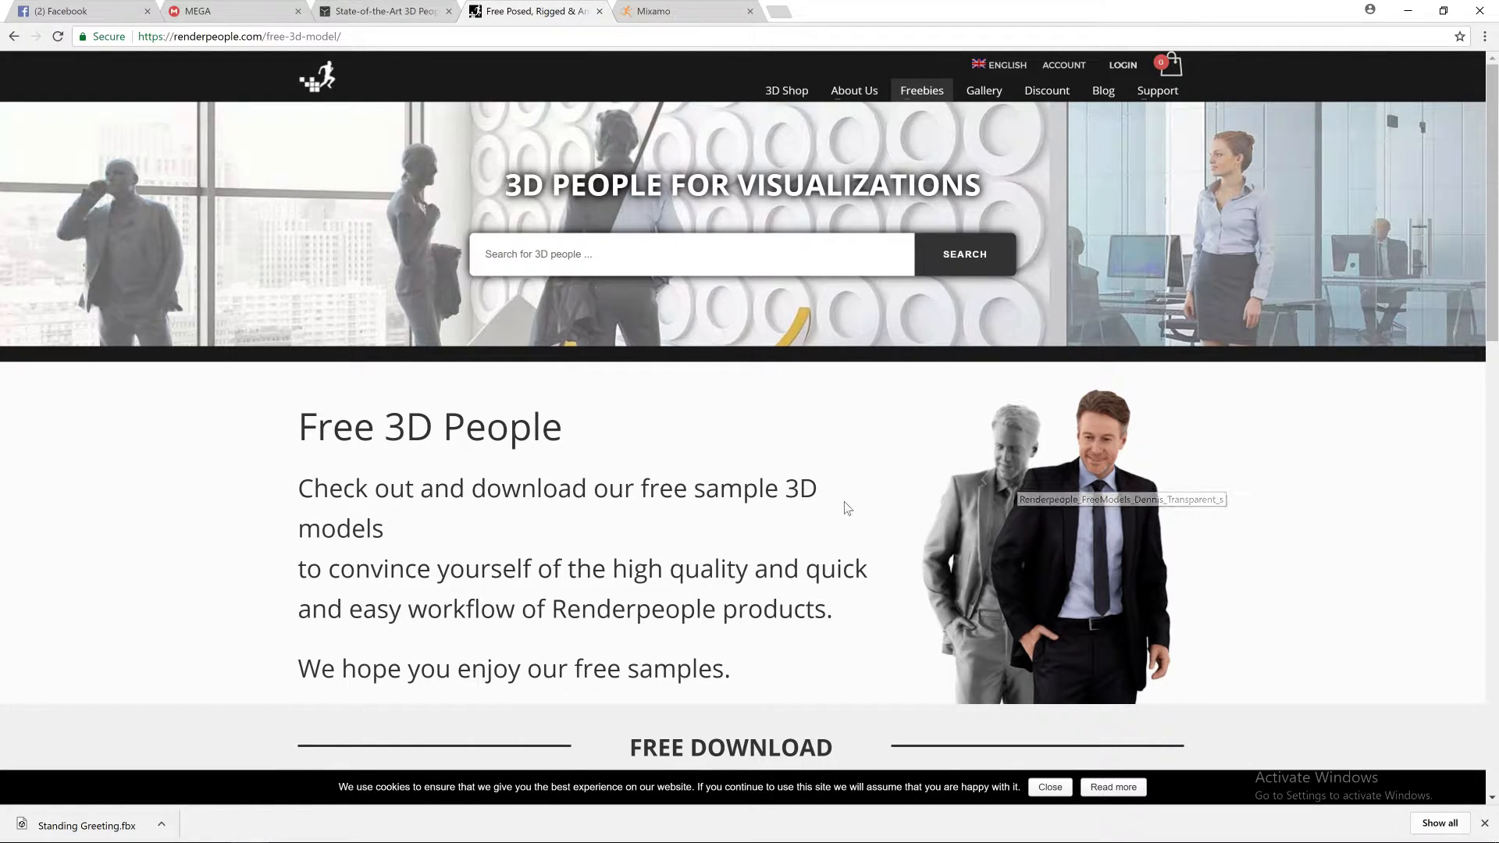
mouse_move(1090, 554)
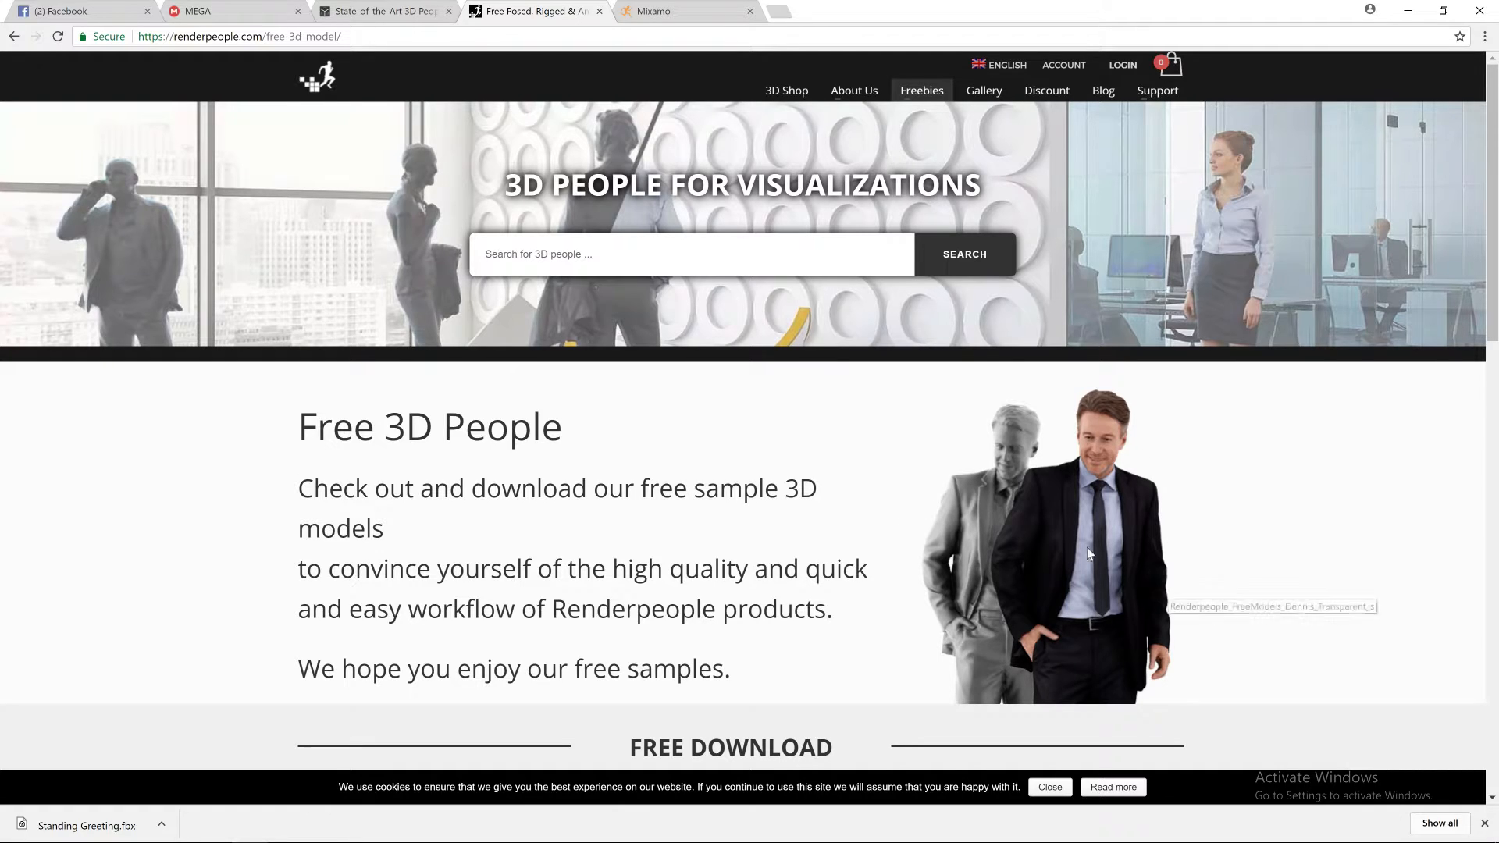
mouse_move(495, 11)
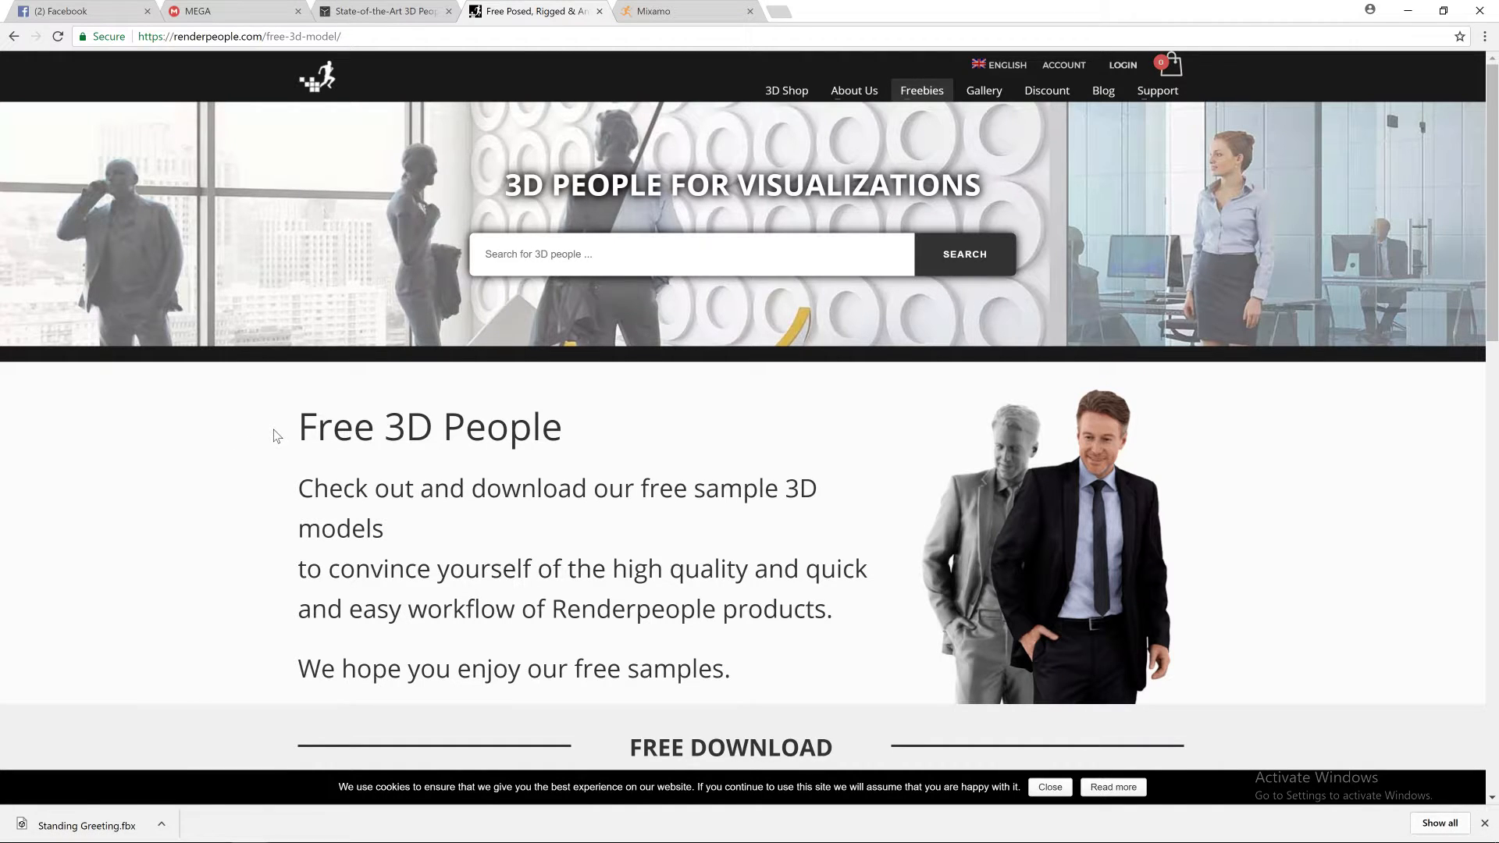
mouse_move(346, 478)
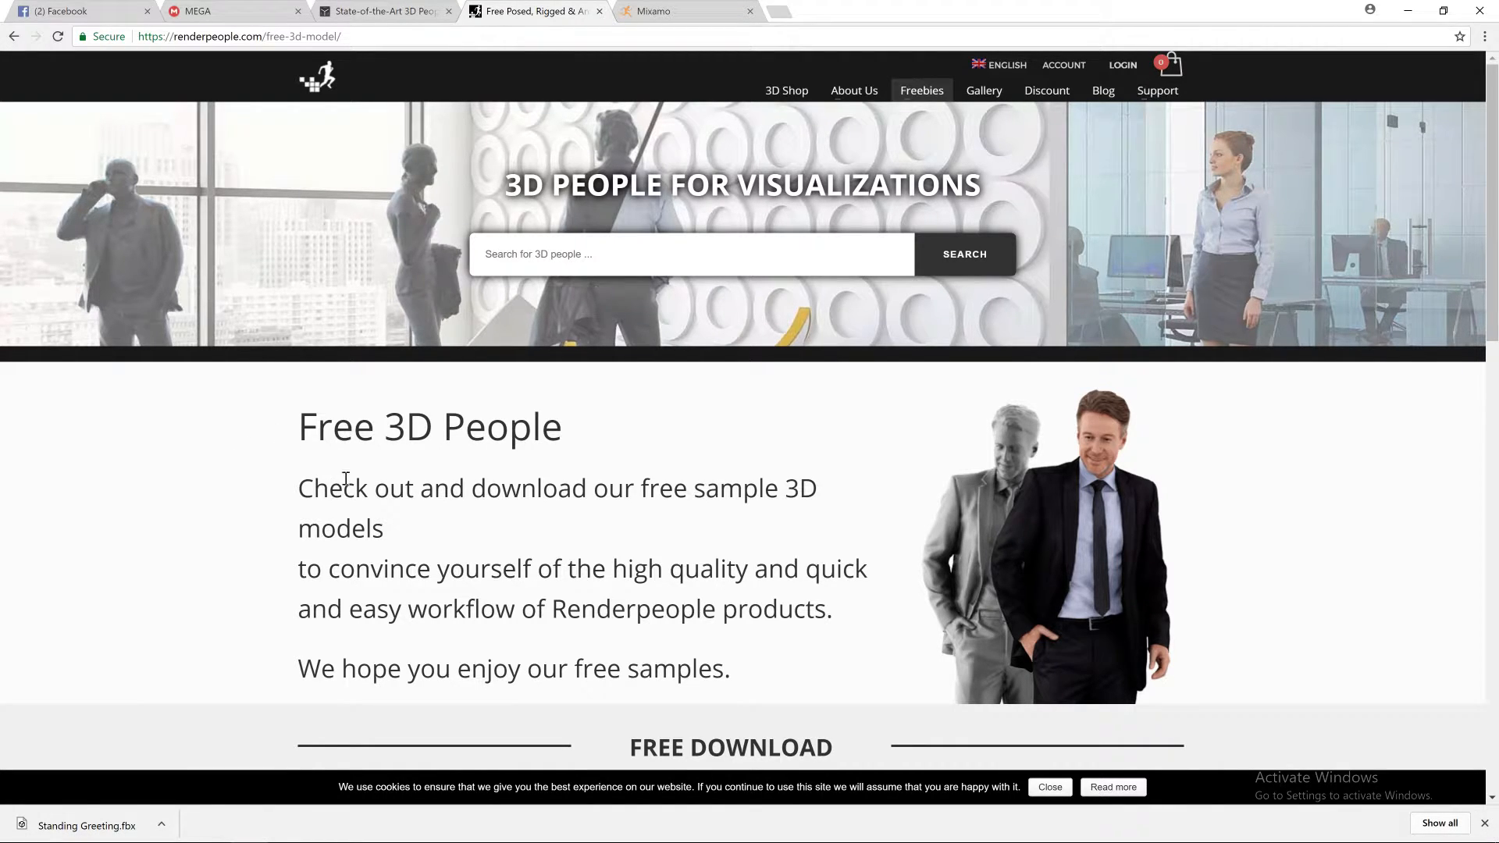
mouse_move(978, 406)
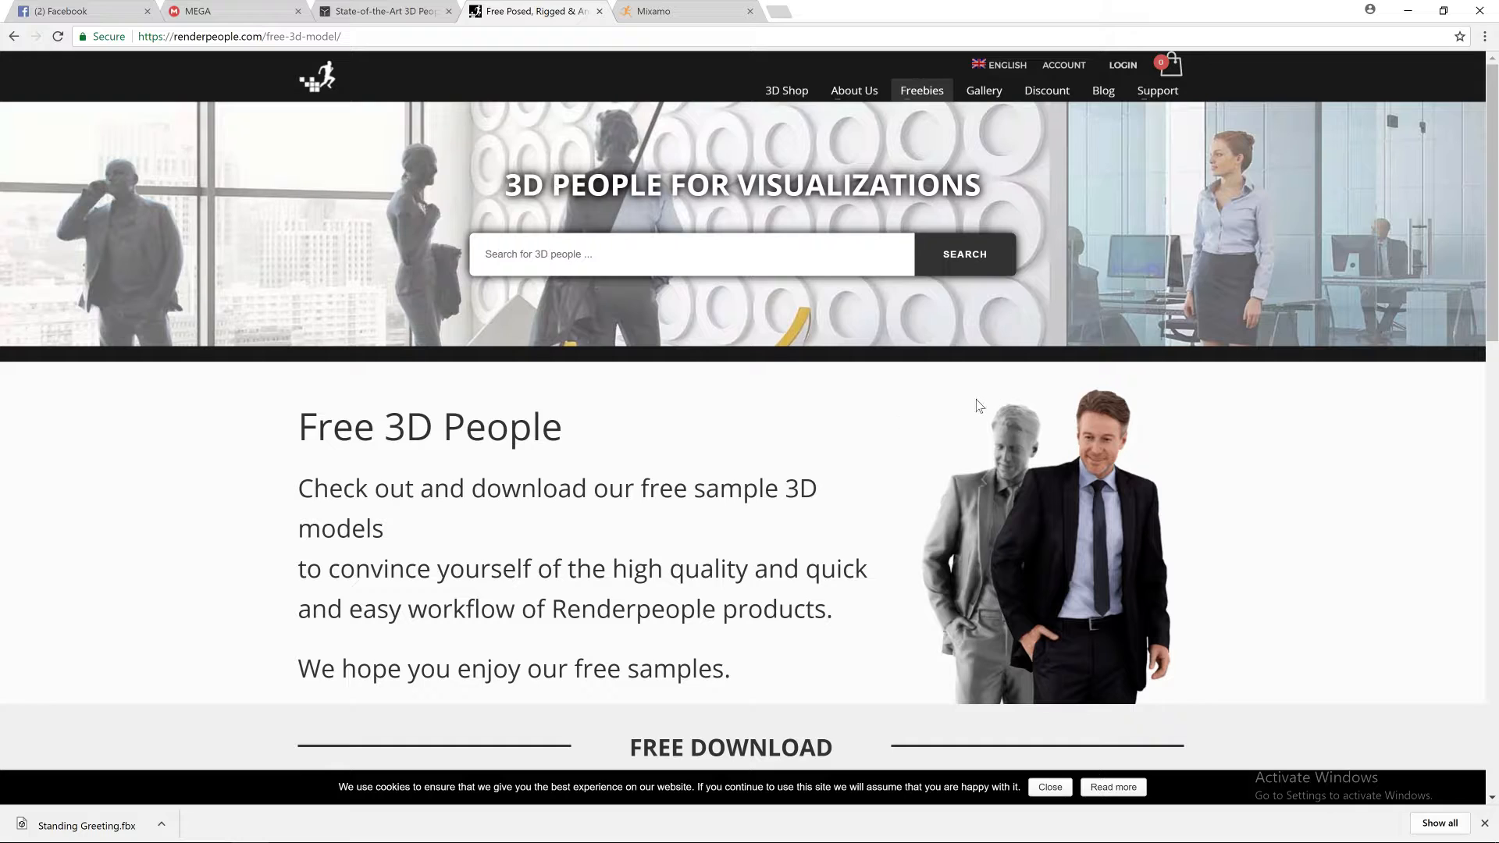
mouse_move(1080, 428)
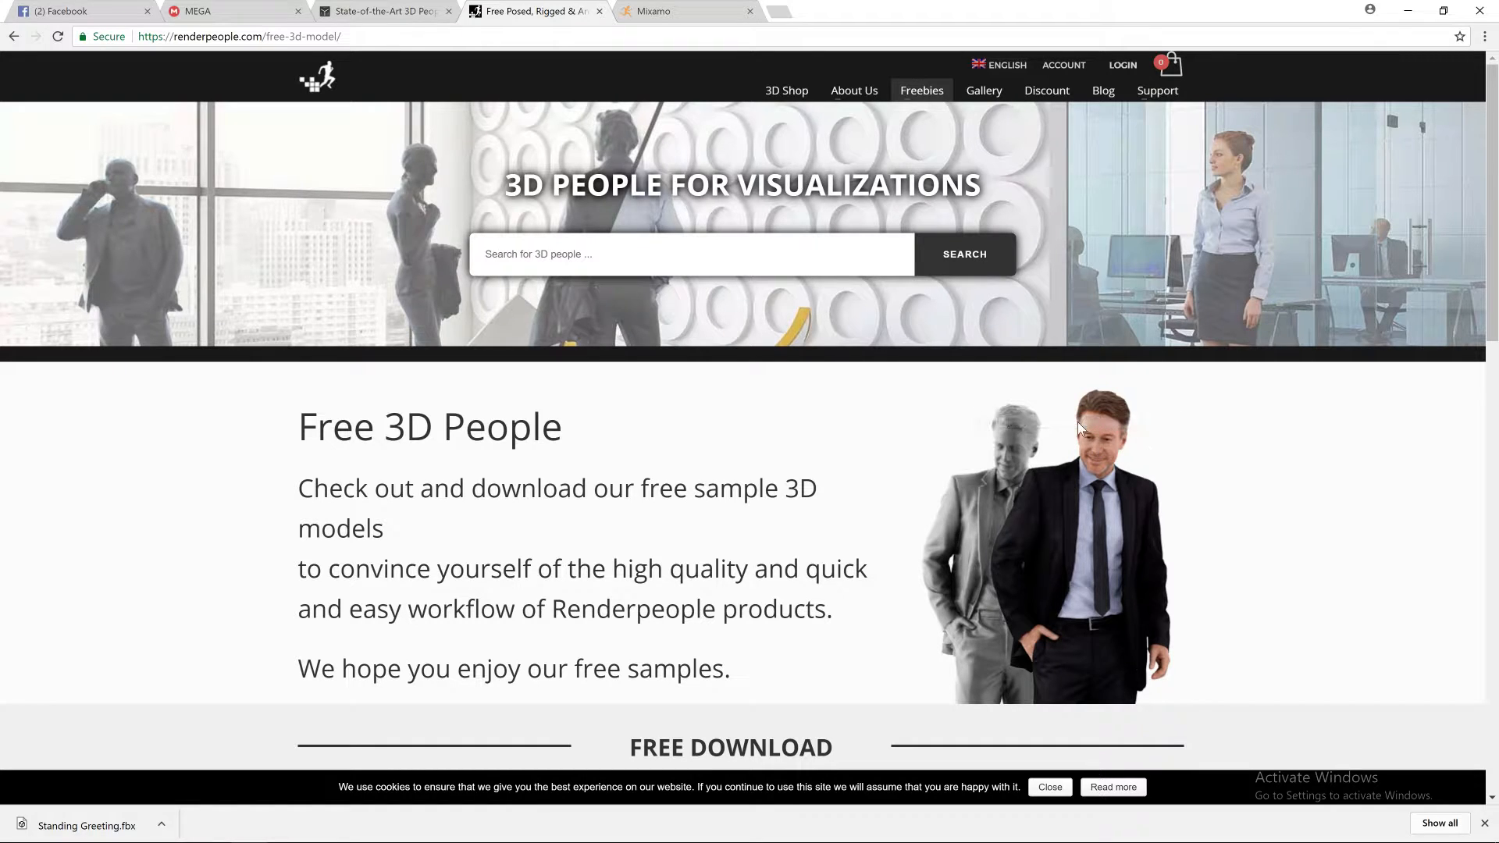
mouse_move(574, 502)
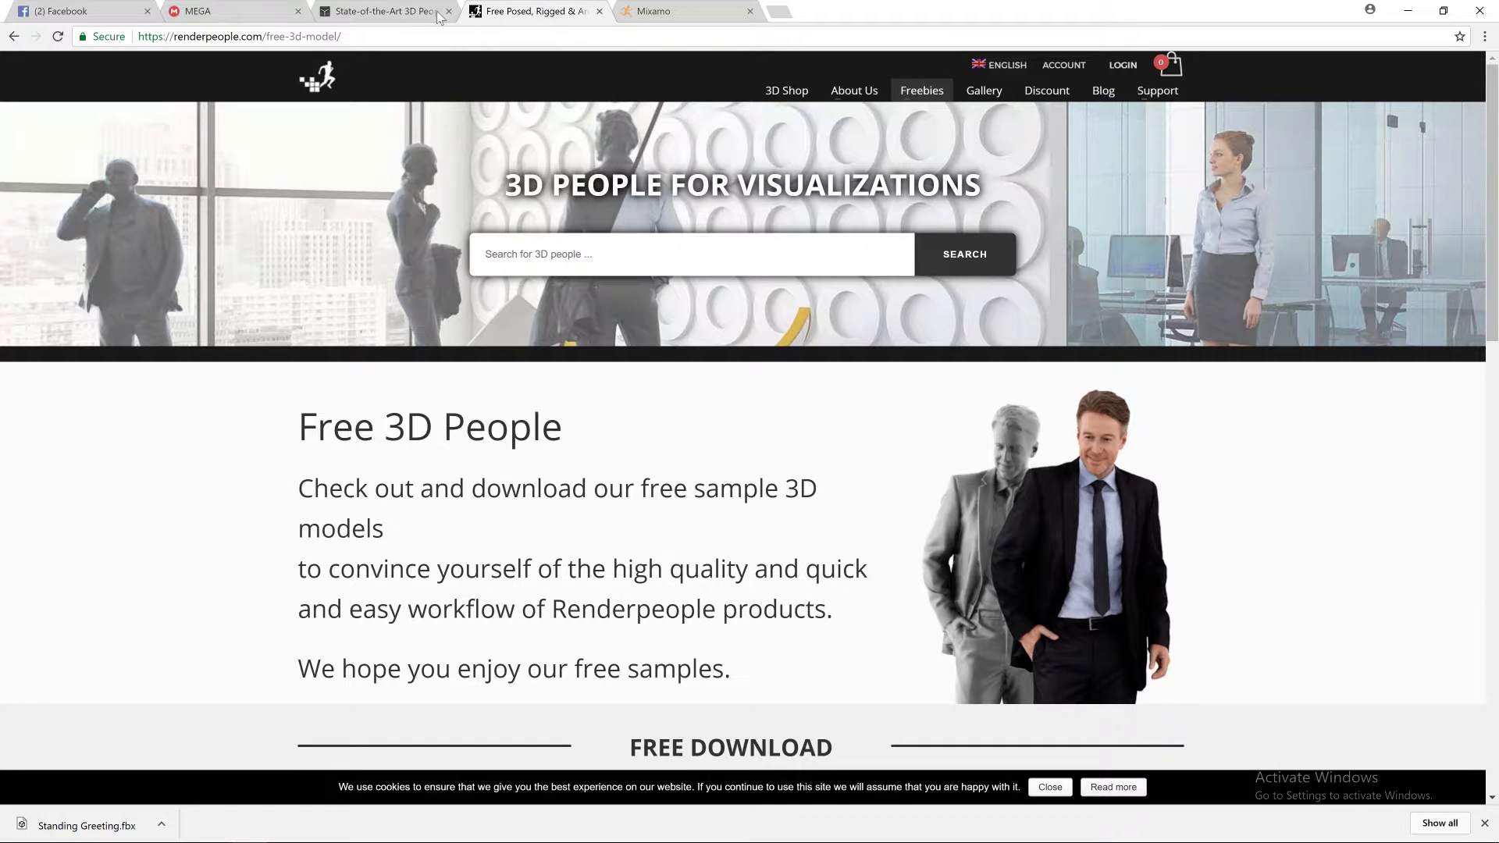
- Browse the AXYZ trials and Renderpeople free samples, then view Mixamo's Standing Greeting on Eric
click(382, 11)
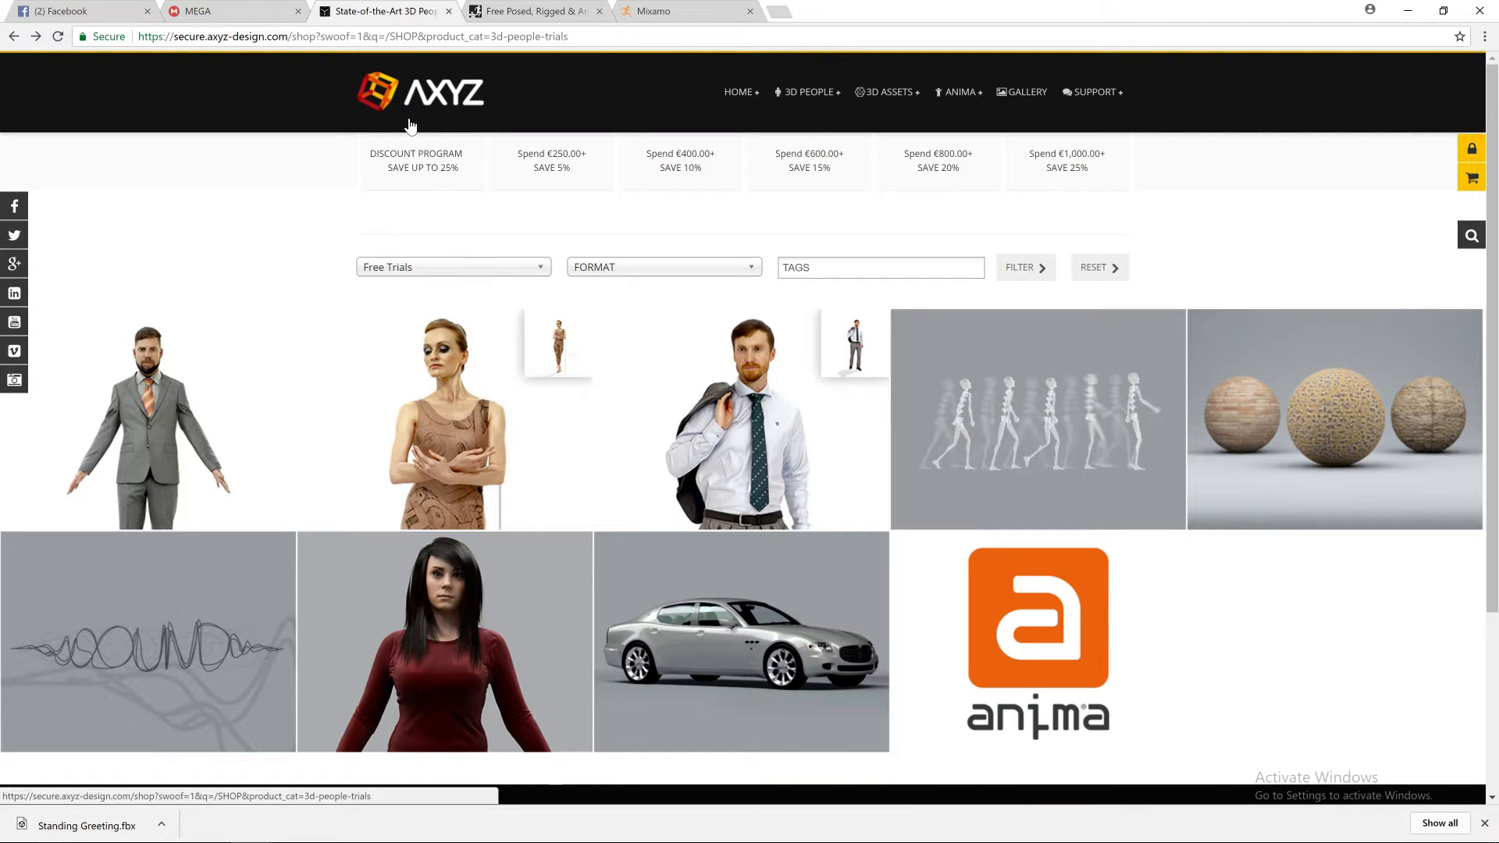
click(535, 10)
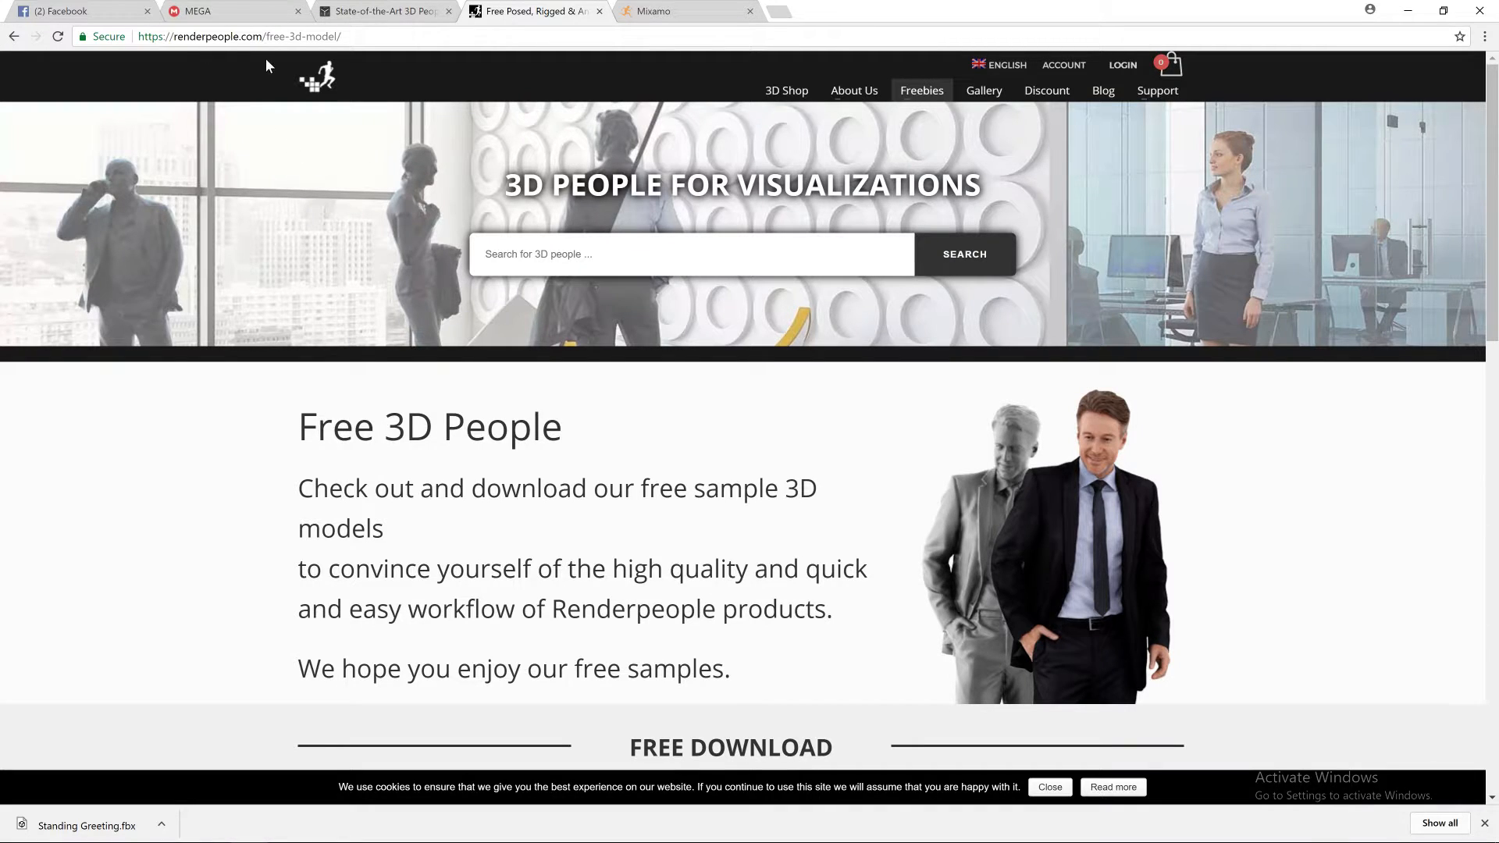
mouse_move(871, 507)
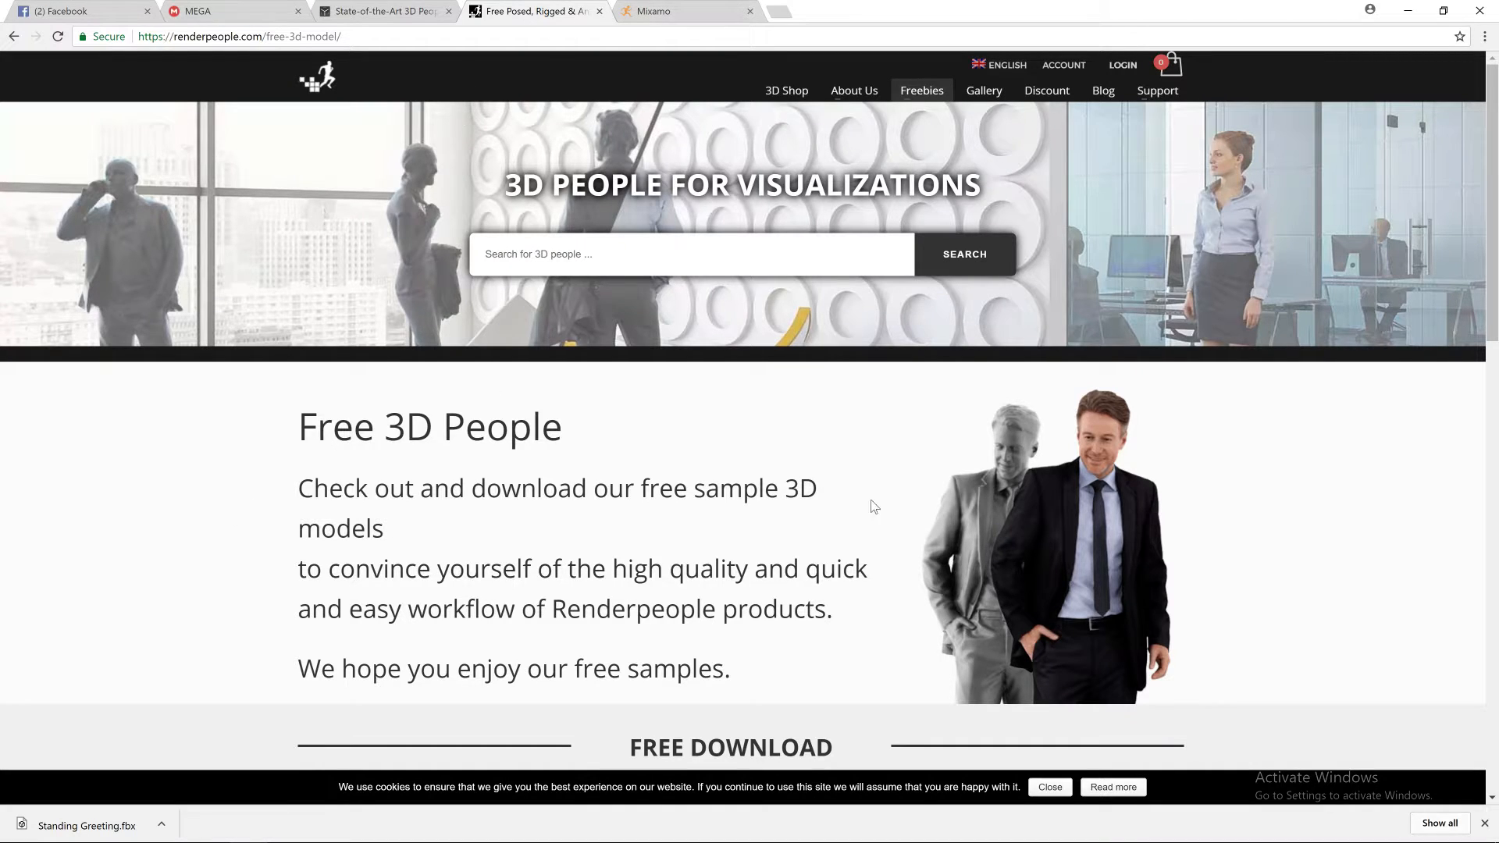
mouse_move(669, 459)
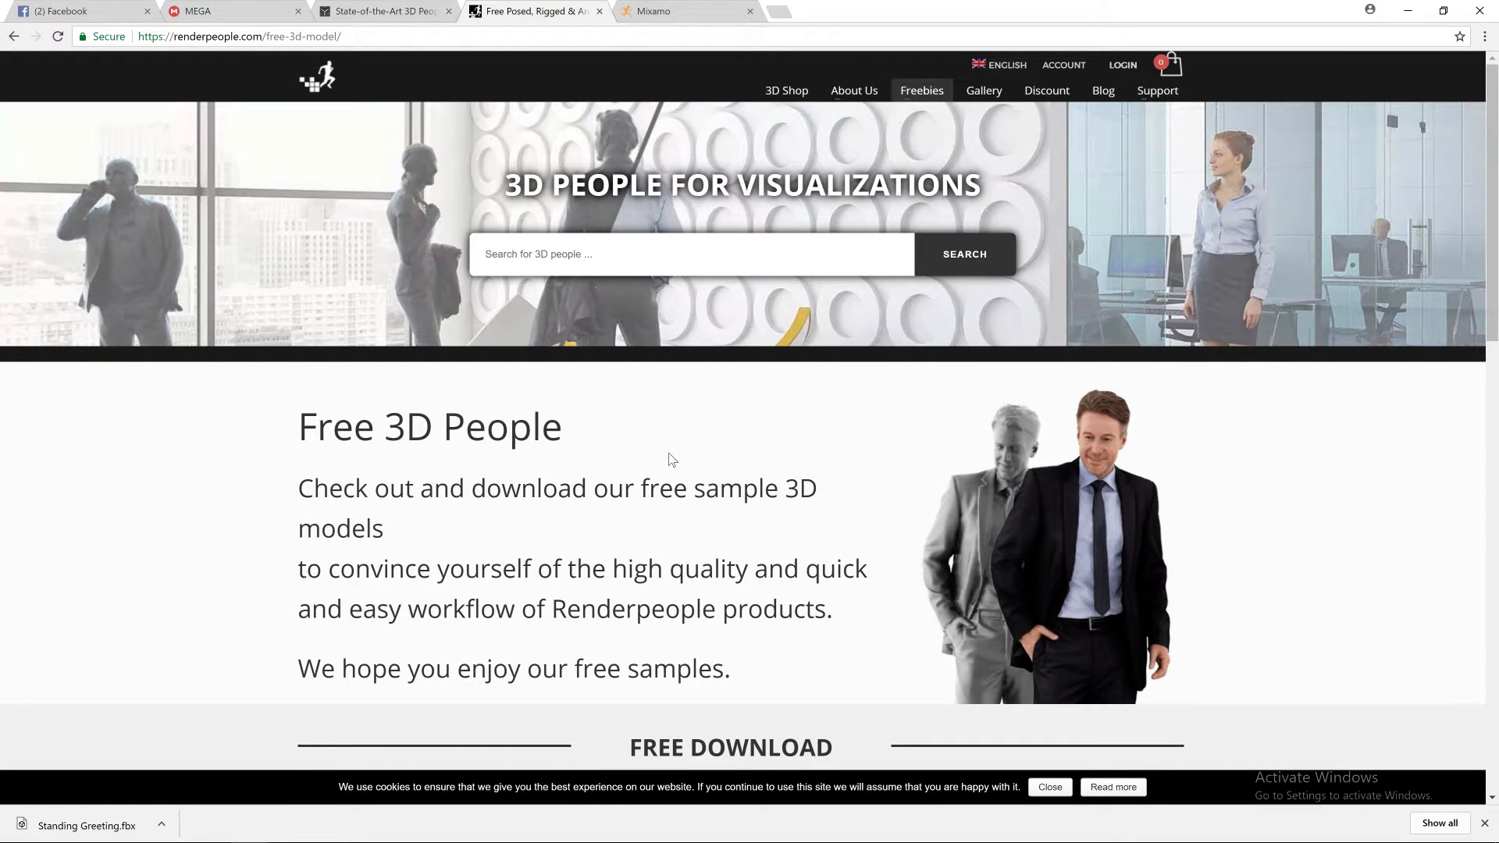
mouse_move(848, 102)
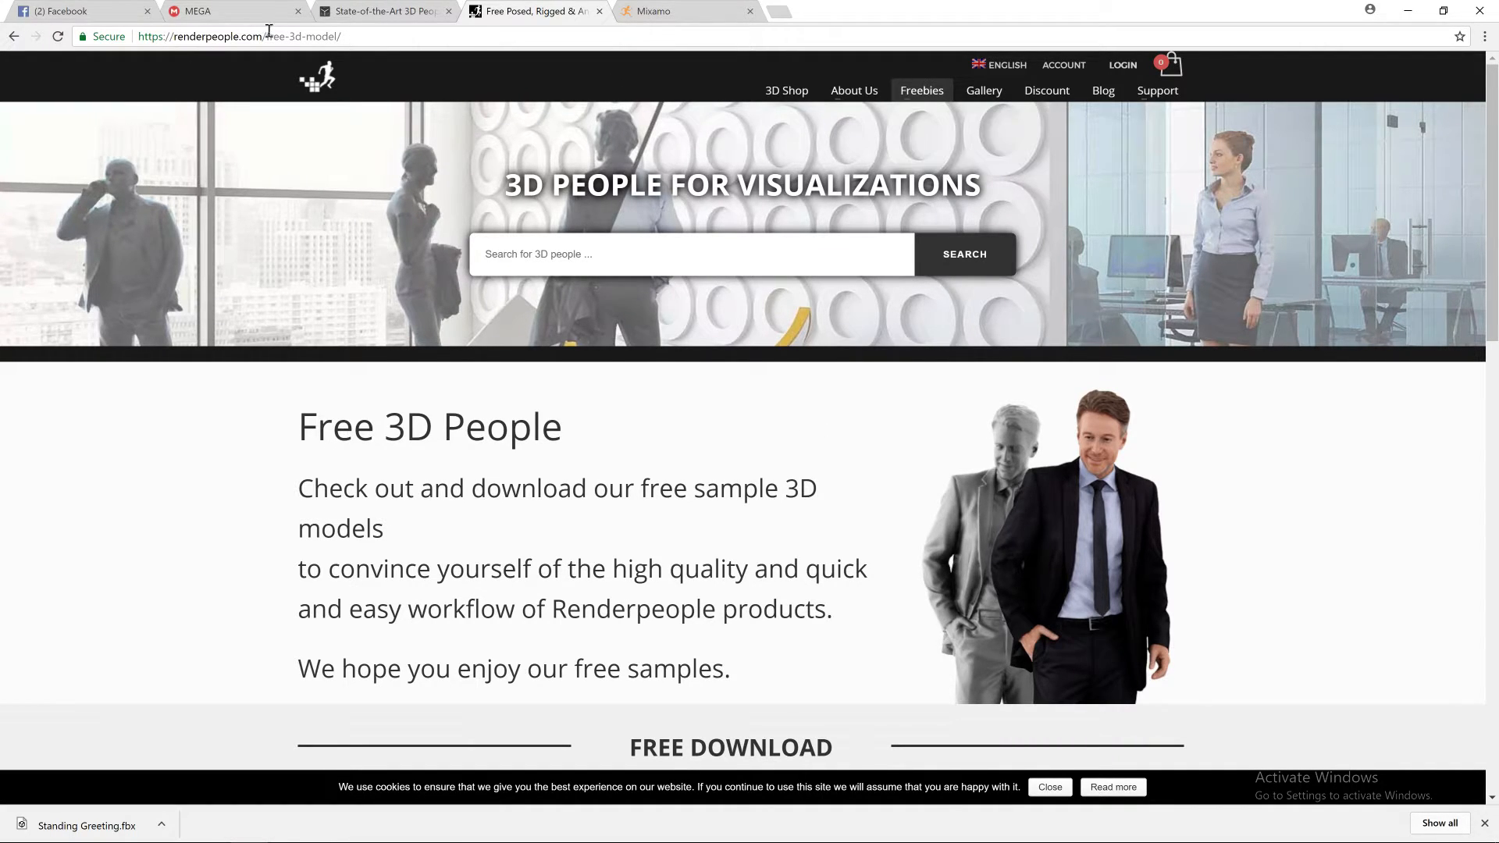
mouse_move(921, 89)
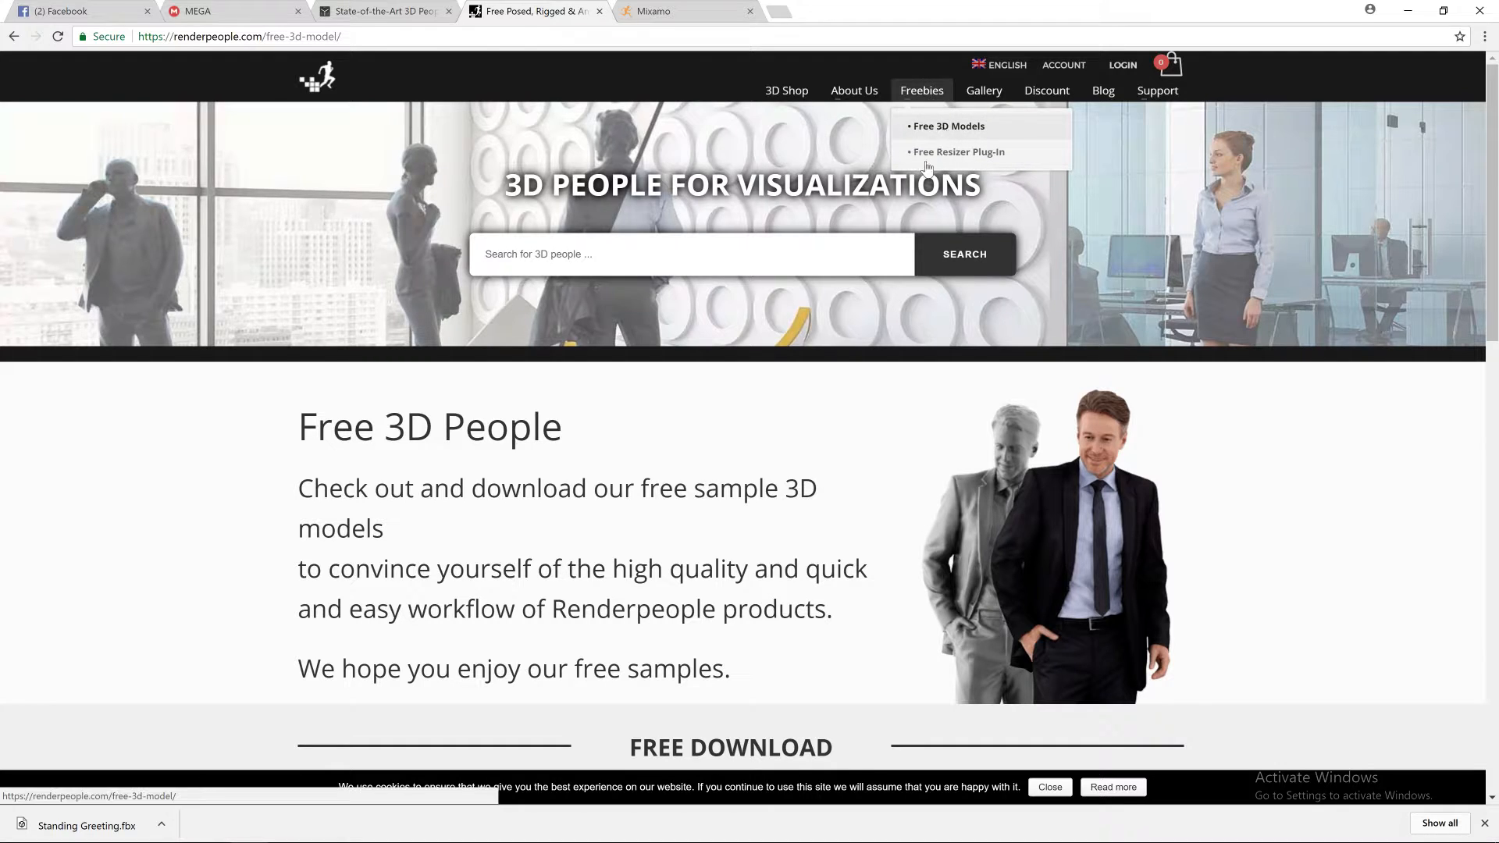
scroll(down, 3)
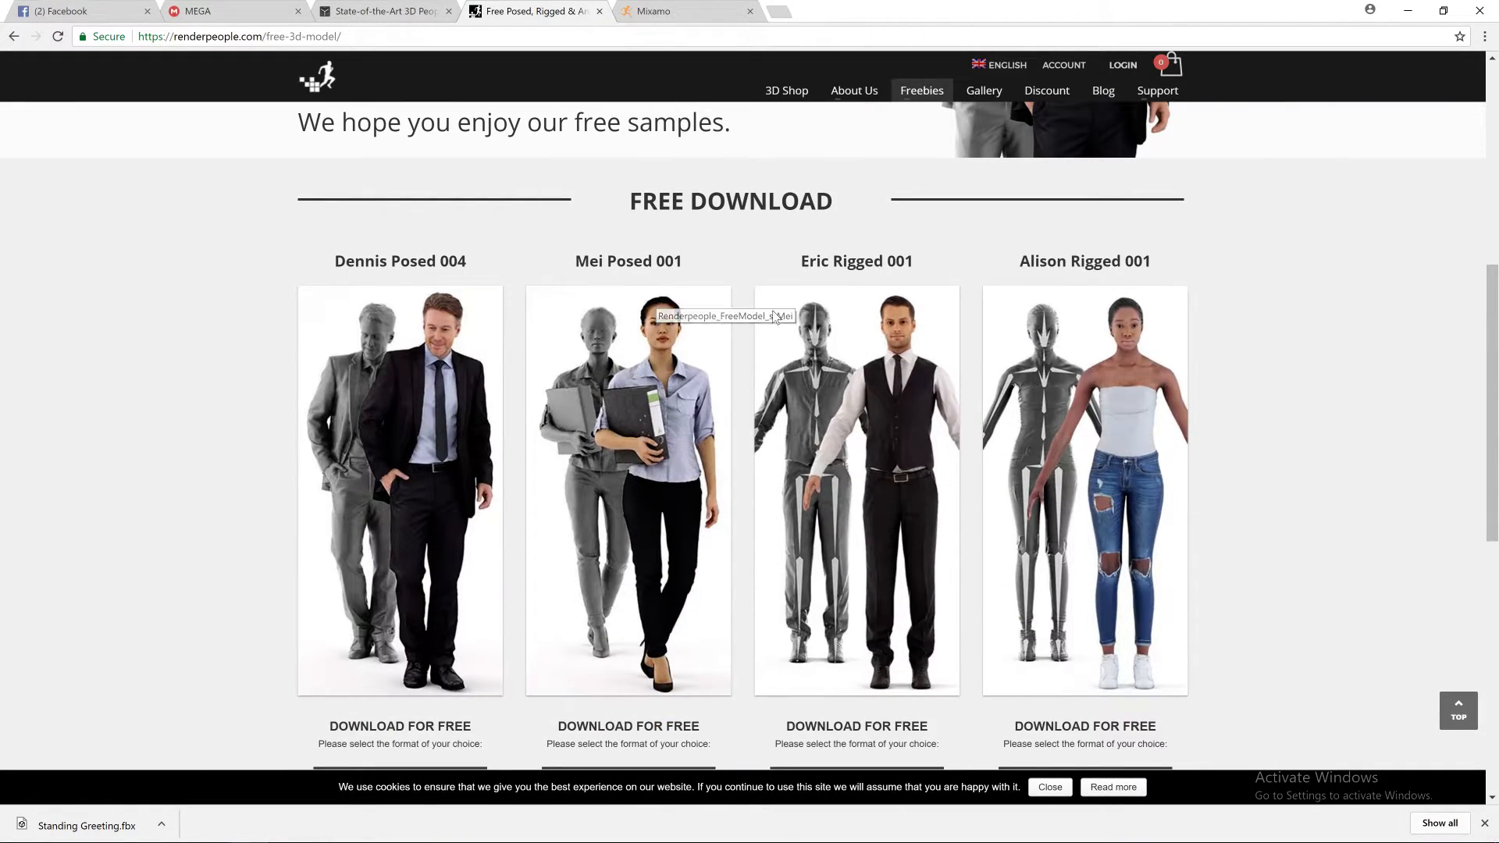
mouse_move(1004, 355)
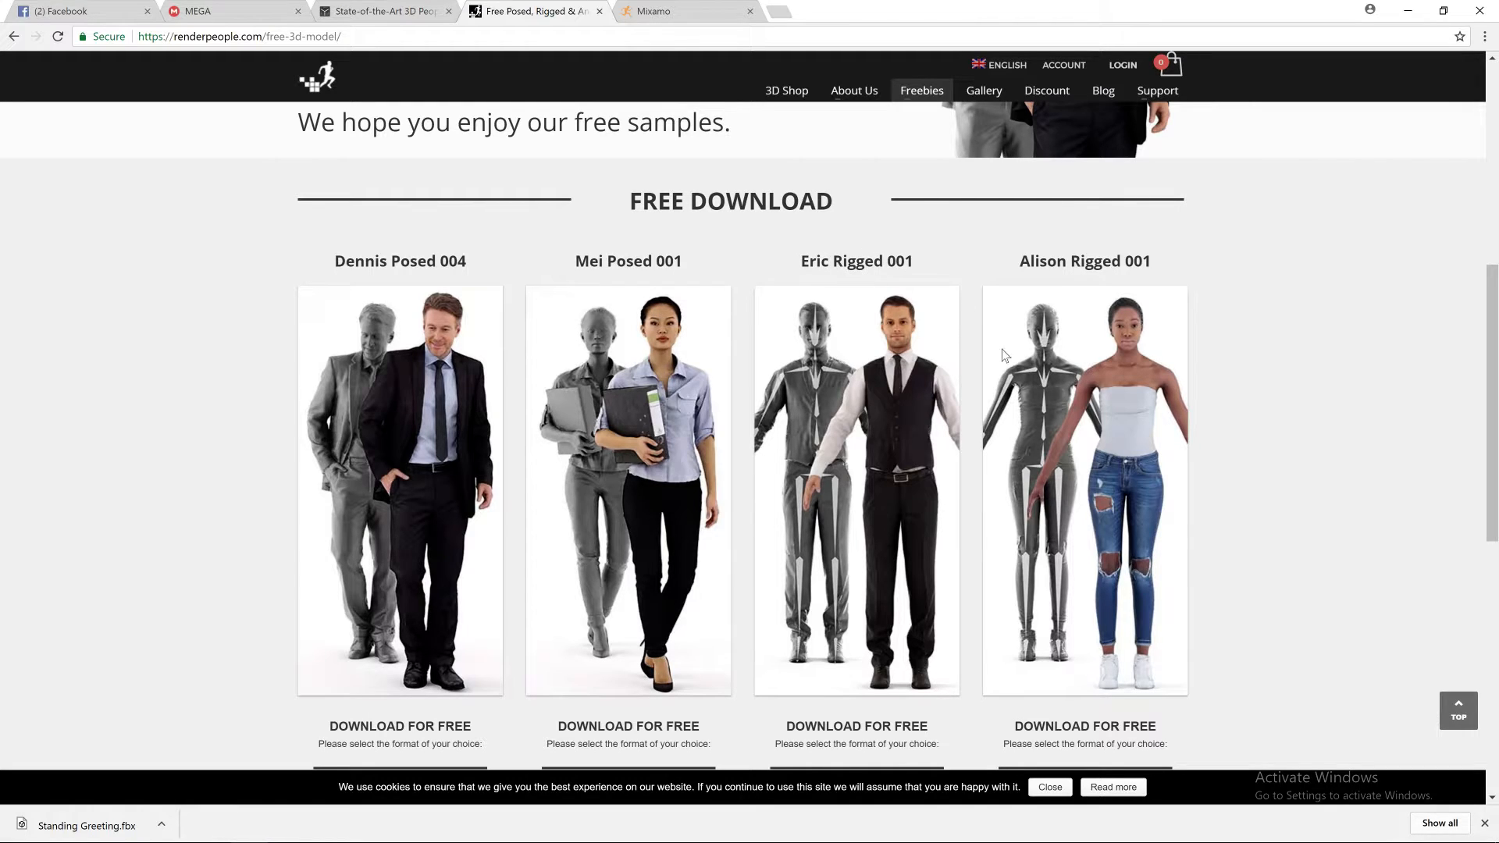
mouse_move(932, 483)
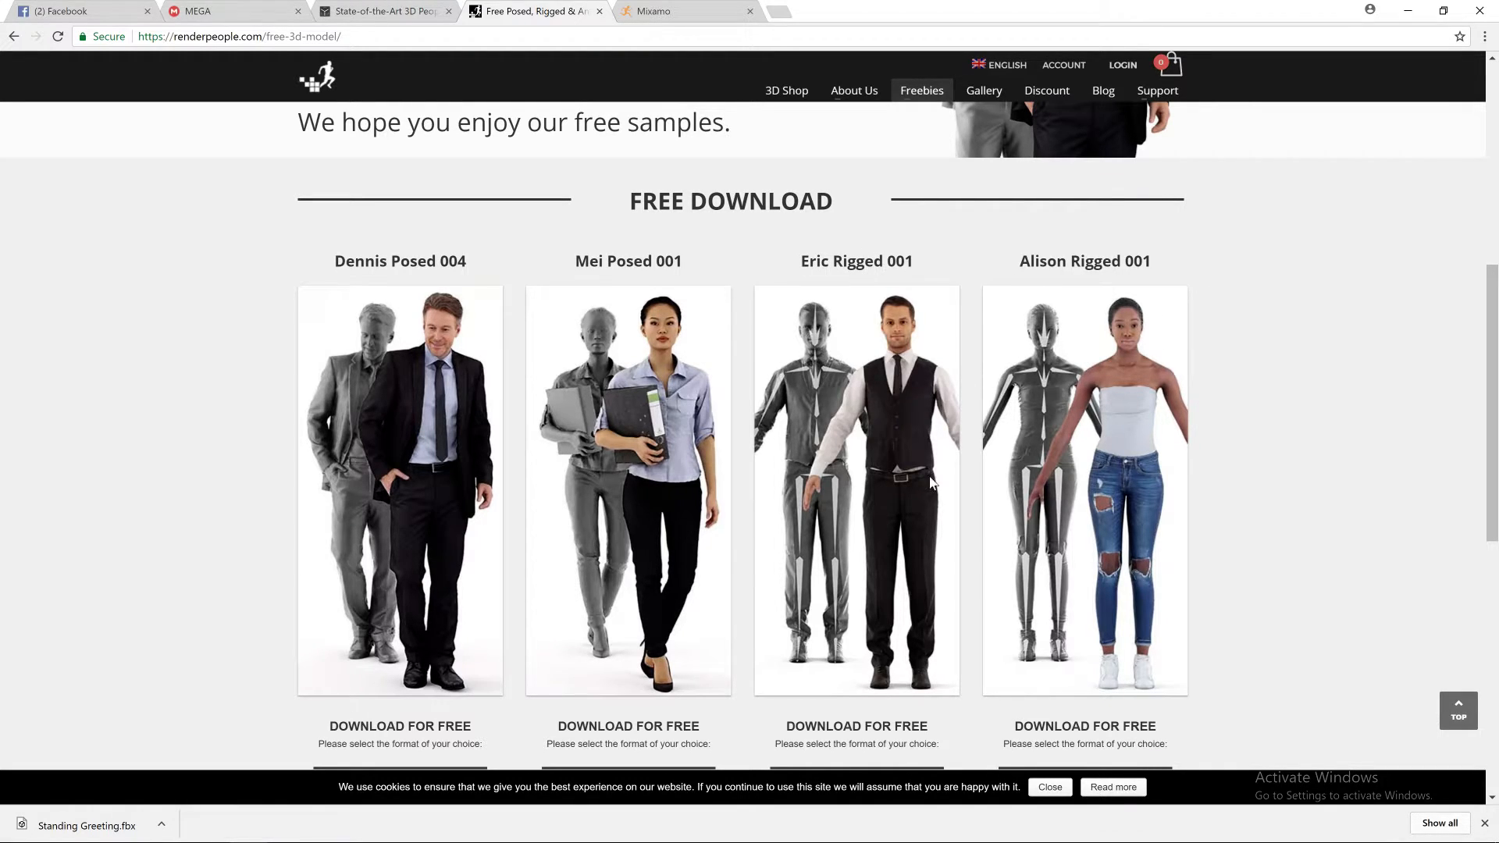
mouse_move(919, 519)
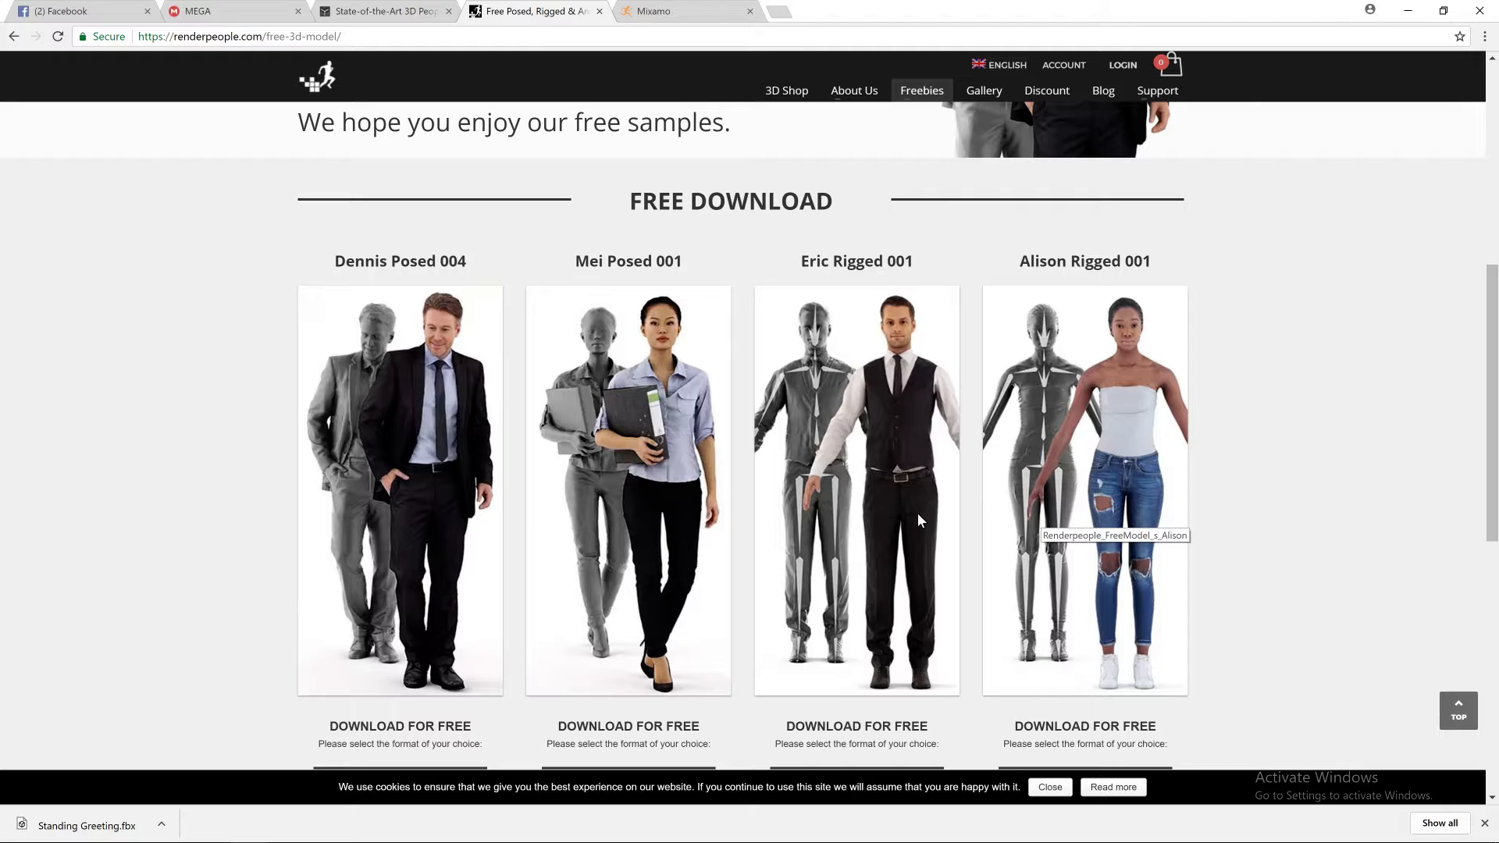
mouse_move(676, 409)
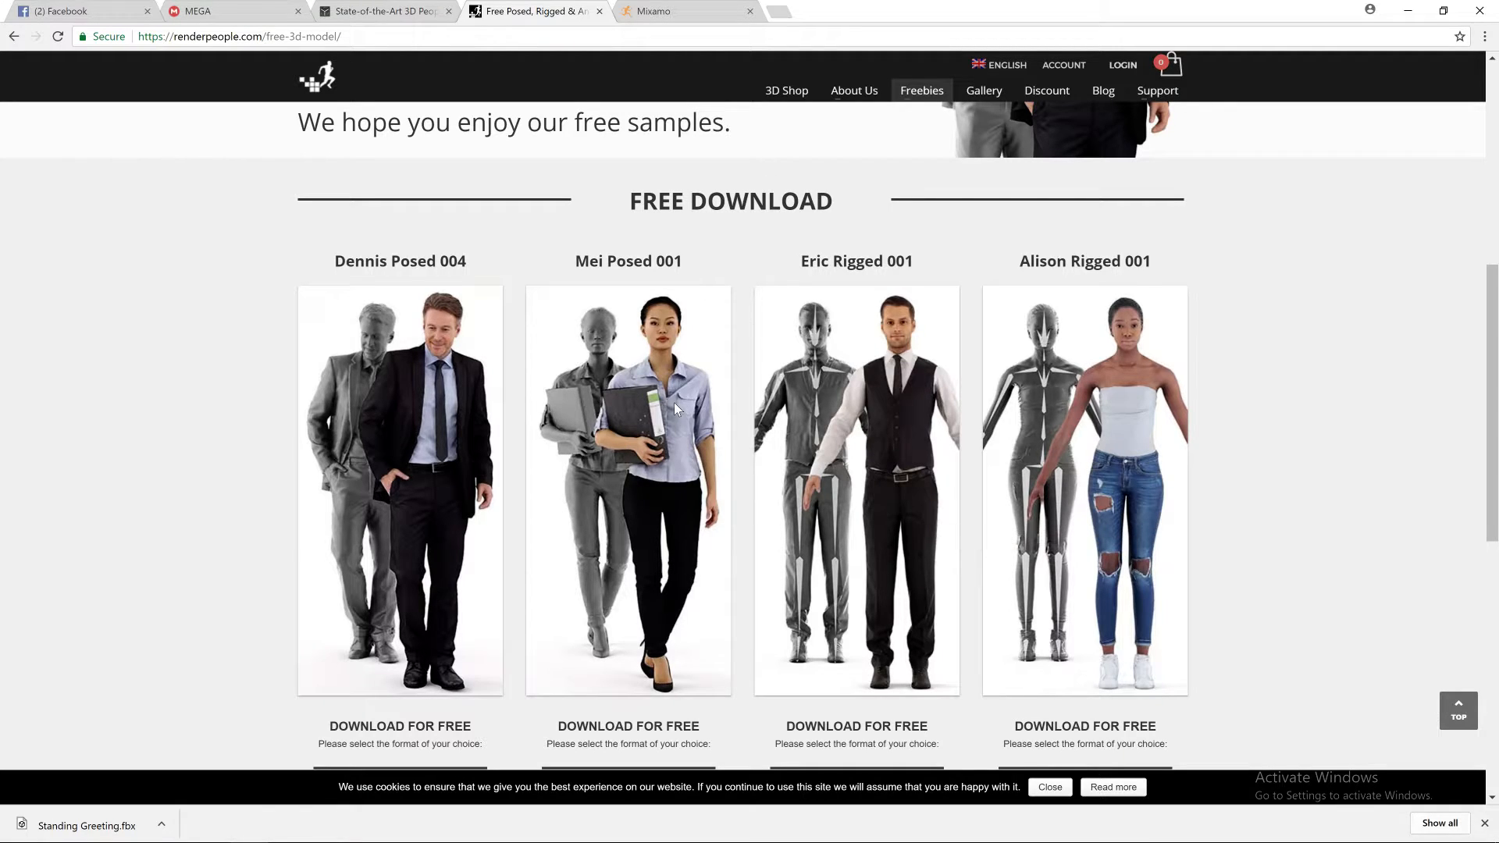
mouse_move(678, 21)
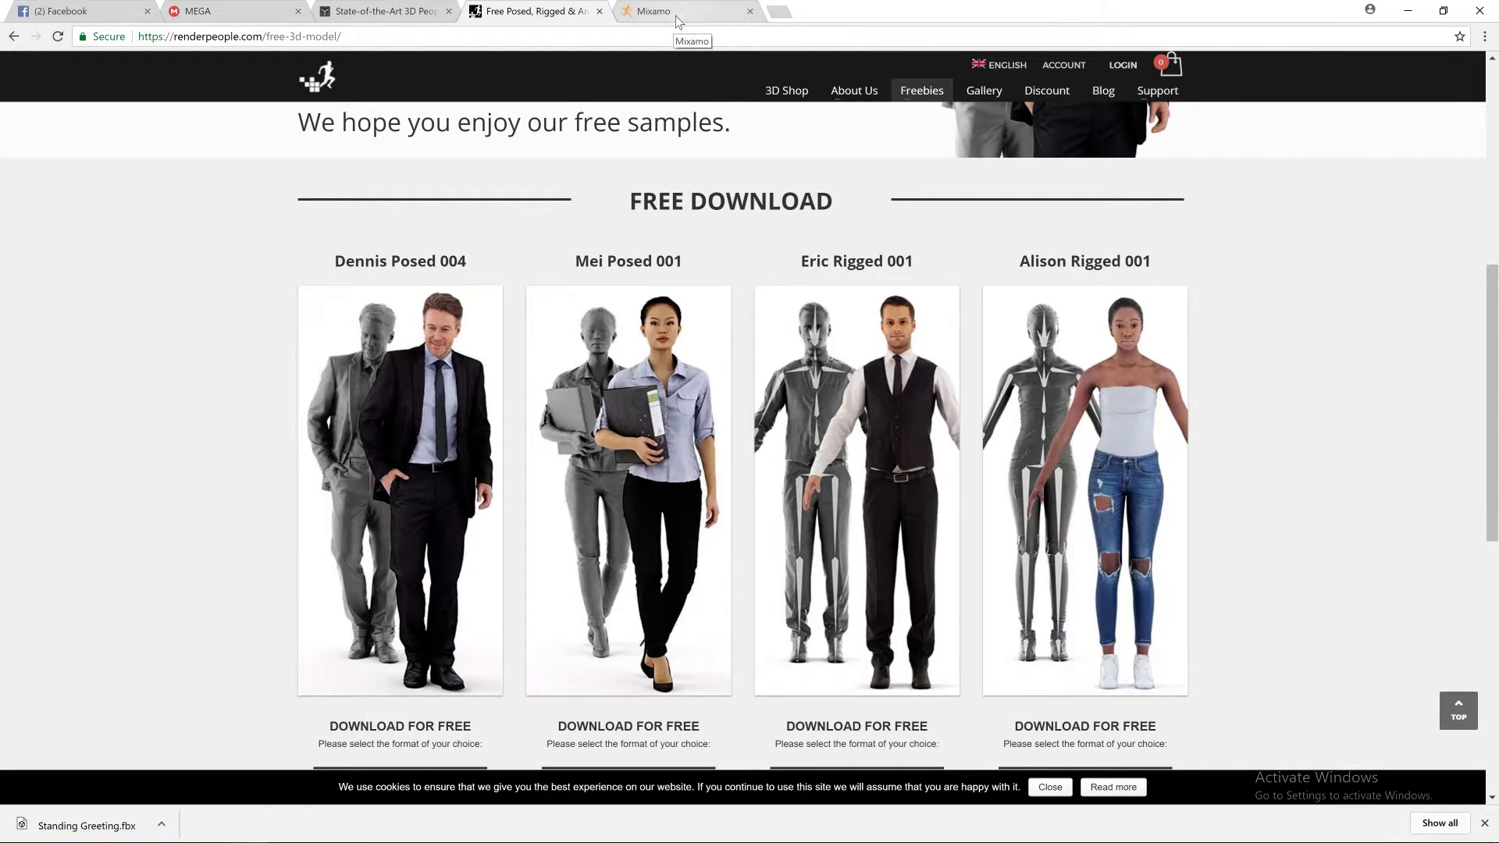
mouse_move(817, 480)
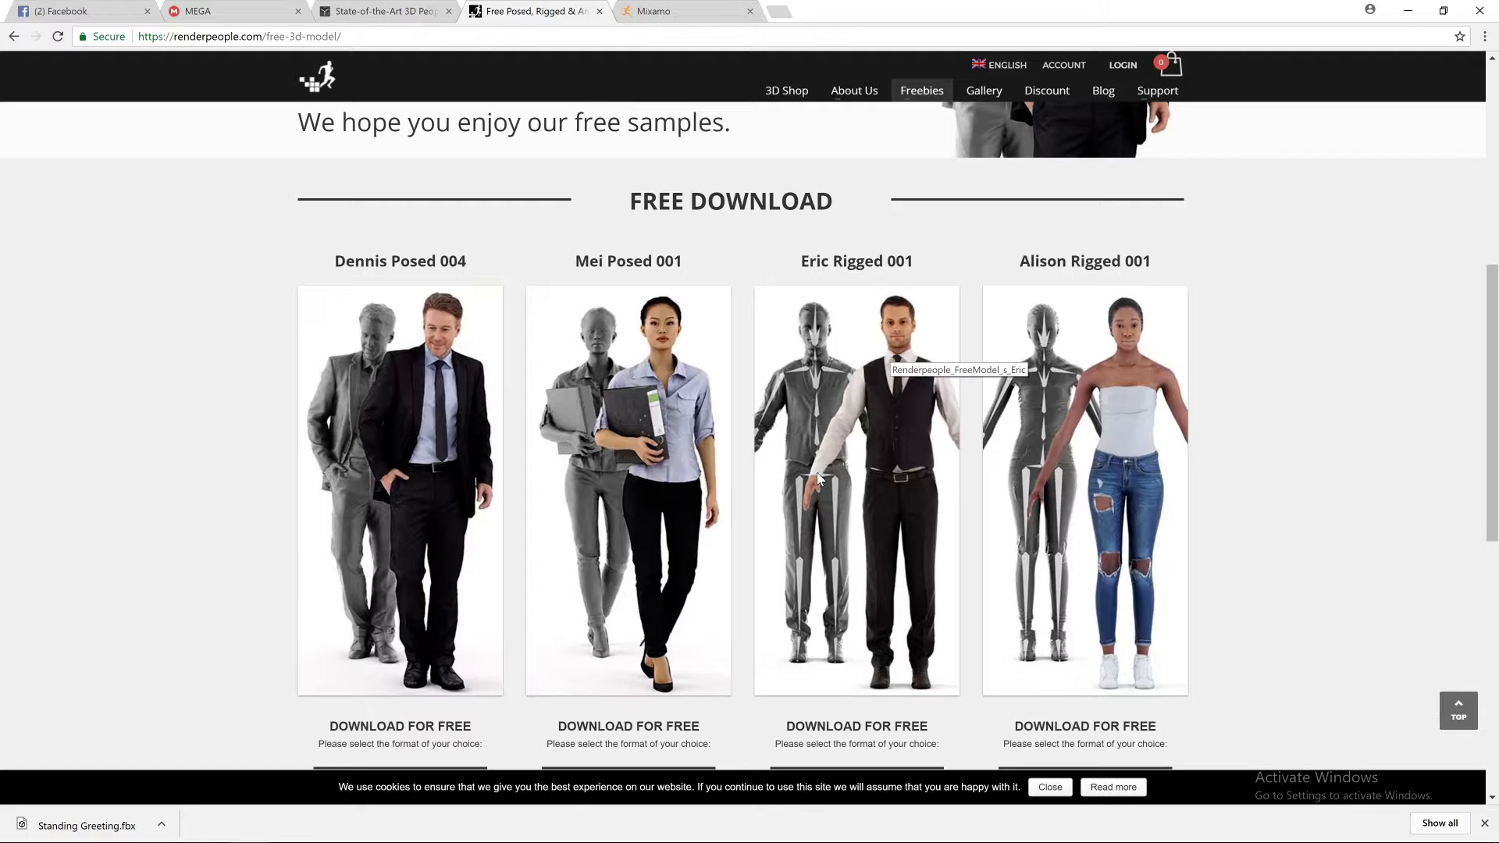
mouse_move(588, 442)
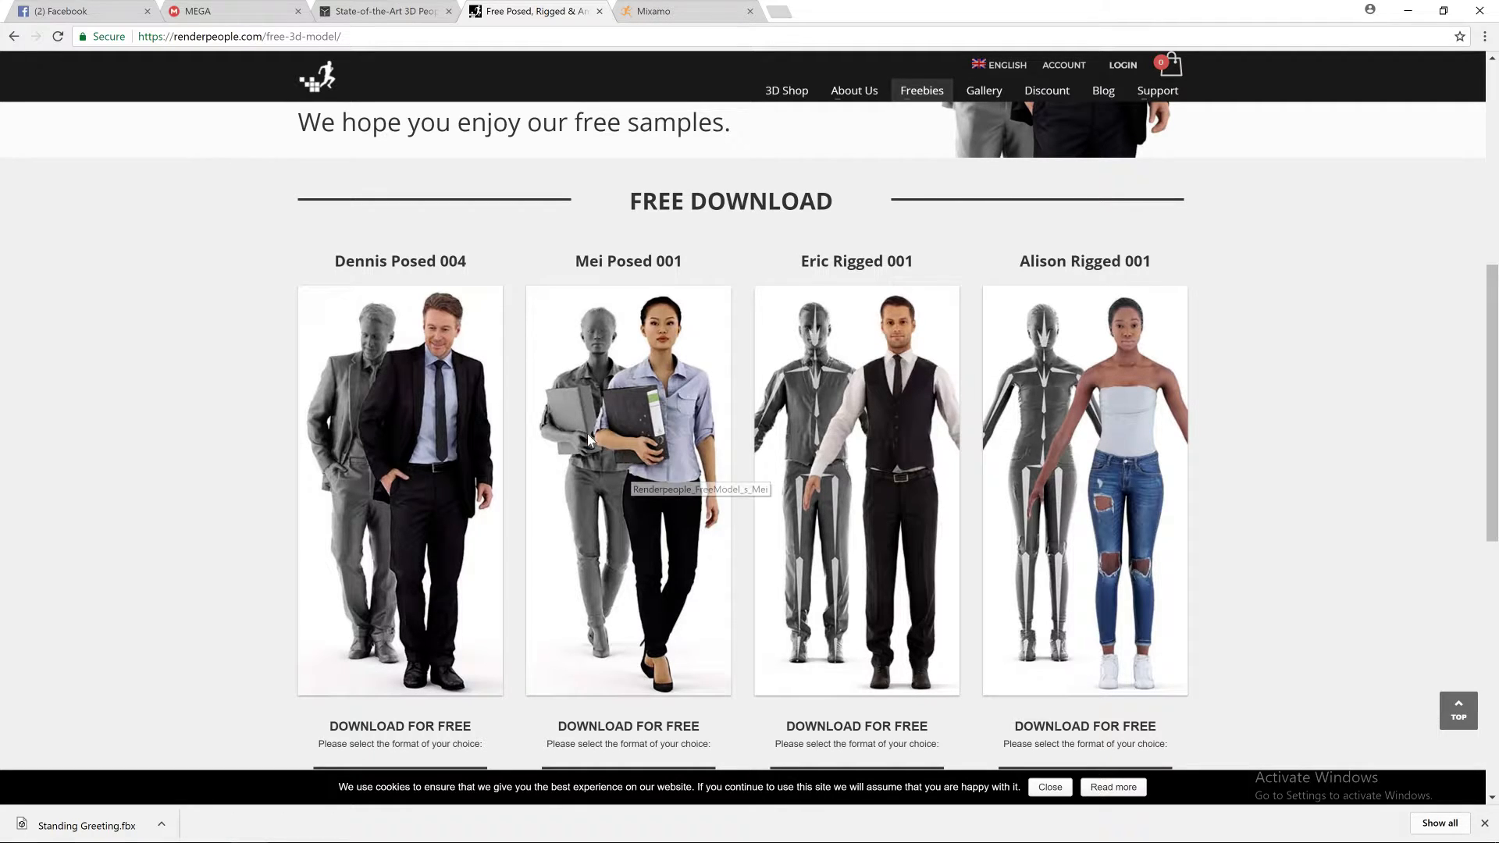
mouse_move(392, 444)
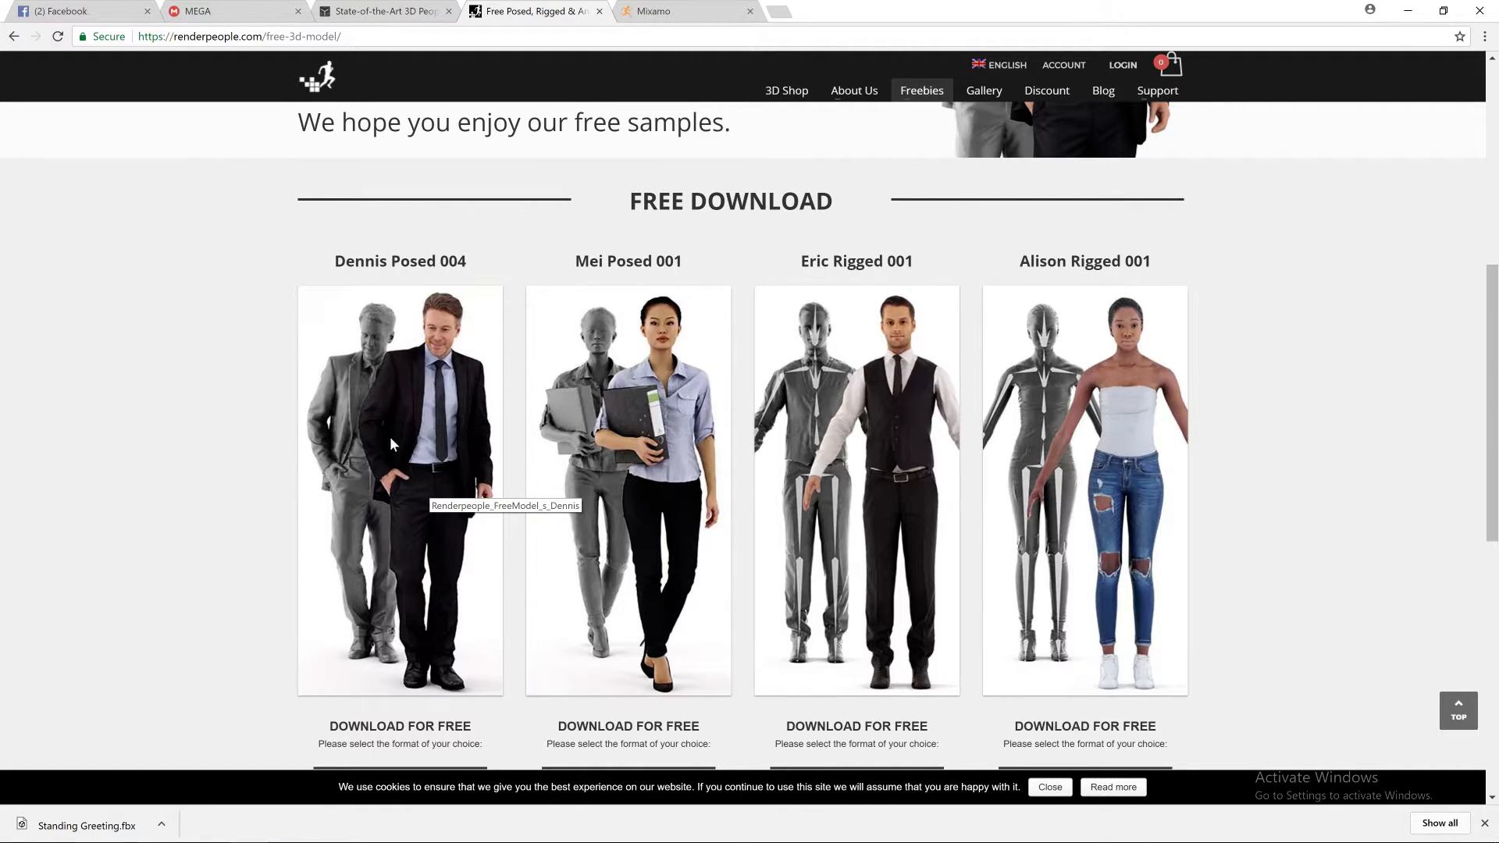
mouse_move(569, 429)
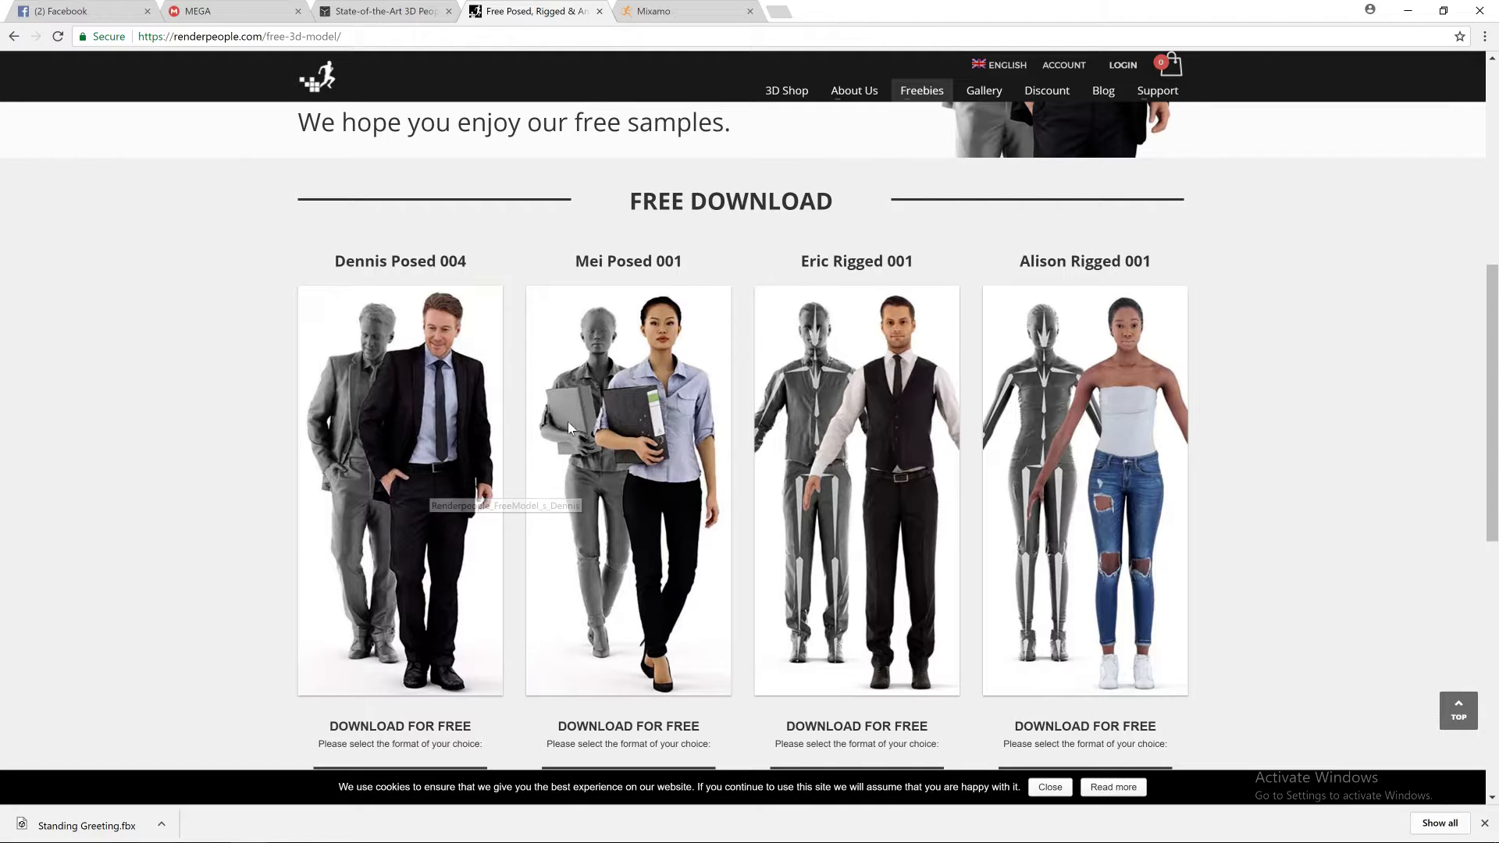
mouse_move(523, 196)
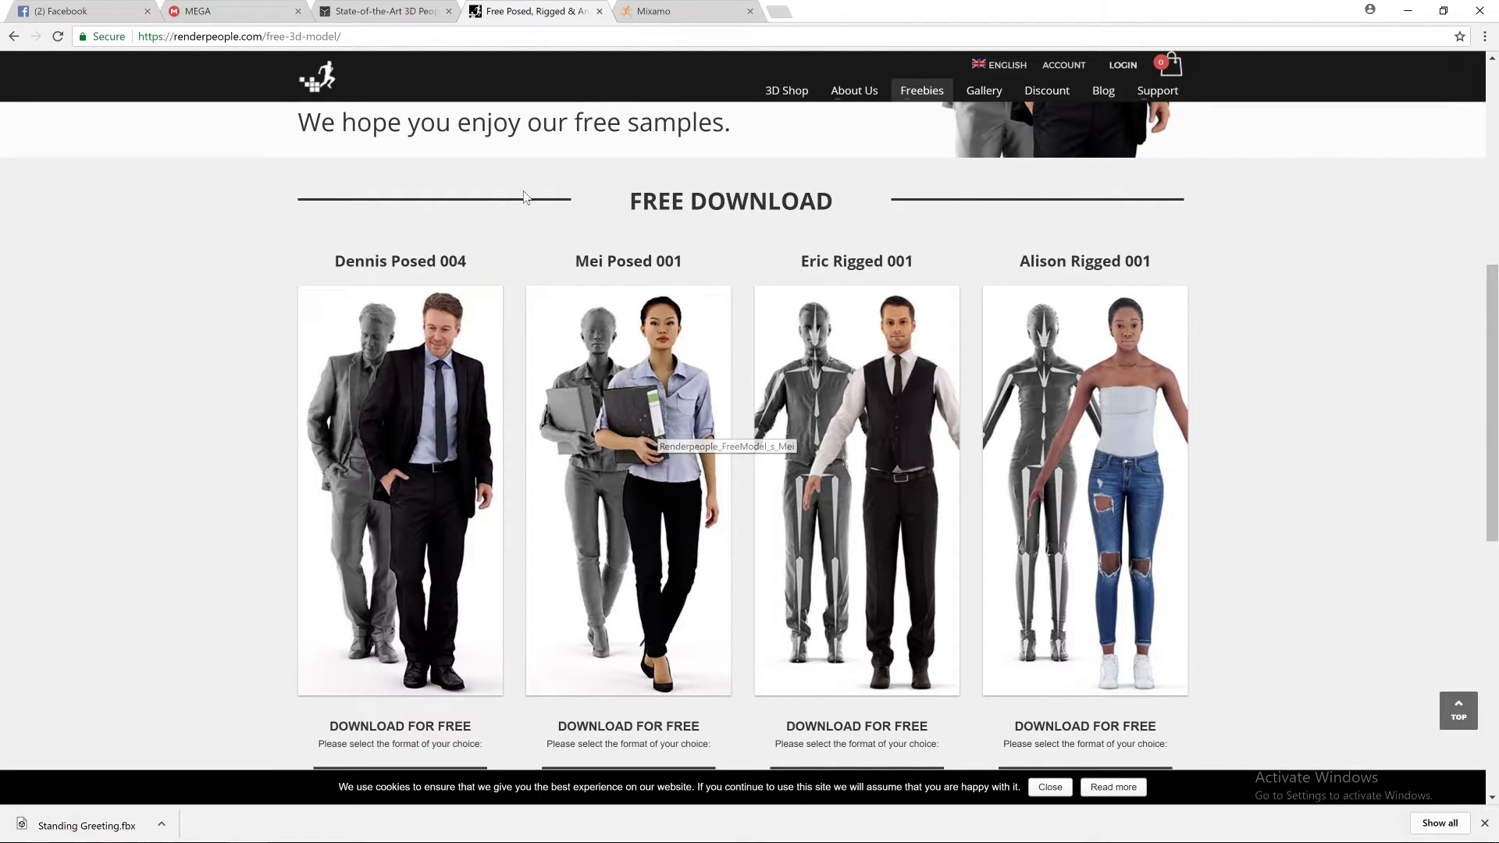
click(686, 10)
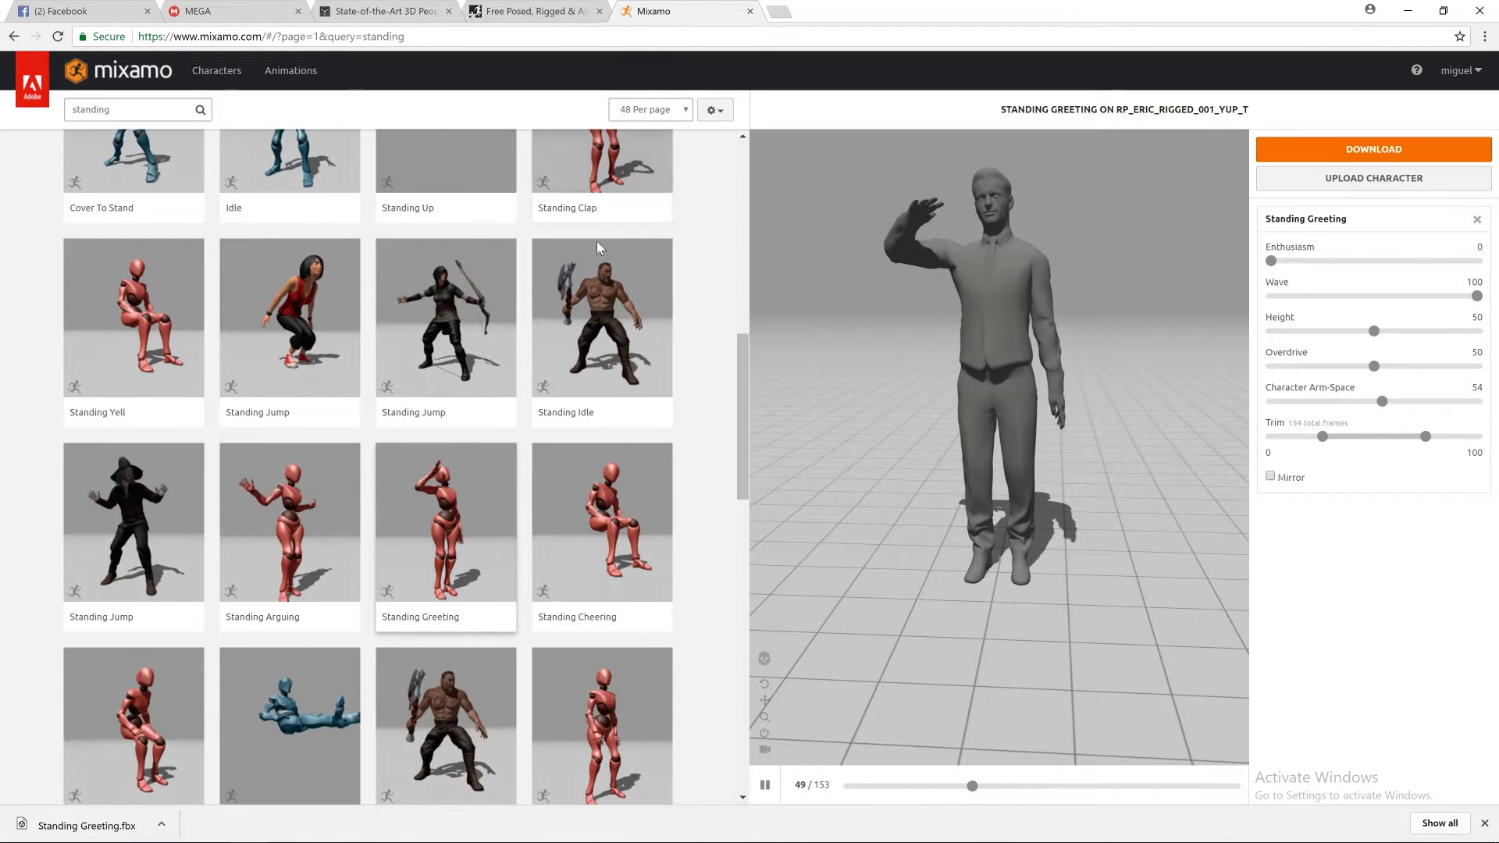
scroll(up, 3)
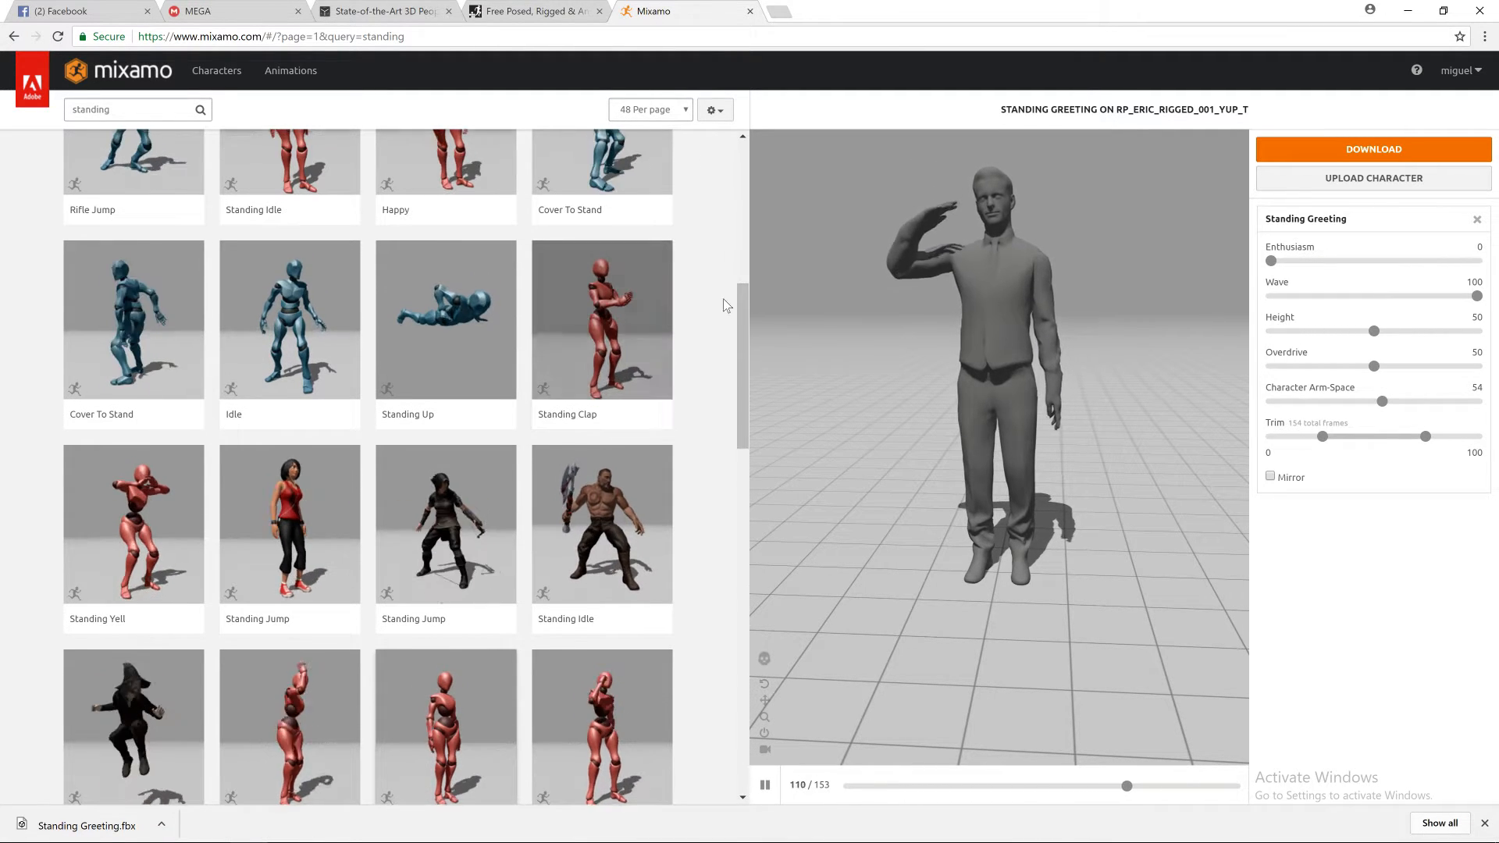
scroll(up, 3)
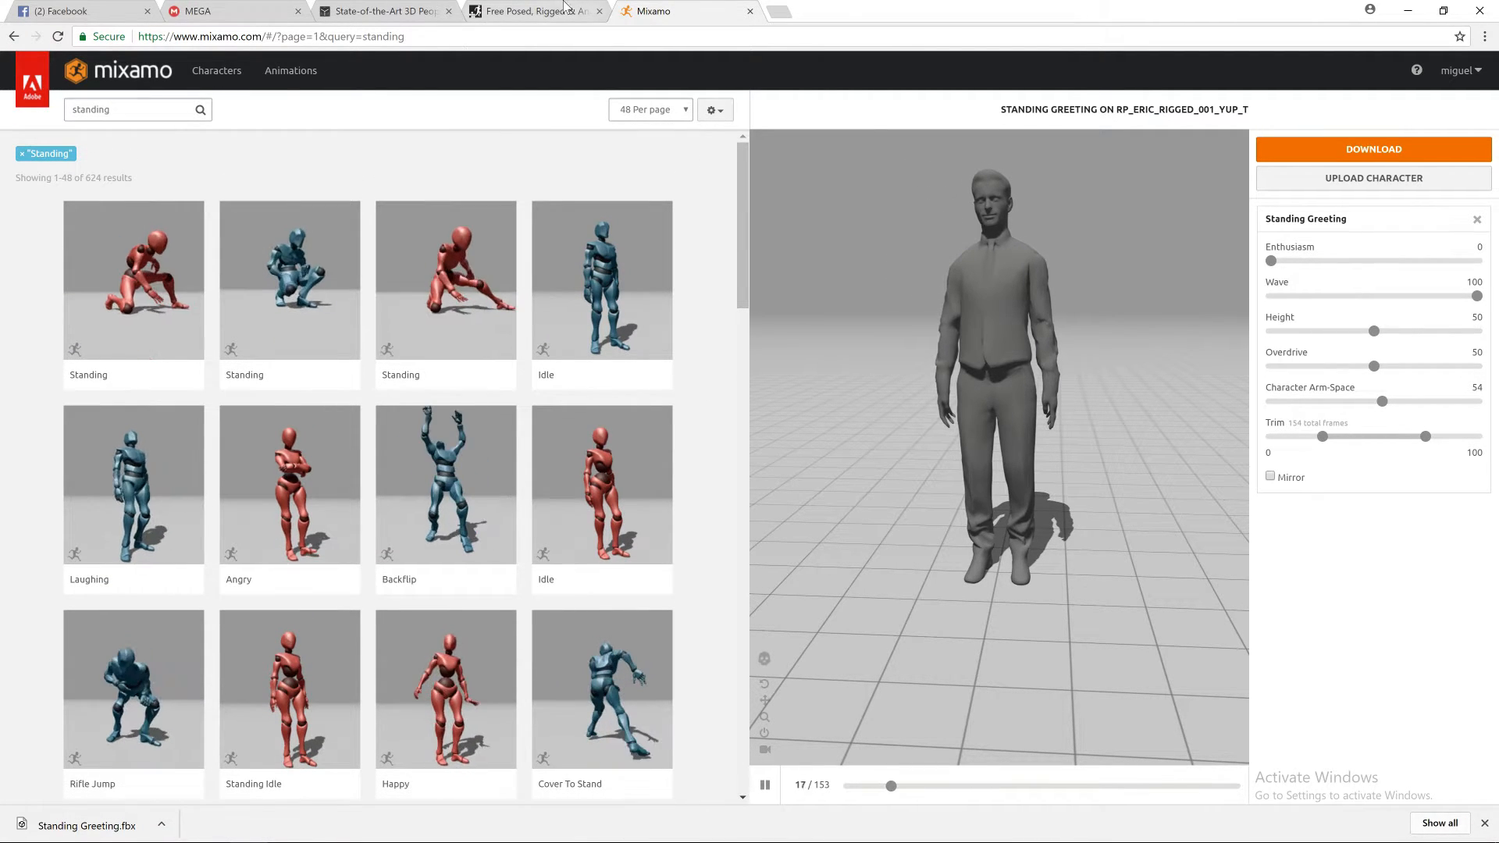
- Scroll the Renderpeople free samples to Eric Rigged 001's FBX download option
click(531, 10)
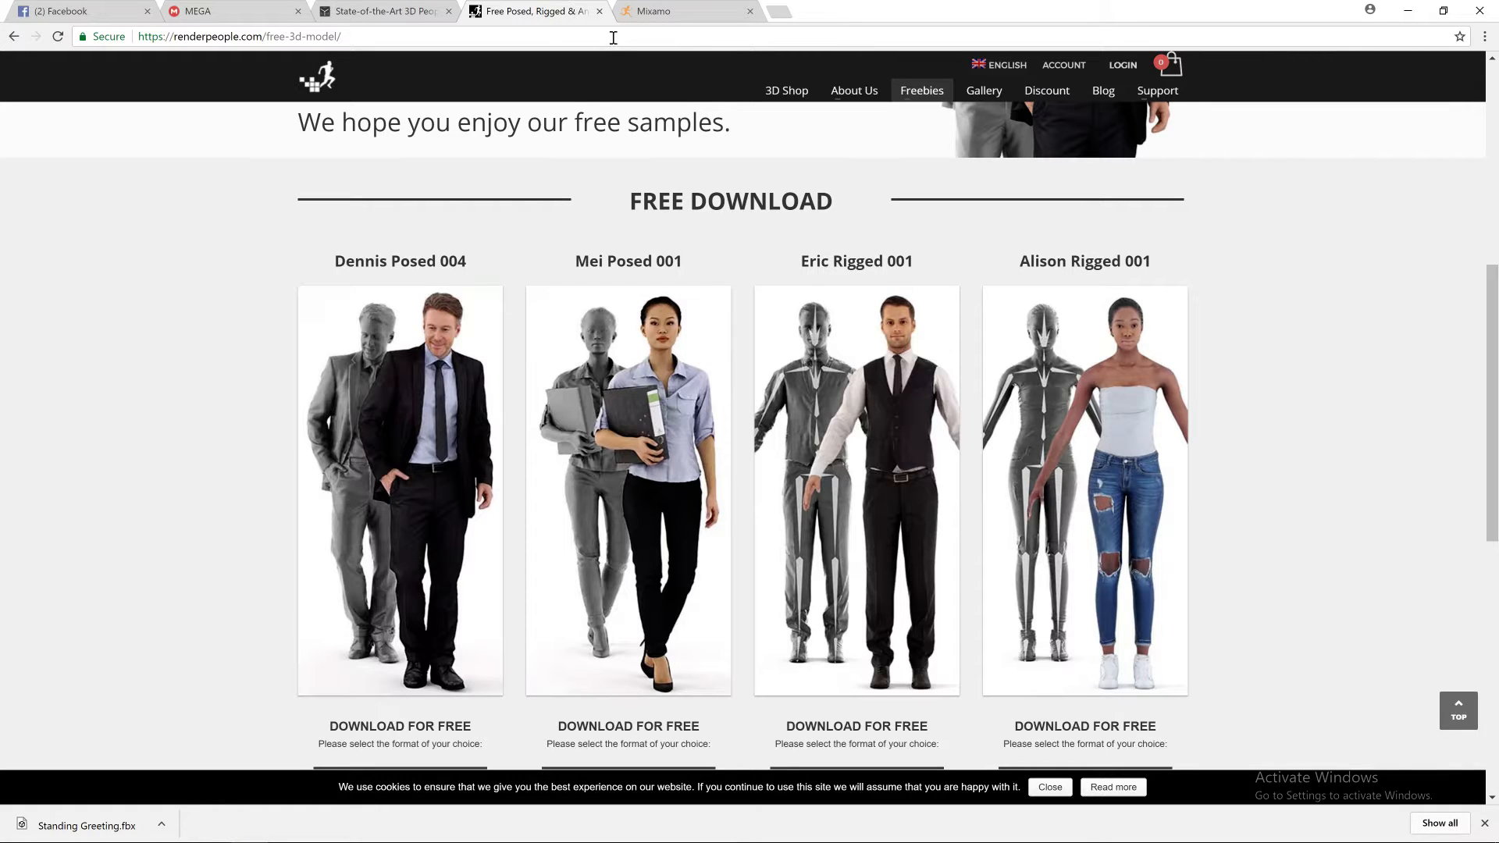
scroll(down, 3)
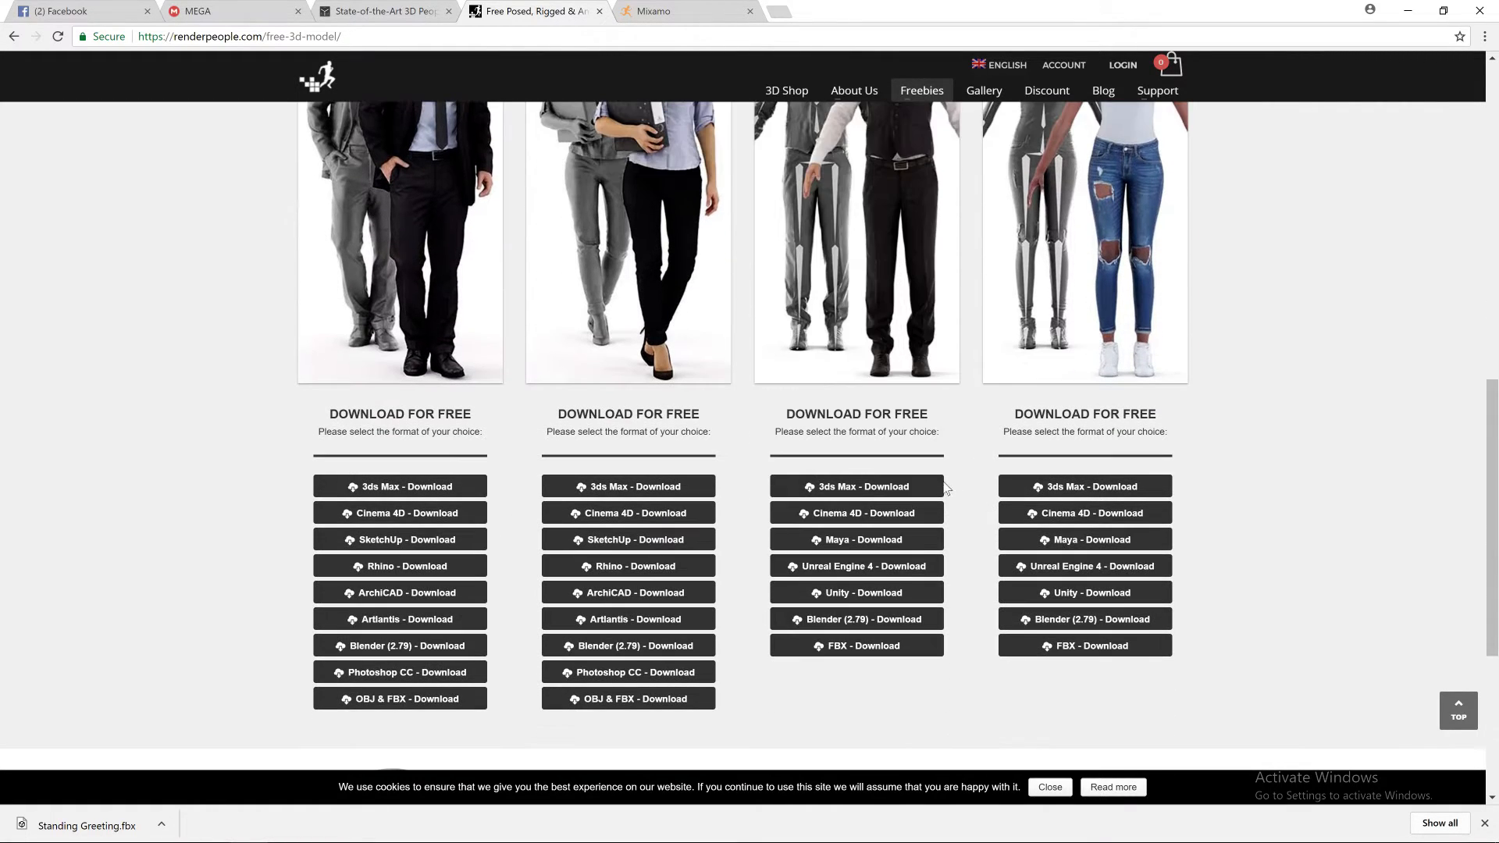
mouse_move(855, 486)
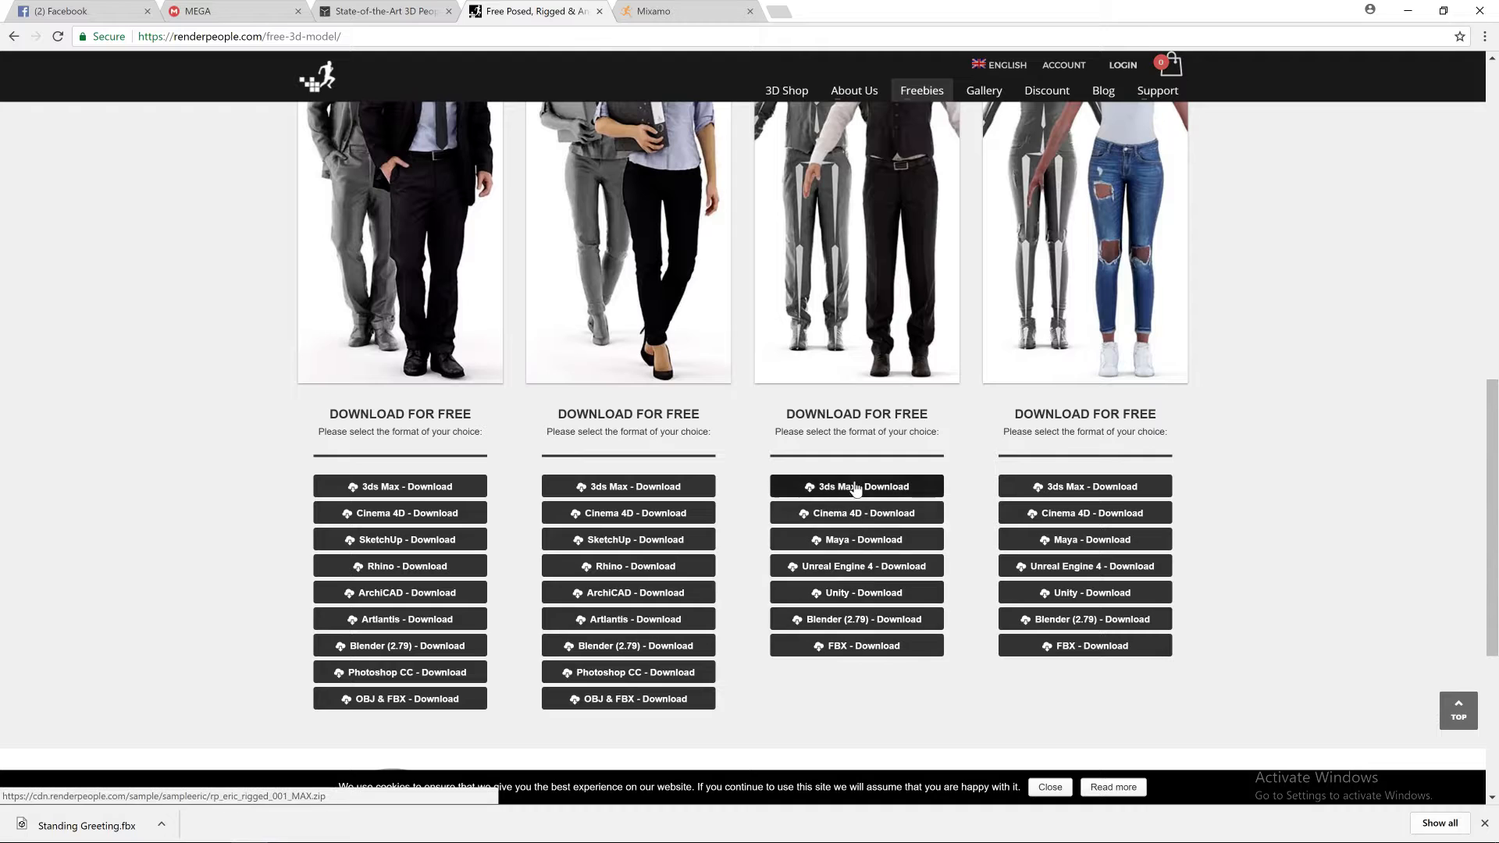
scroll(up, 3)
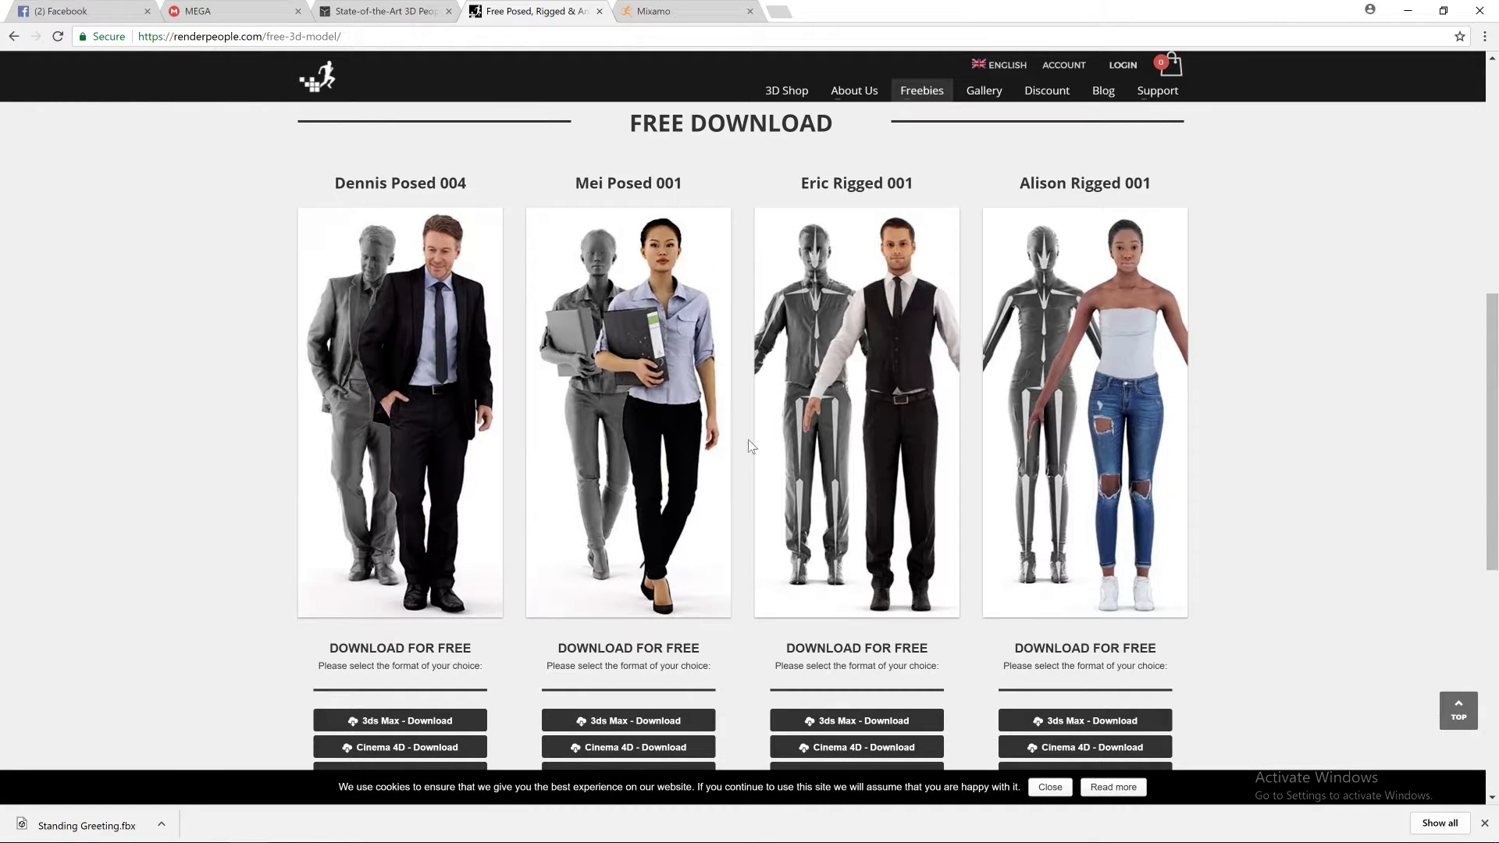
scroll(down, 3)
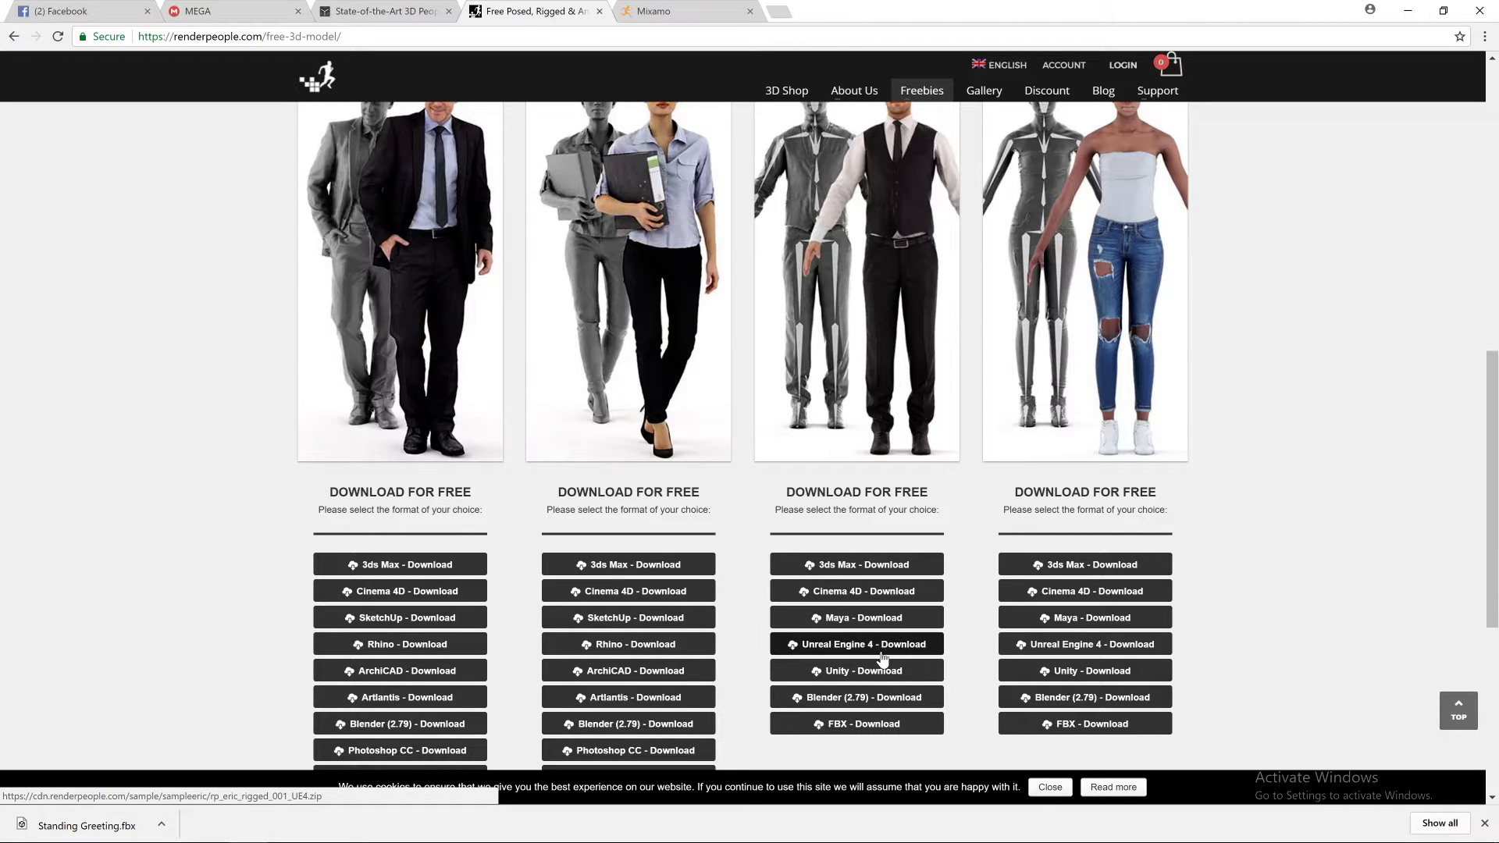
scroll(down, 3)
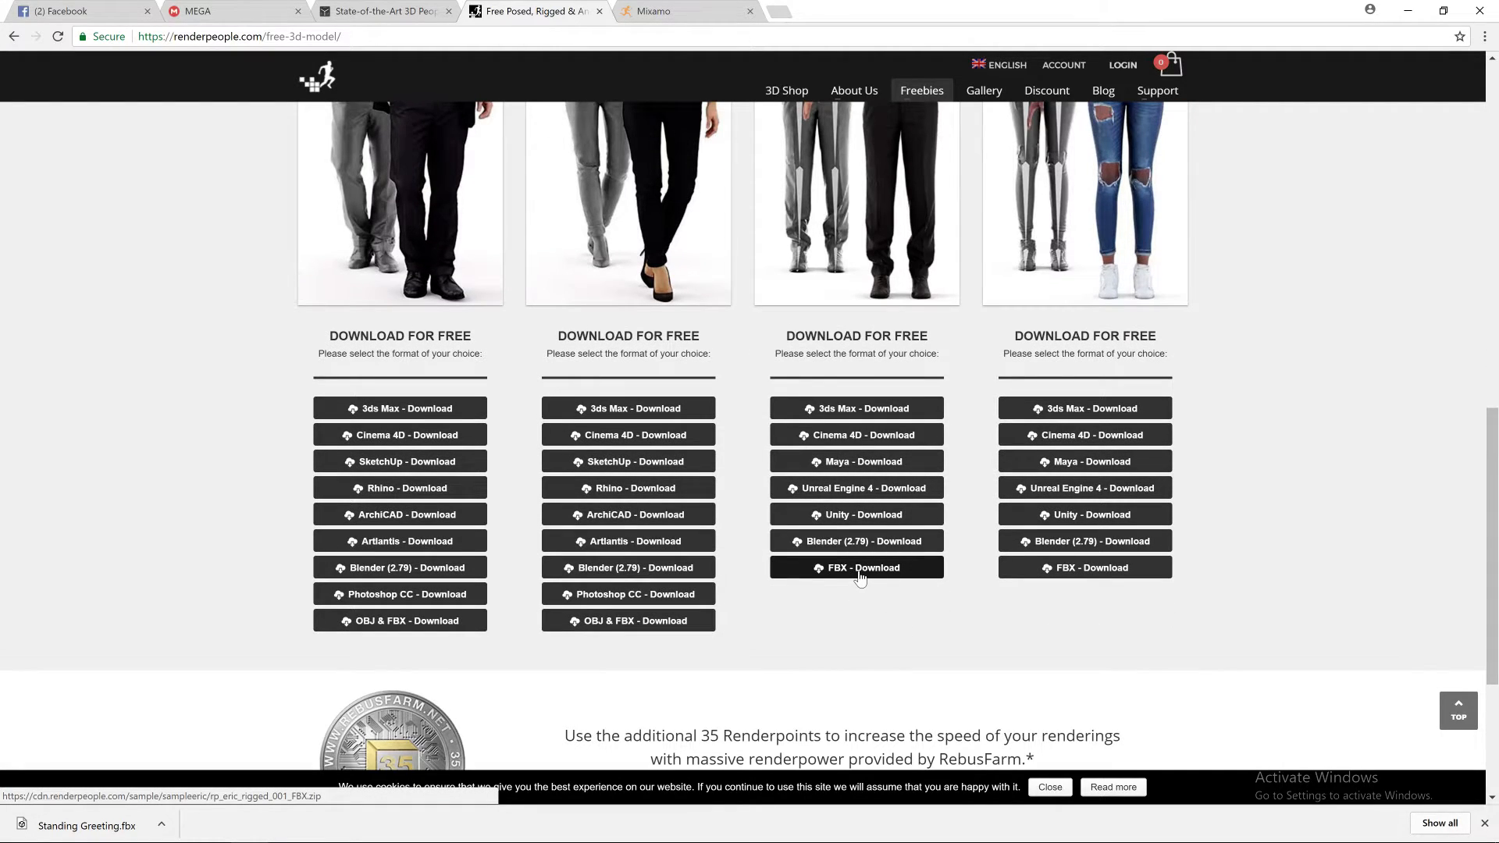
mouse_move(856, 541)
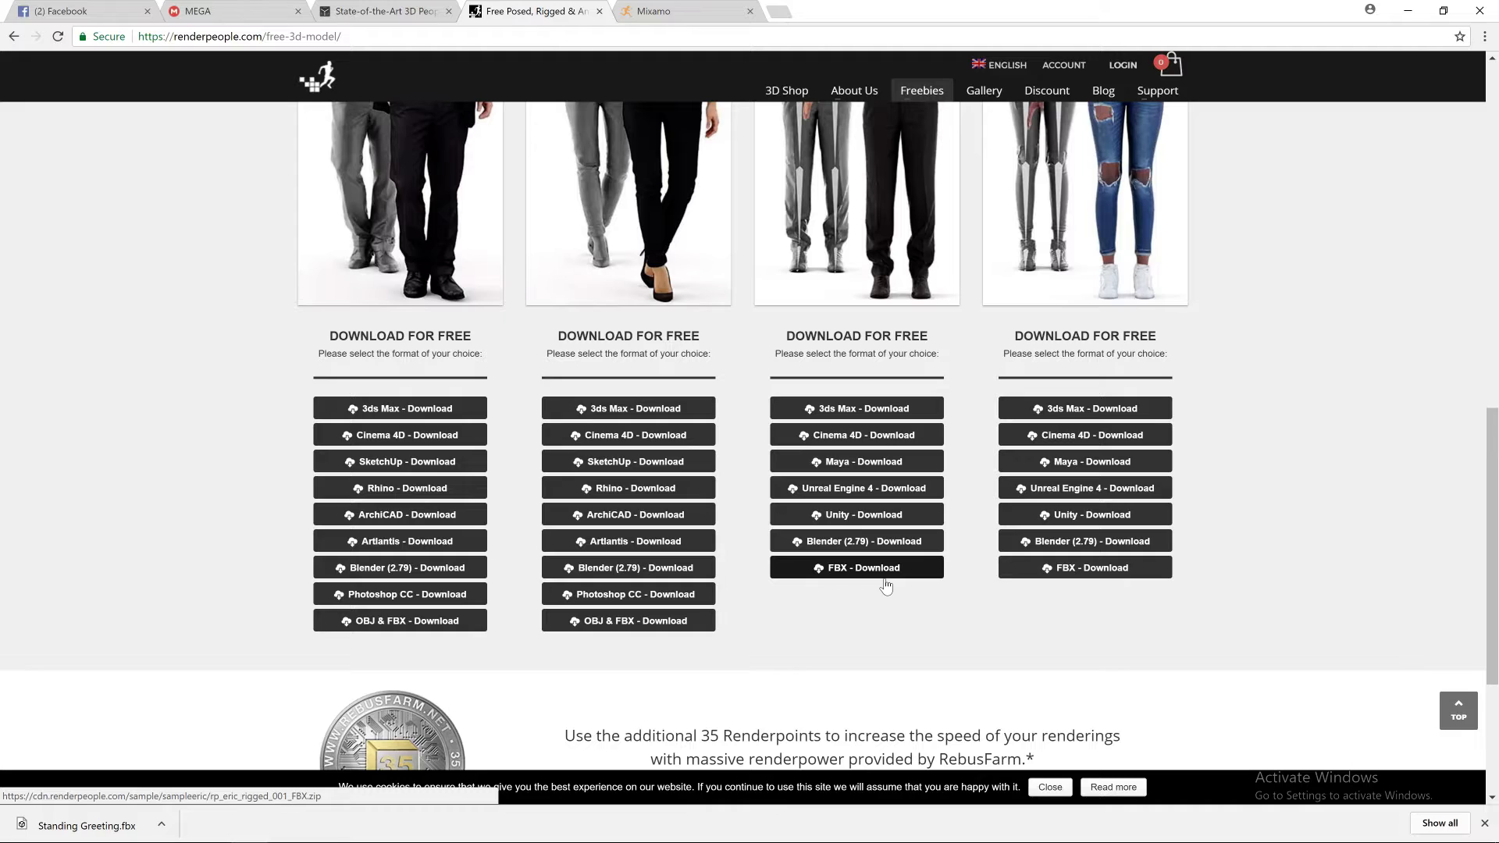
mouse_move(871, 614)
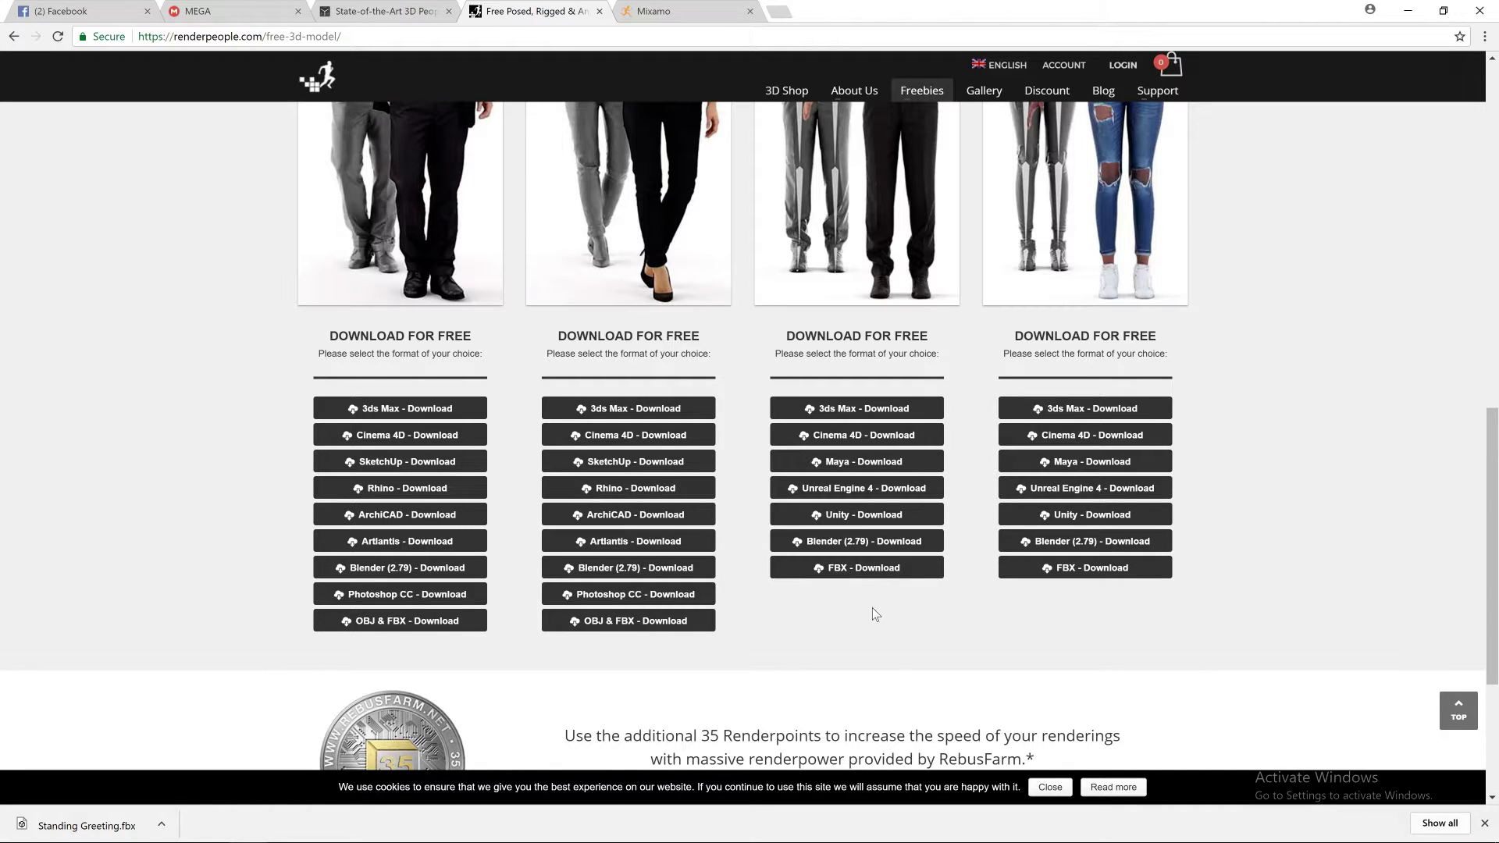
mouse_move(862, 514)
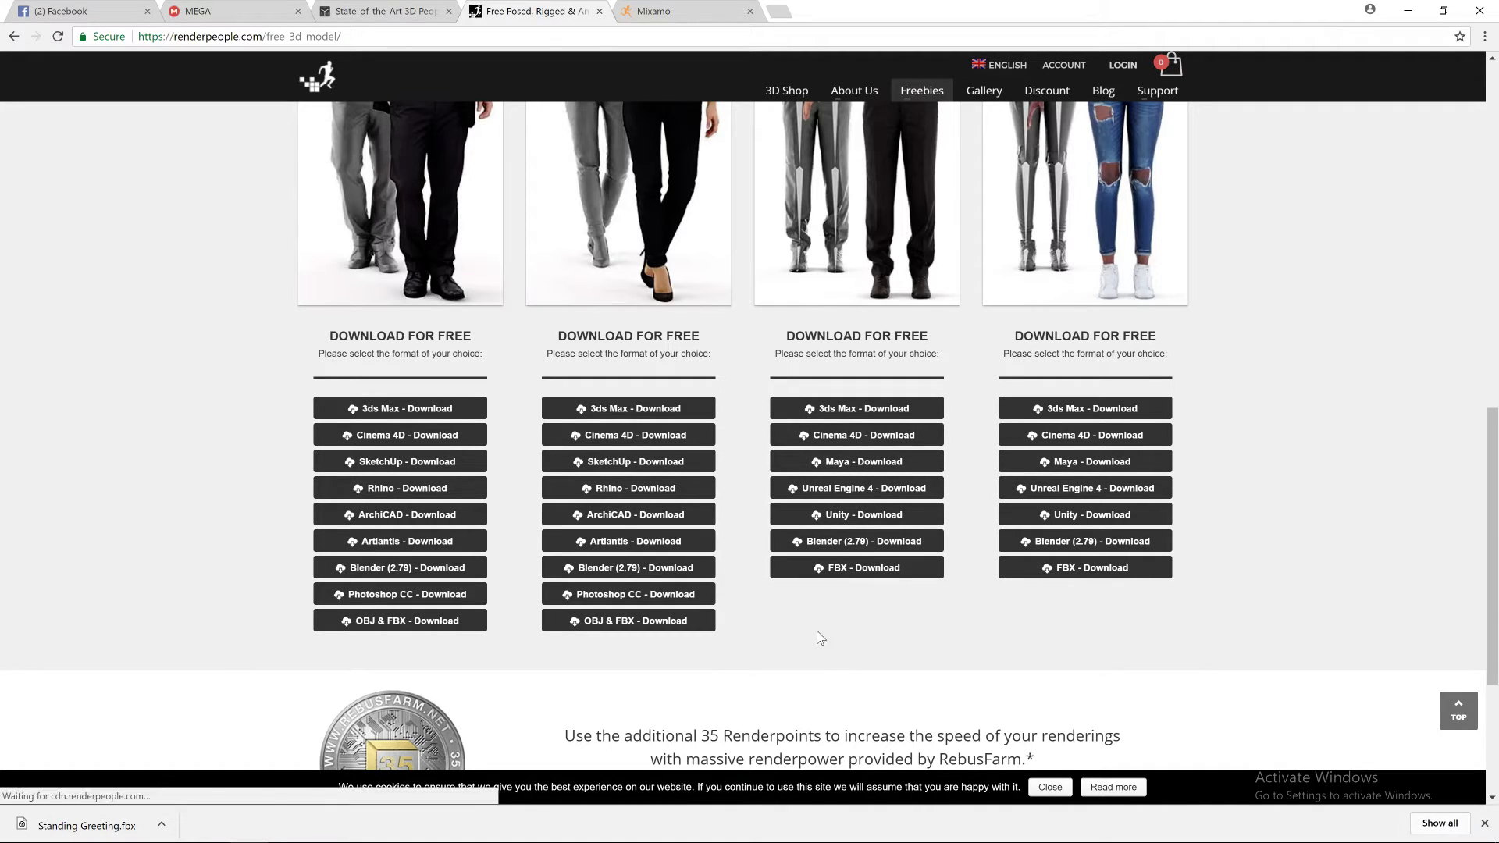
- Open the rp_eric_rigged_001_FBX zip in WinRAR and inspect its y-up T-pose and z-up A-pose files
click(861, 567)
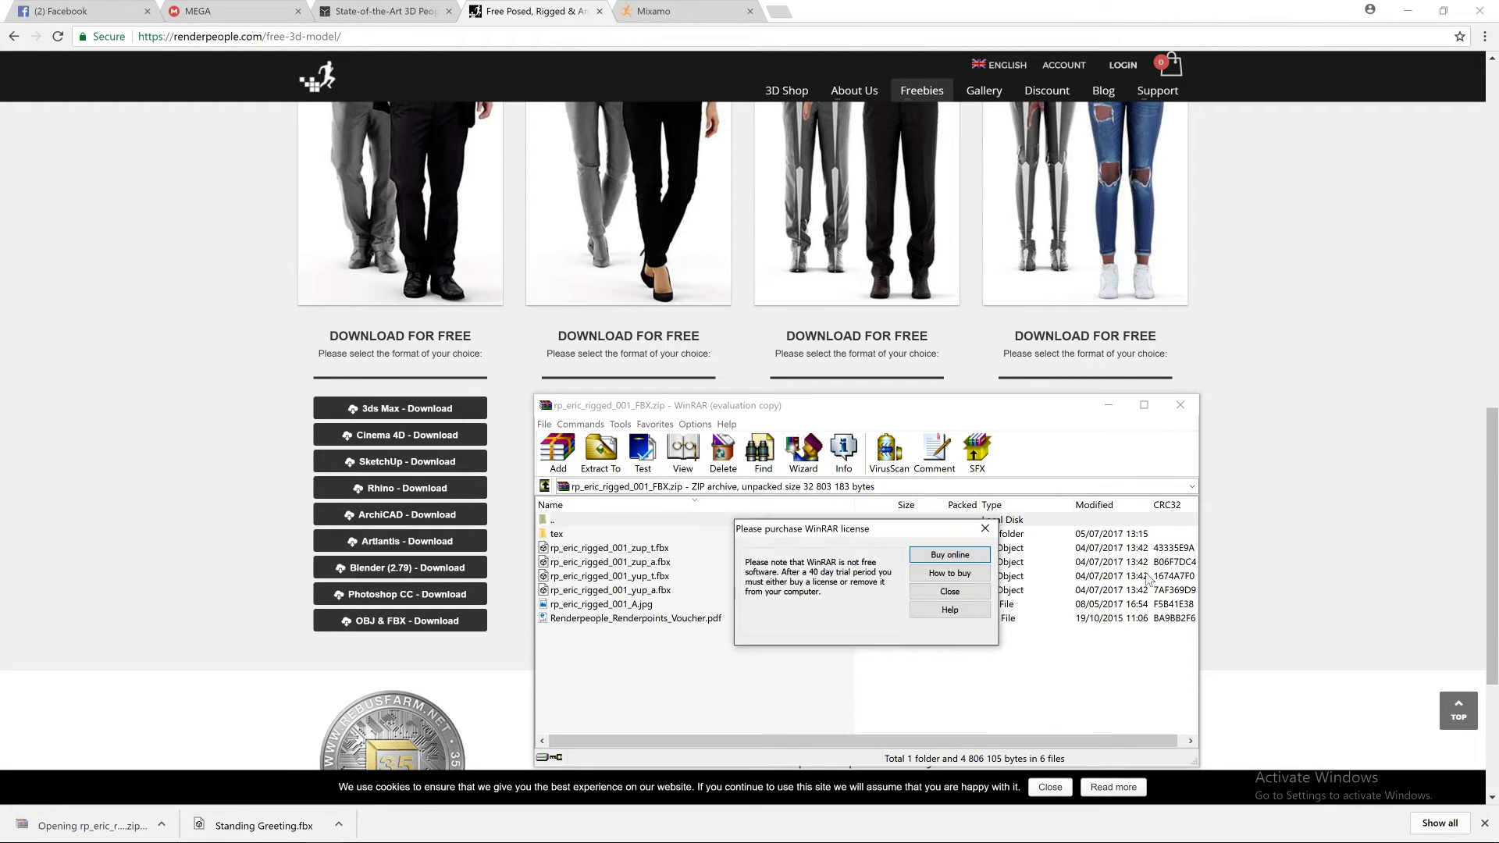
click(947, 591)
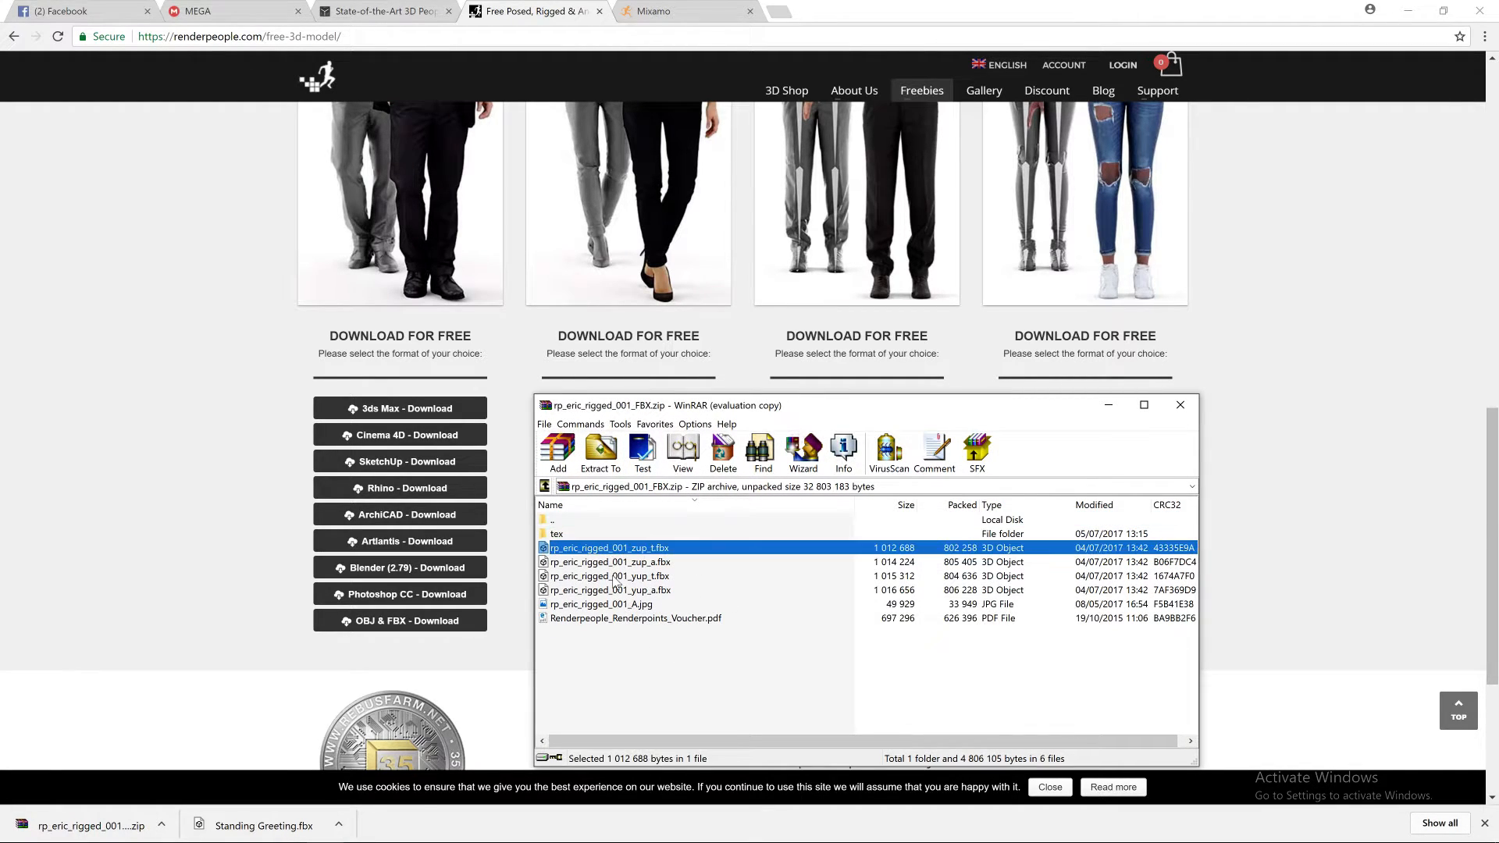
click(608, 575)
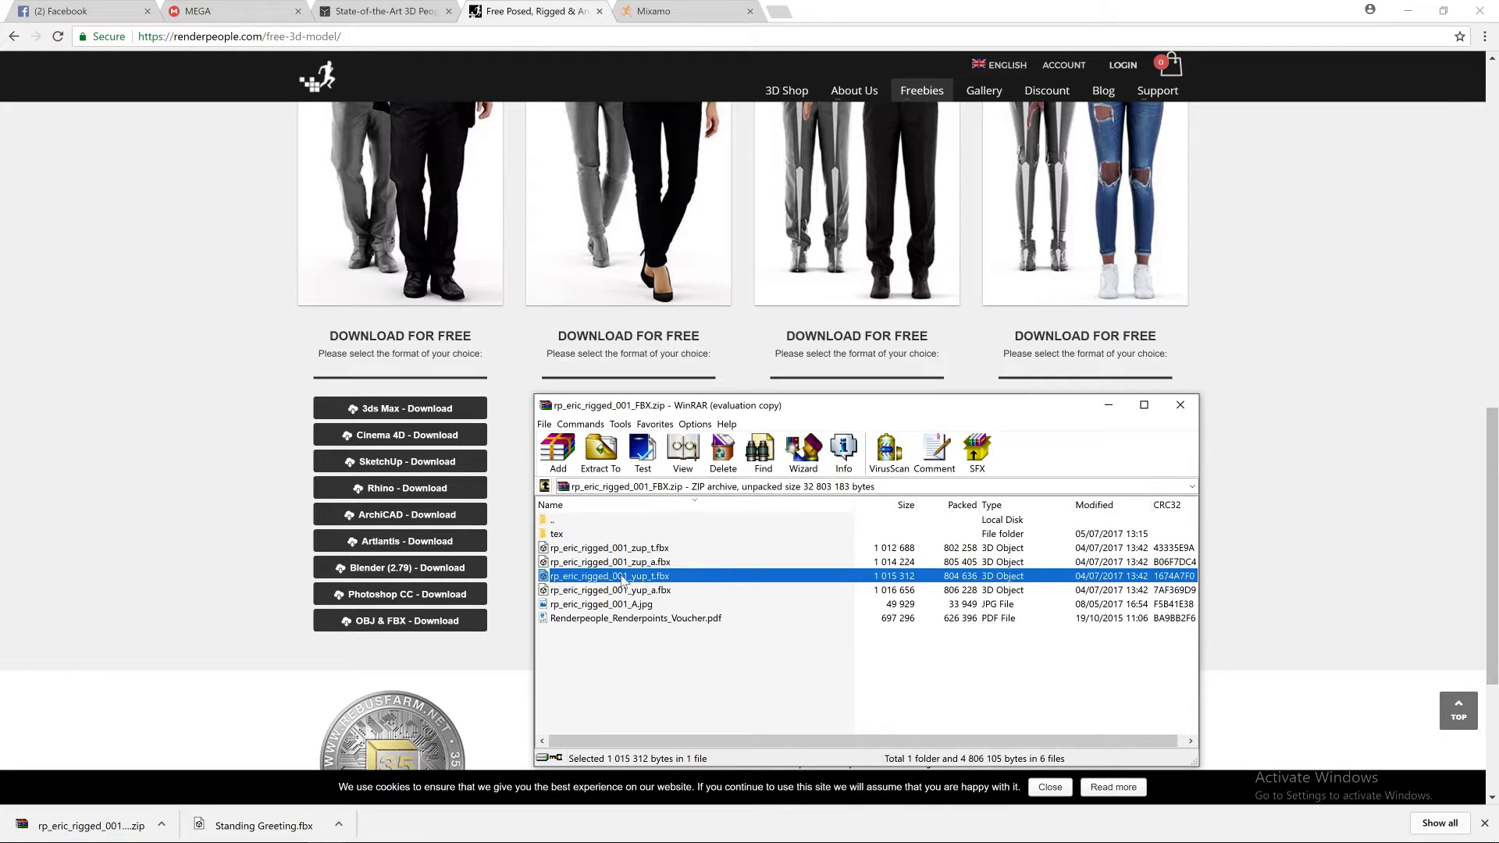
click(609, 561)
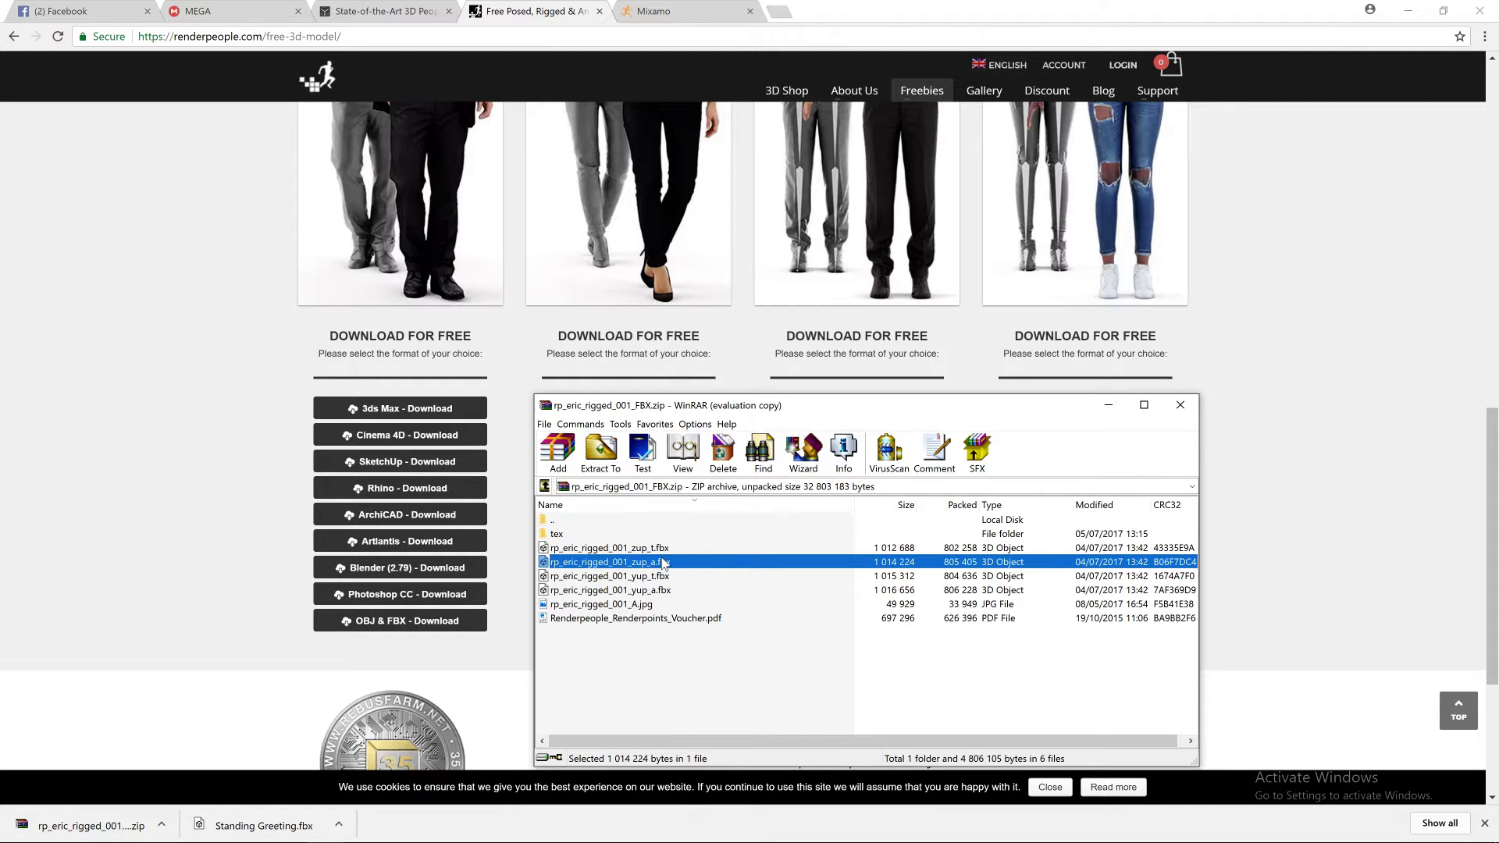
click(684, 10)
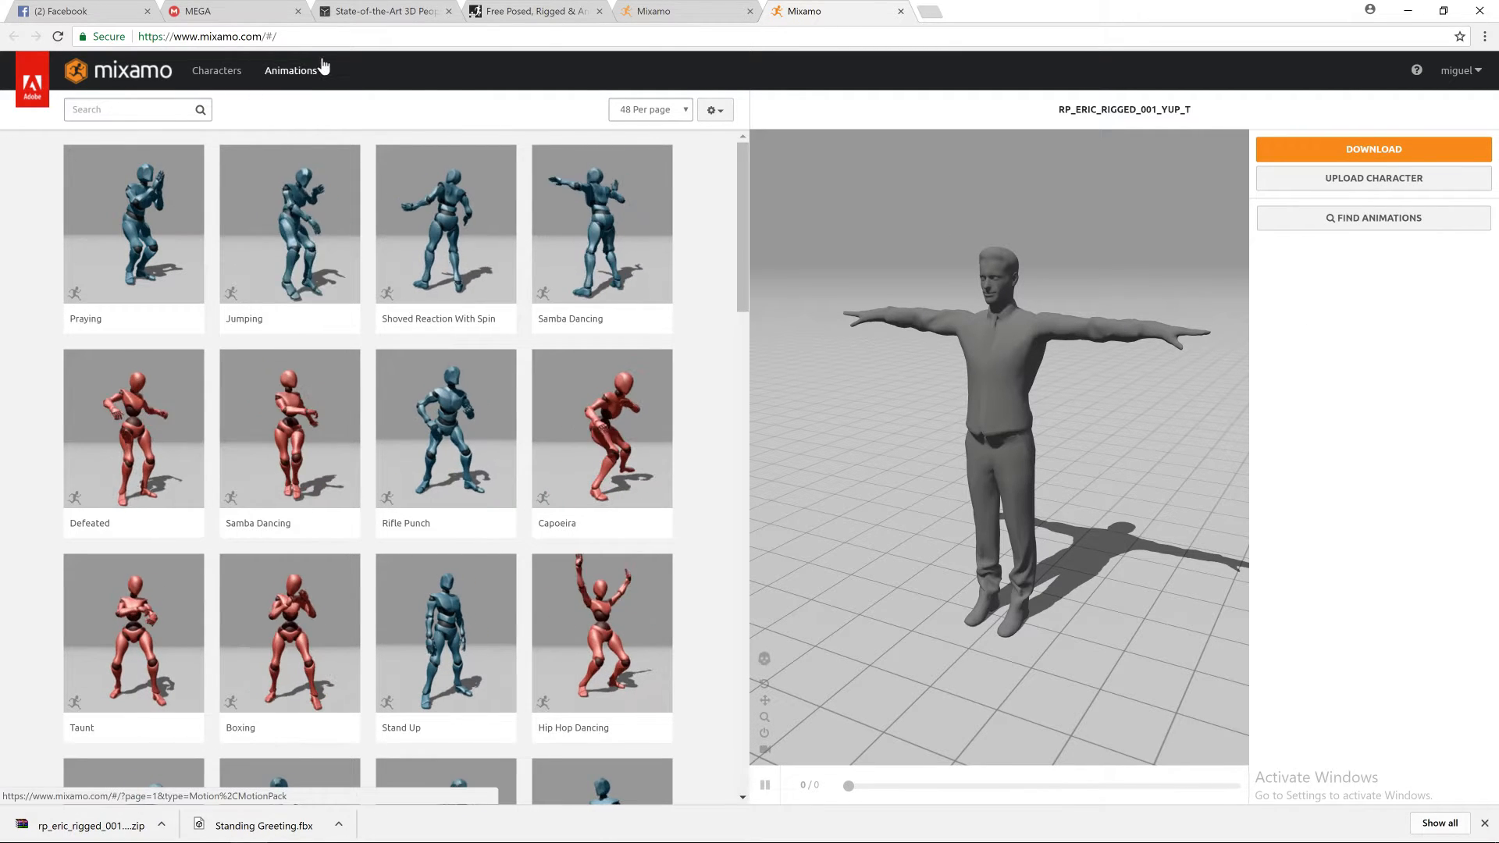
mouse_move(1372, 178)
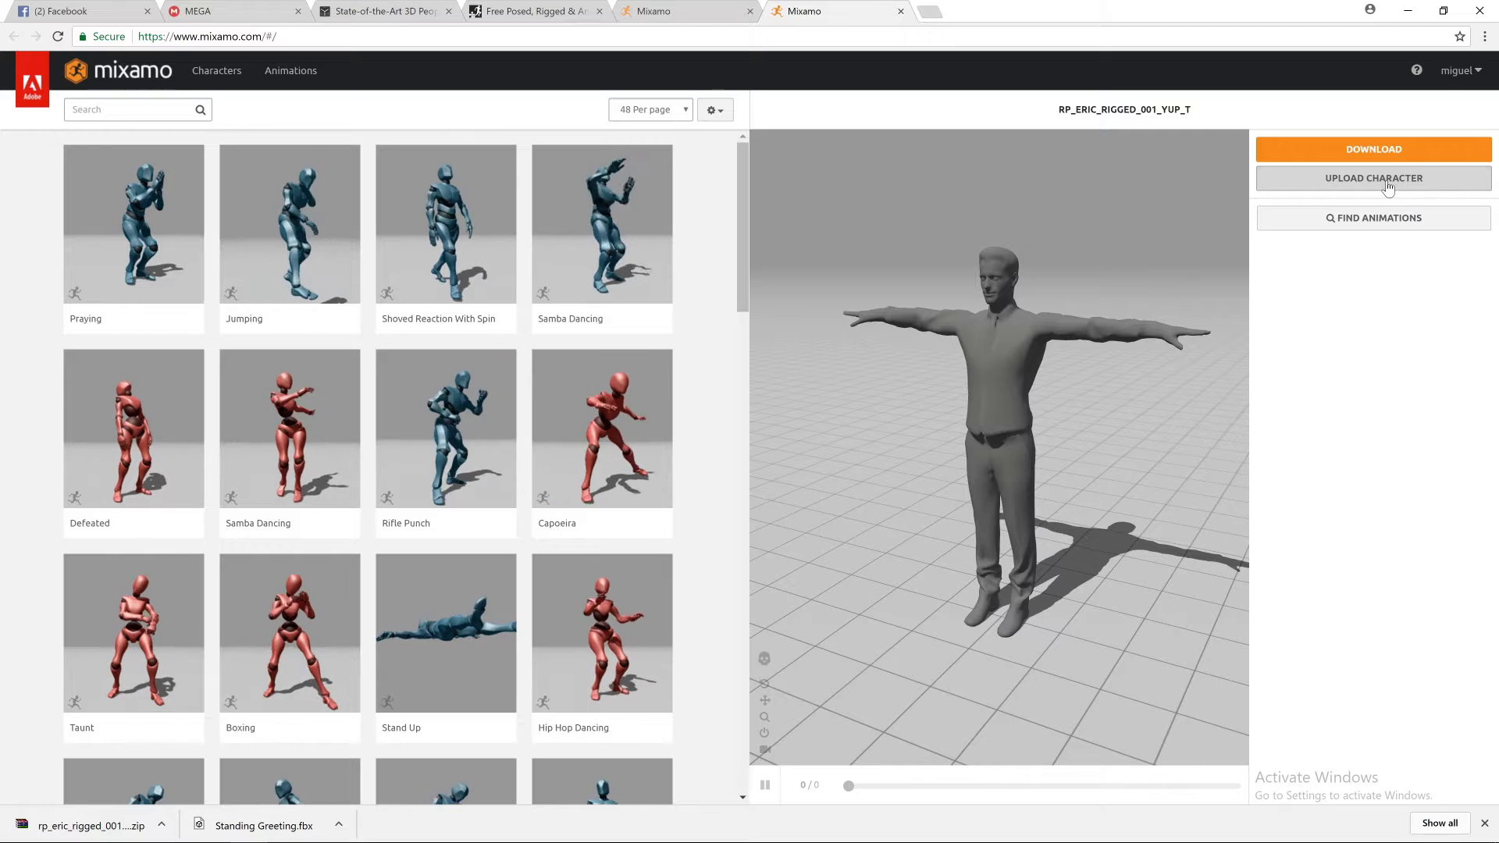
- Open Mixamo's Upload Character window and browse to rp_eric_rigged_001_yup_t.fbx without uploading
click(1372, 178)
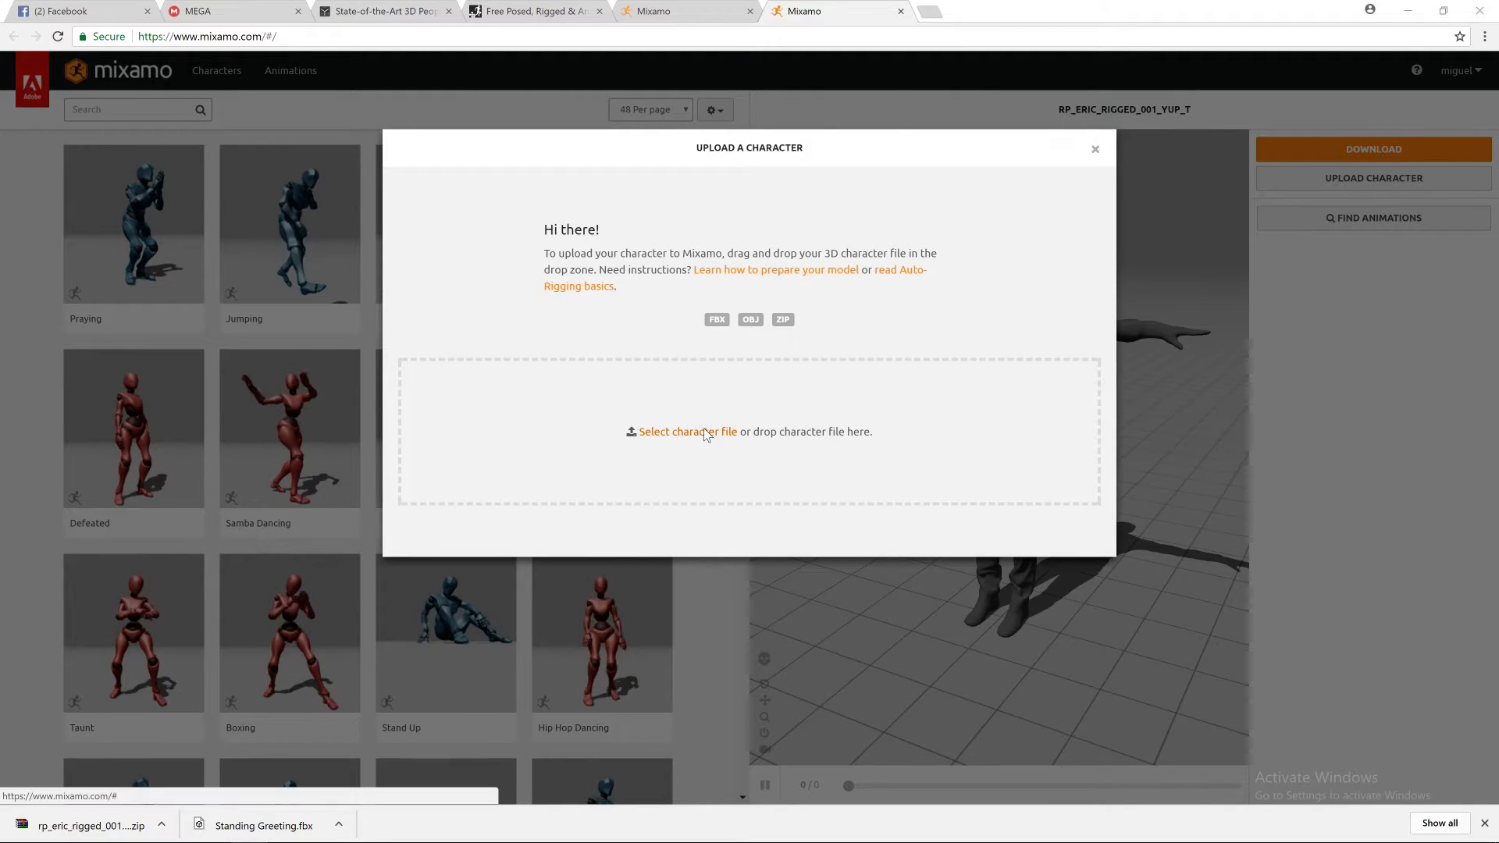
click(686, 431)
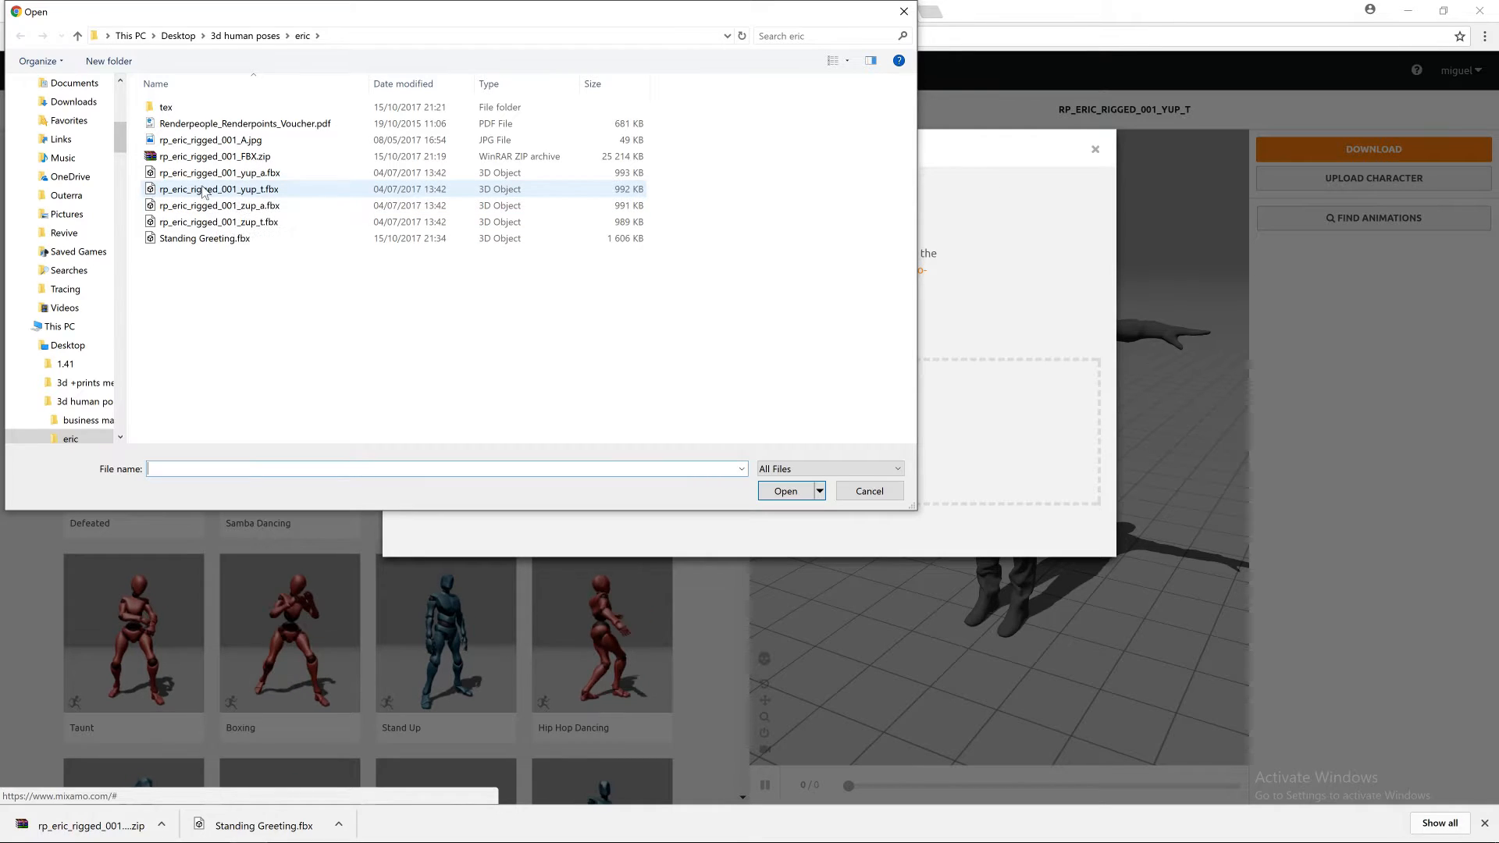
click(217, 188)
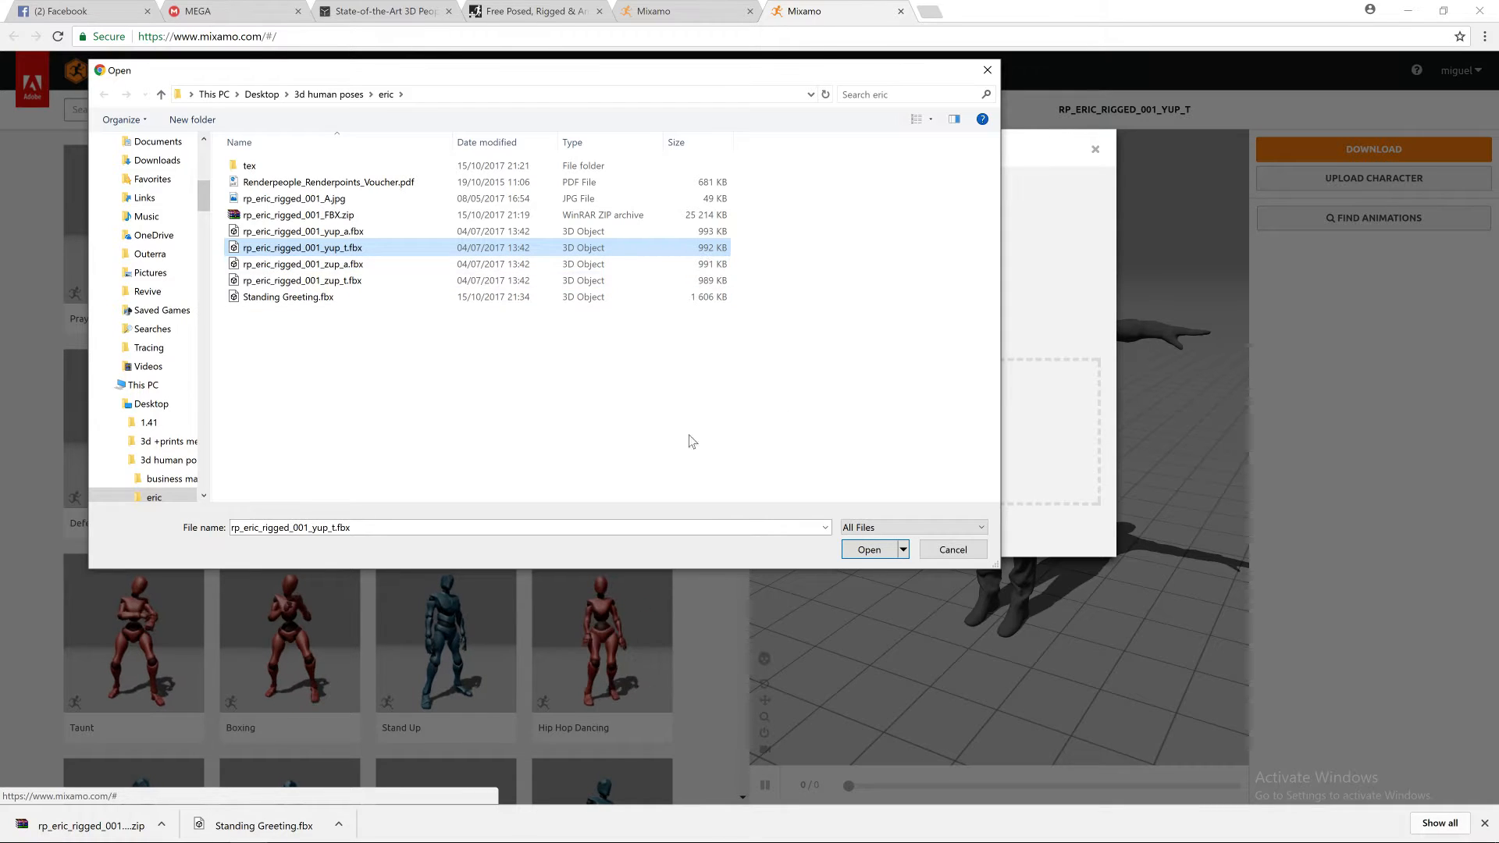
click(869, 549)
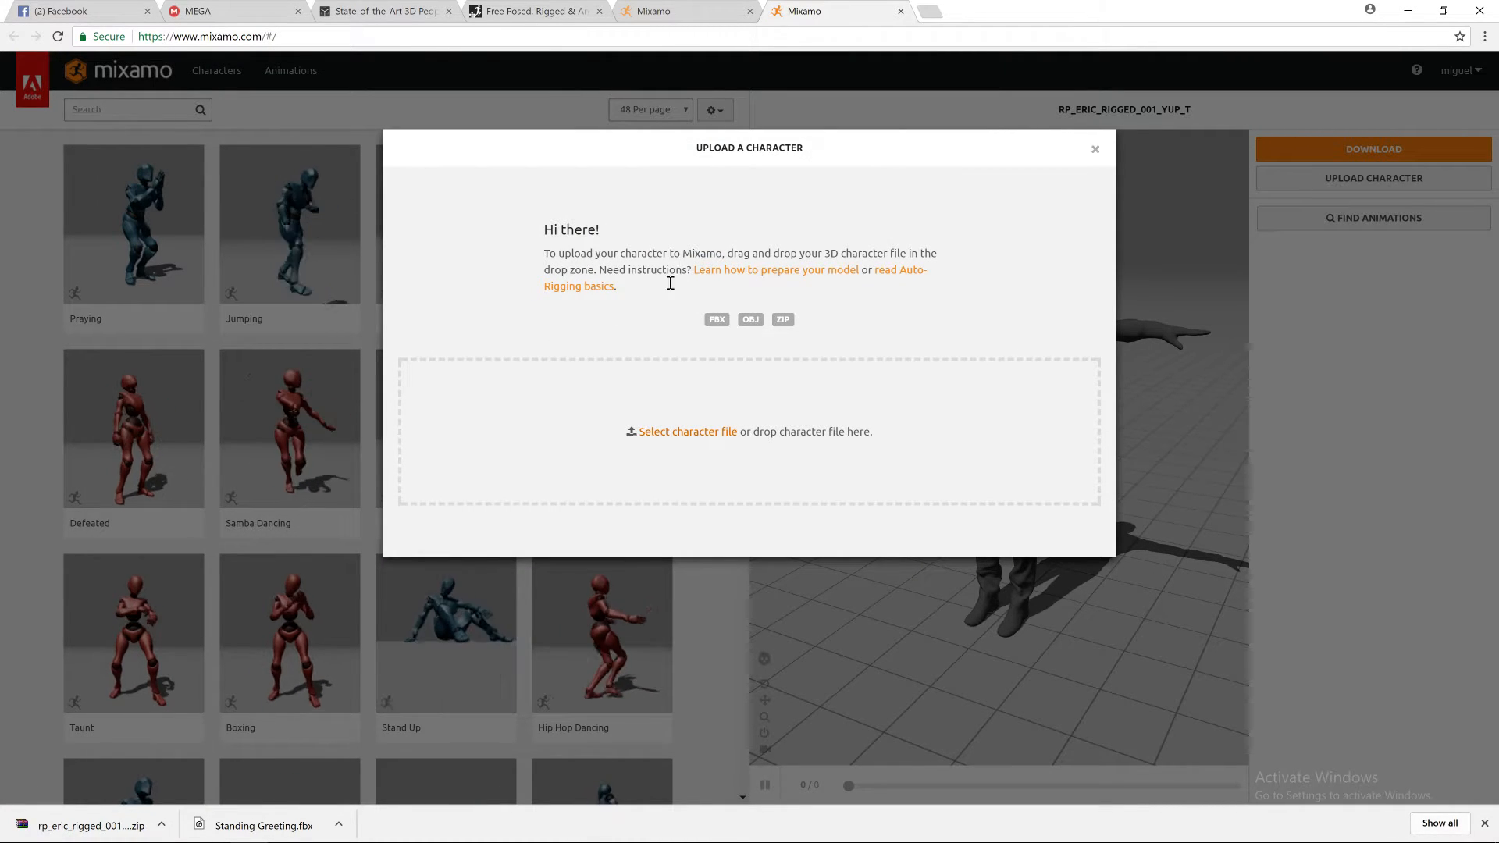
mouse_move(731, 406)
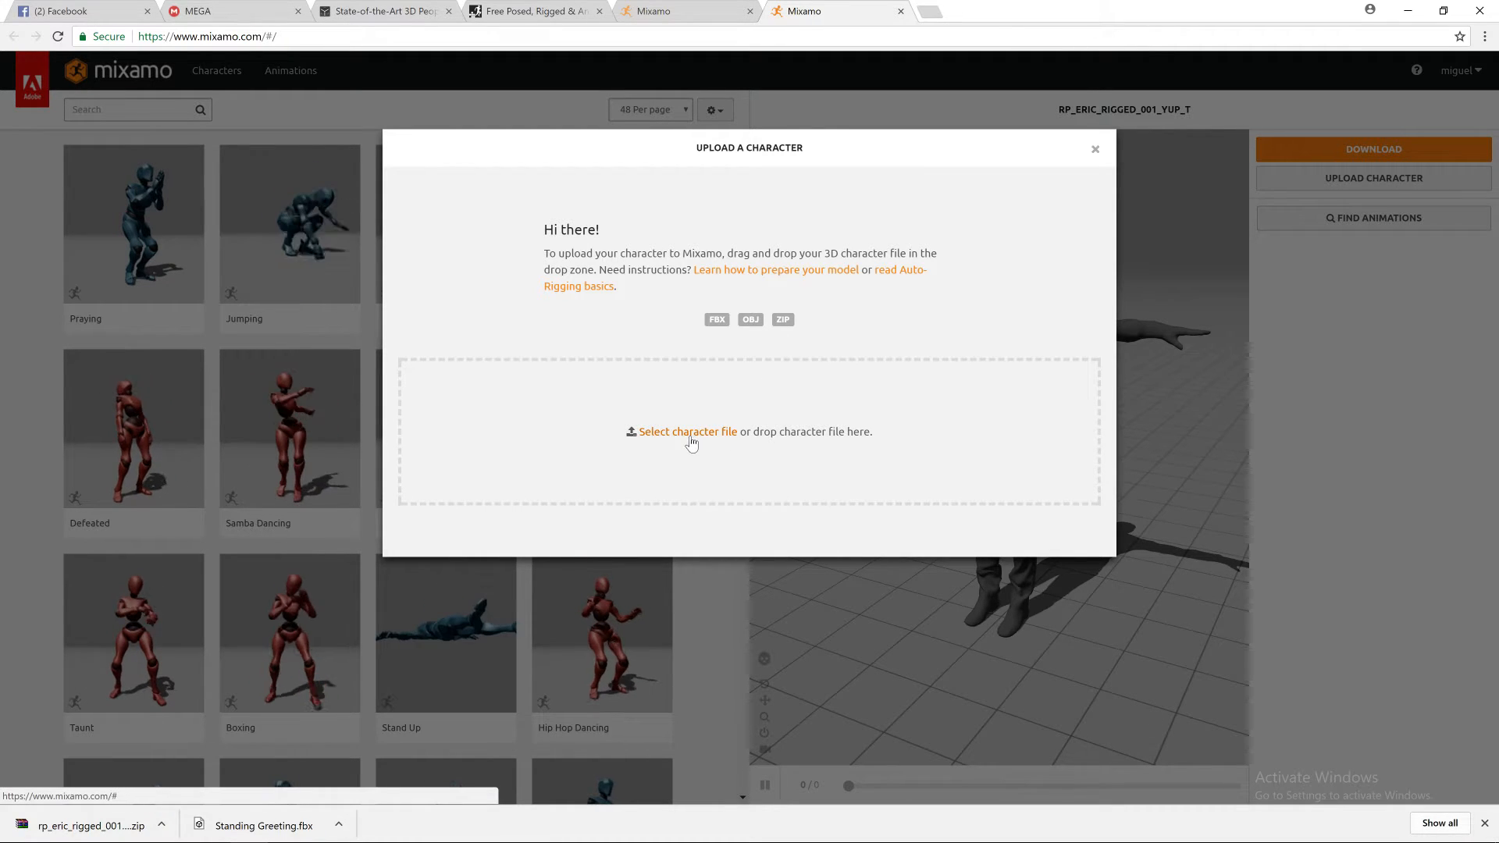
mouse_move(1092, 156)
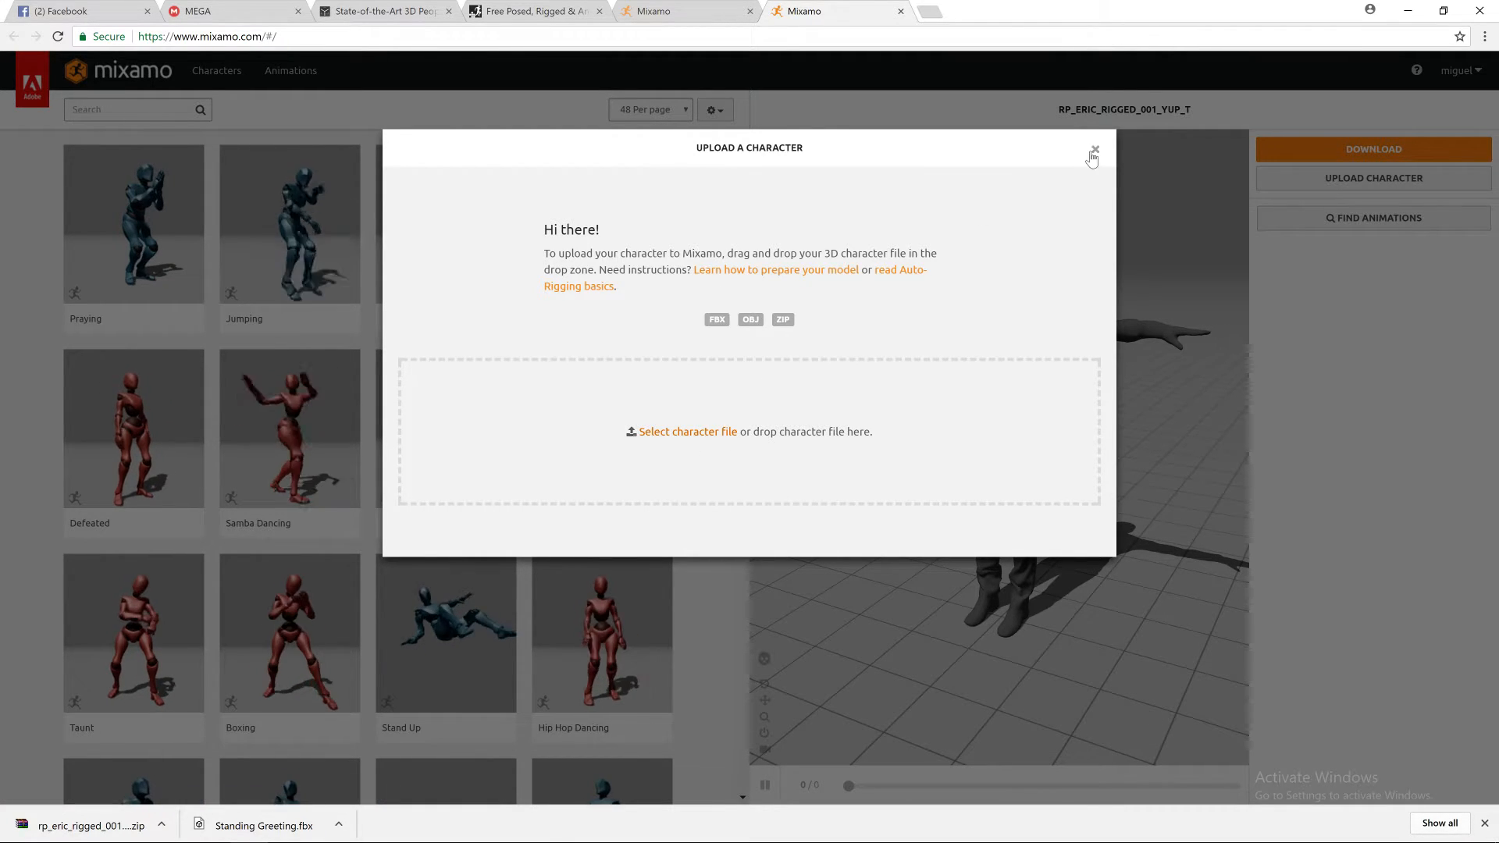
- Close the upload window, search 'talking', and preview the first Talking animation on Eric
click(1093, 153)
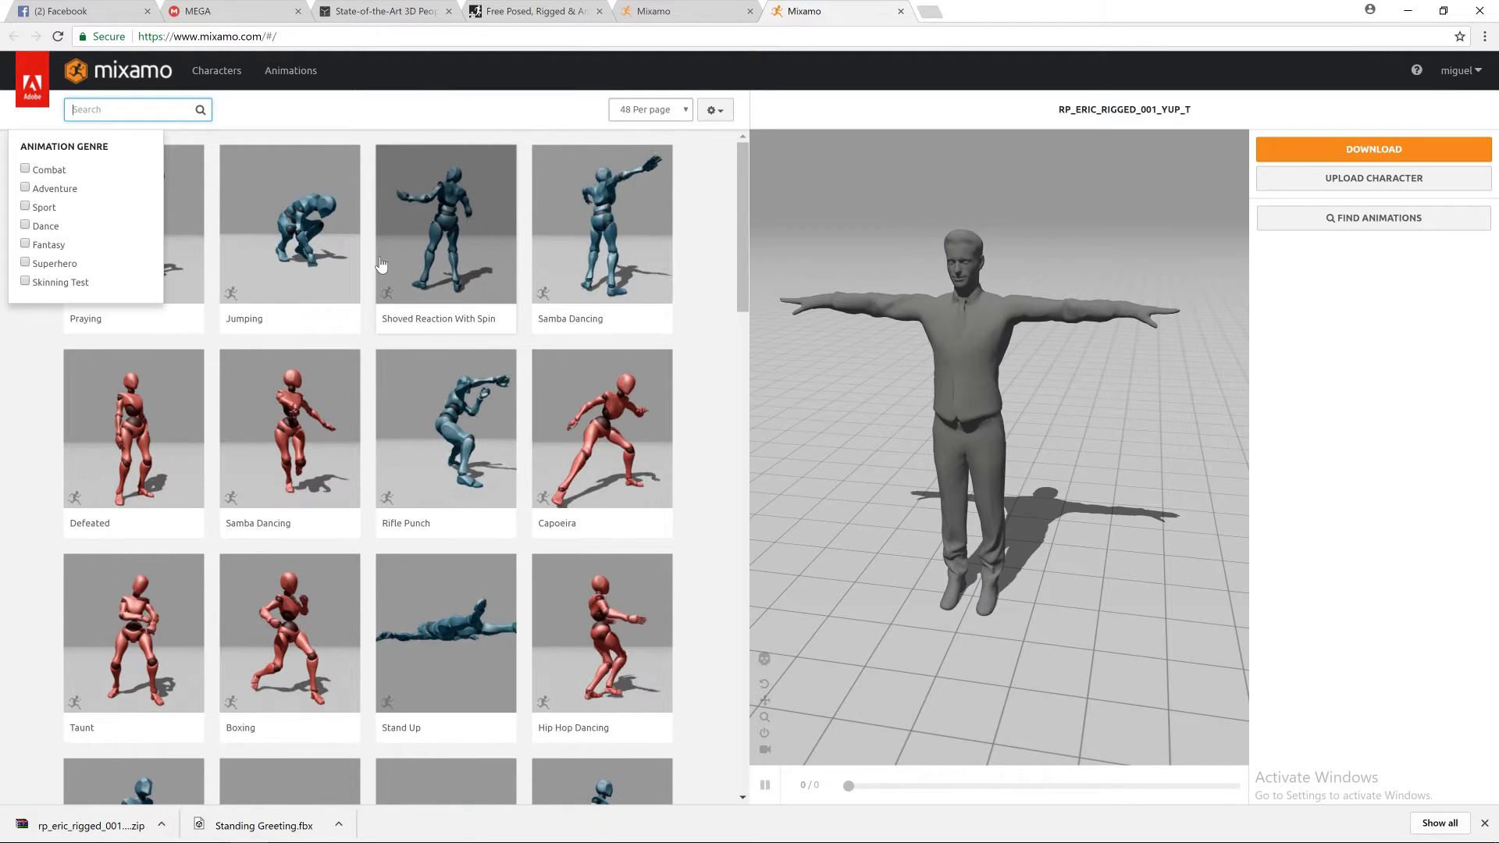
text(talking)
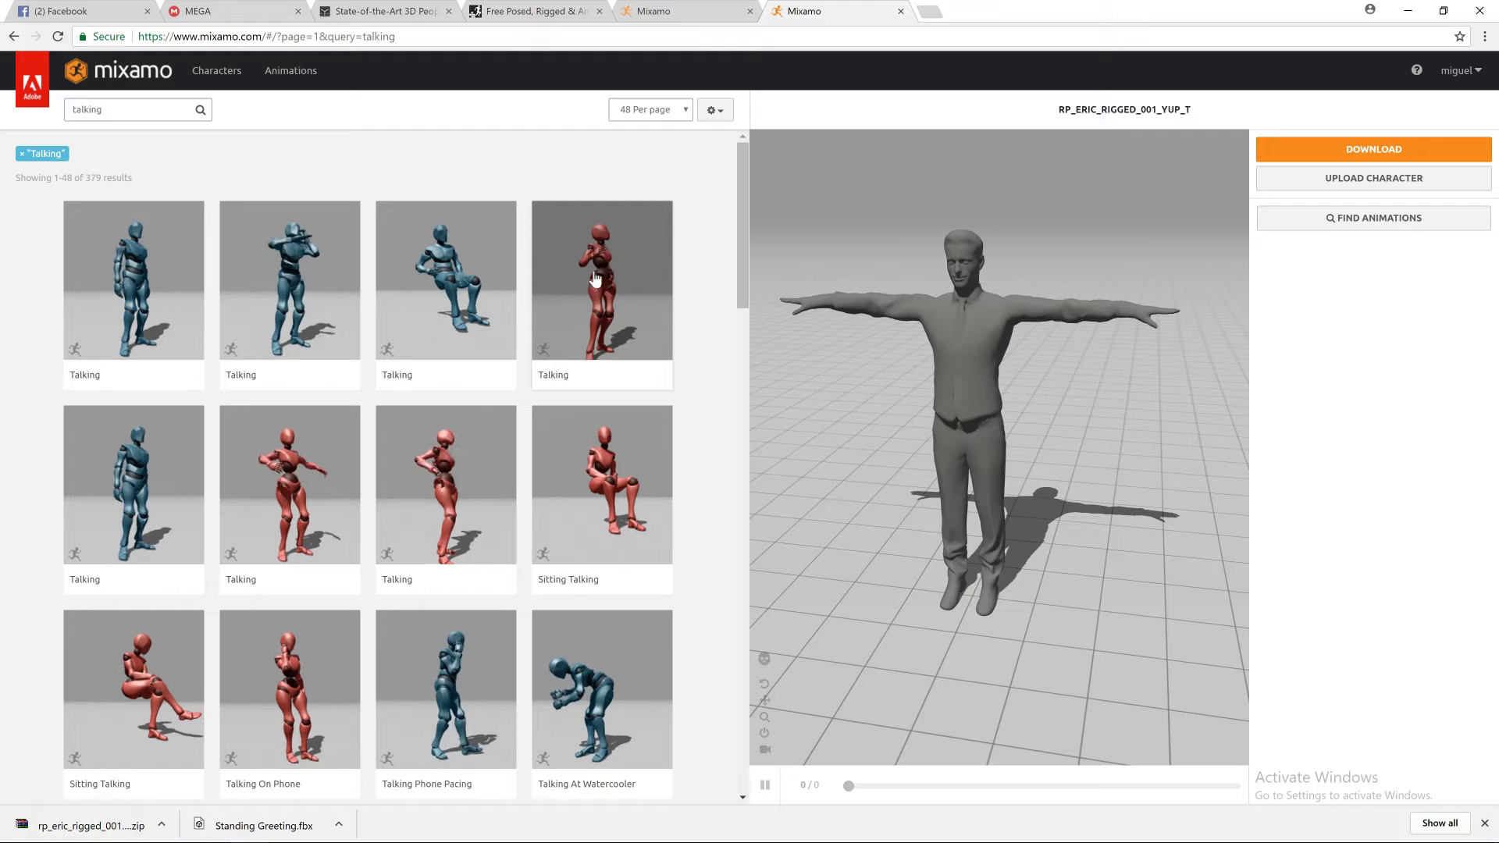
mouse_move(155, 478)
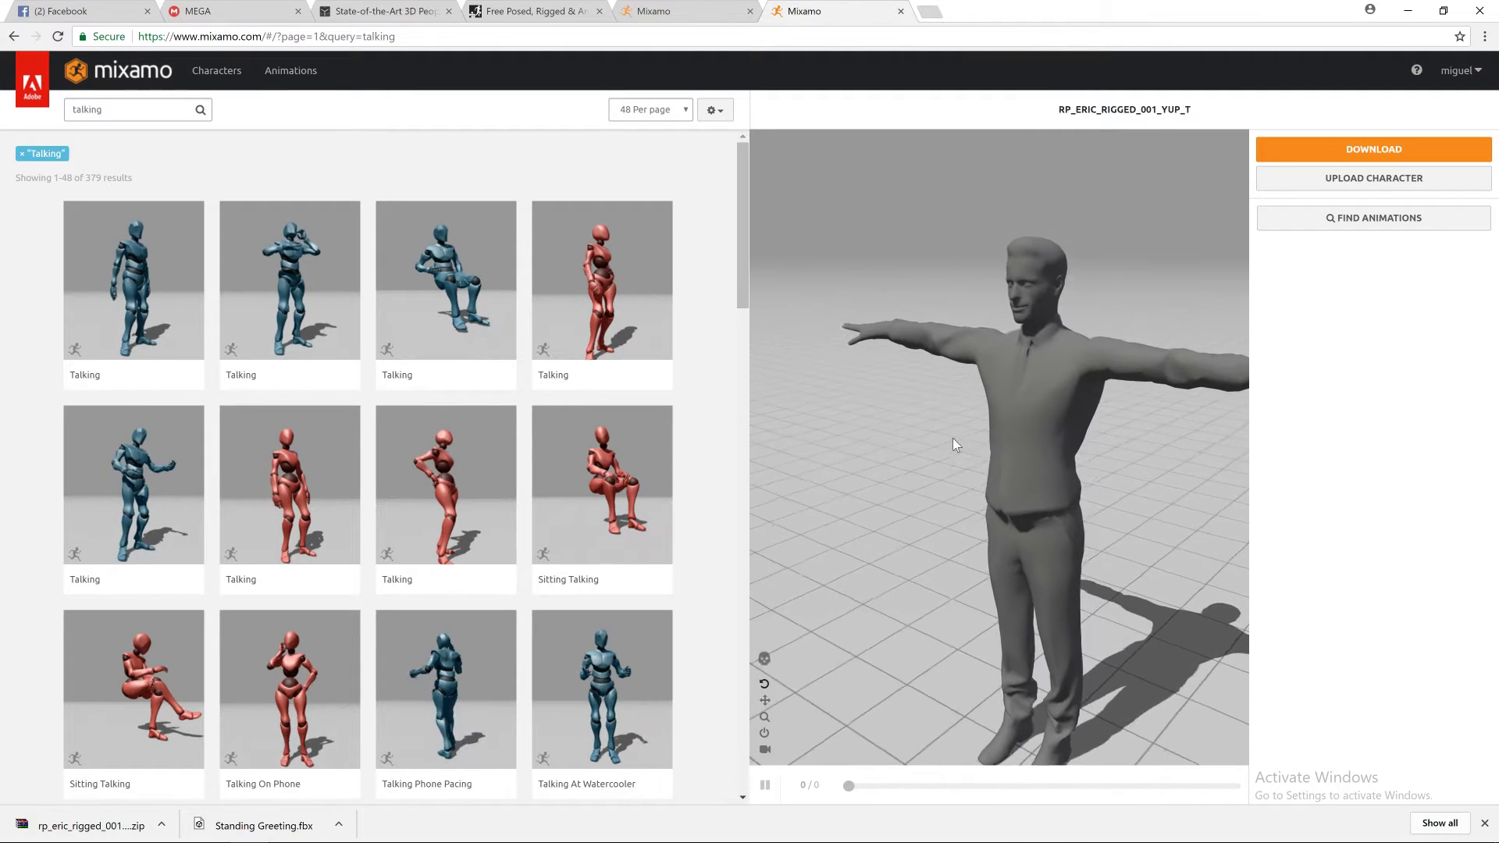
click(132, 280)
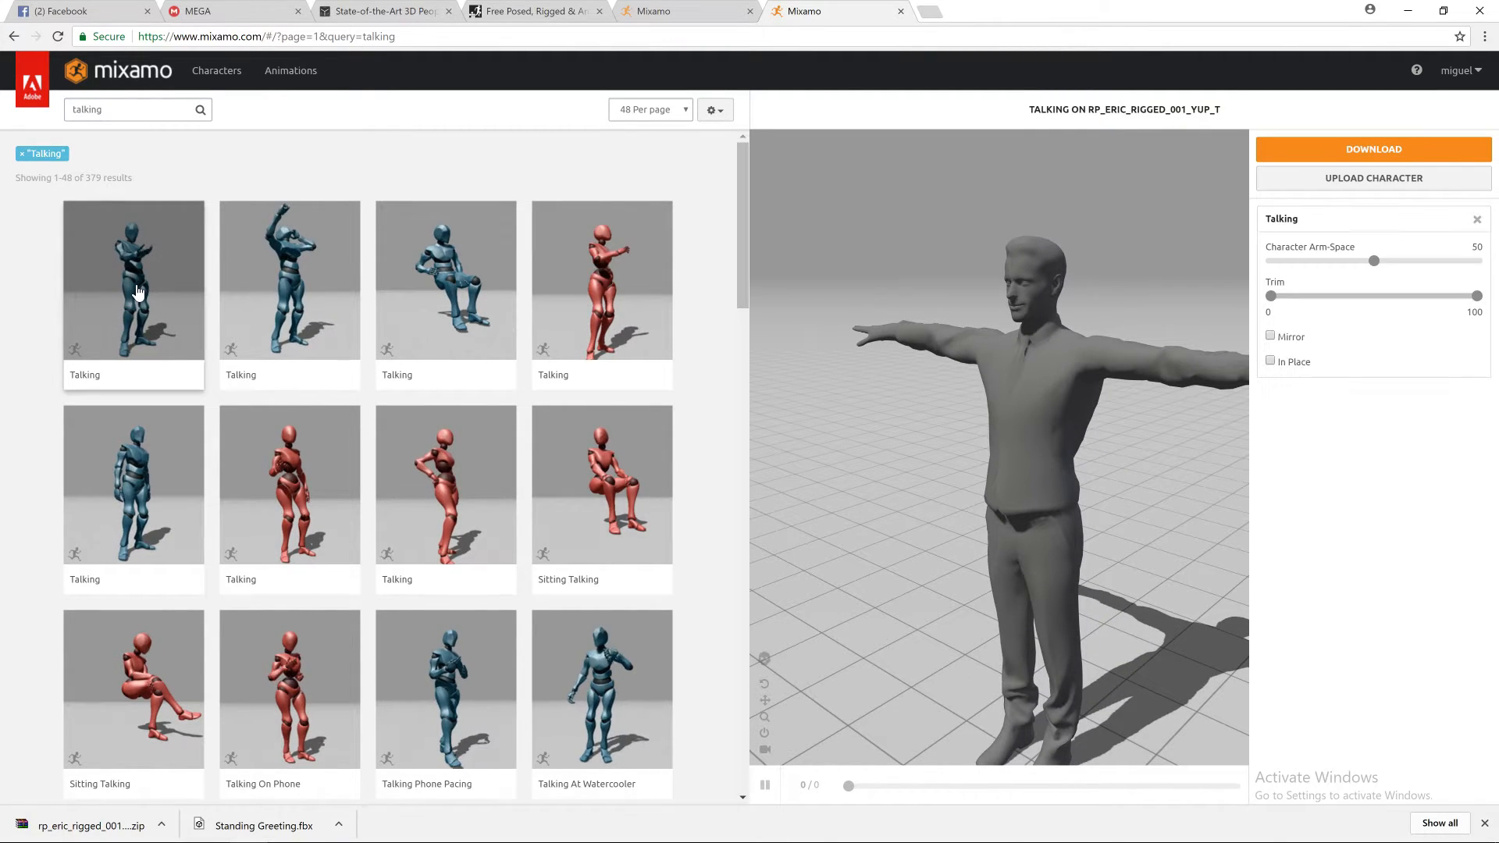
click(132, 281)
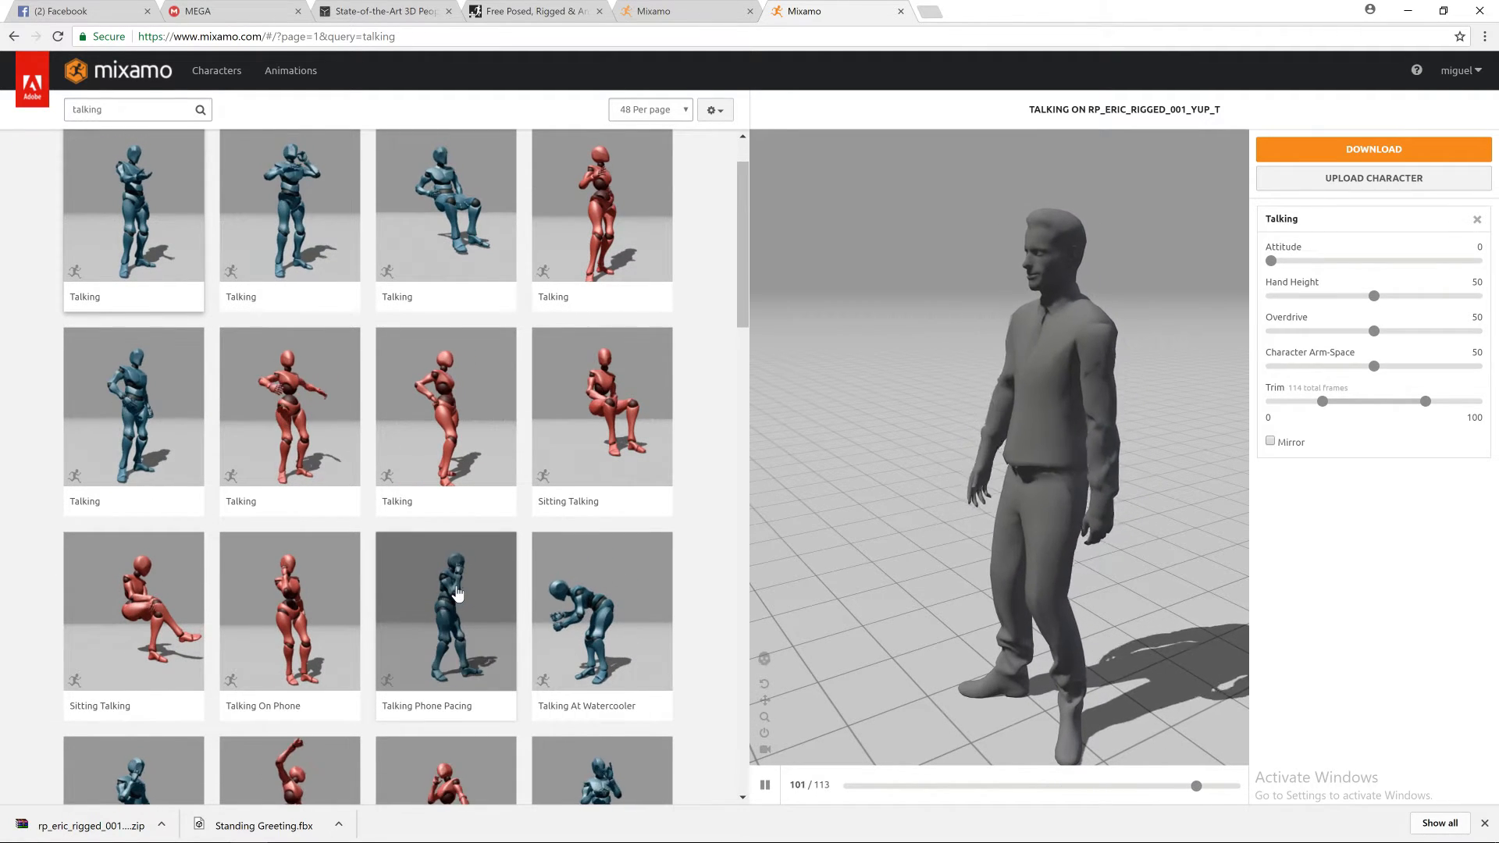
- Preview the Talking Phone Pacing animation on the Eric character
click(445, 610)
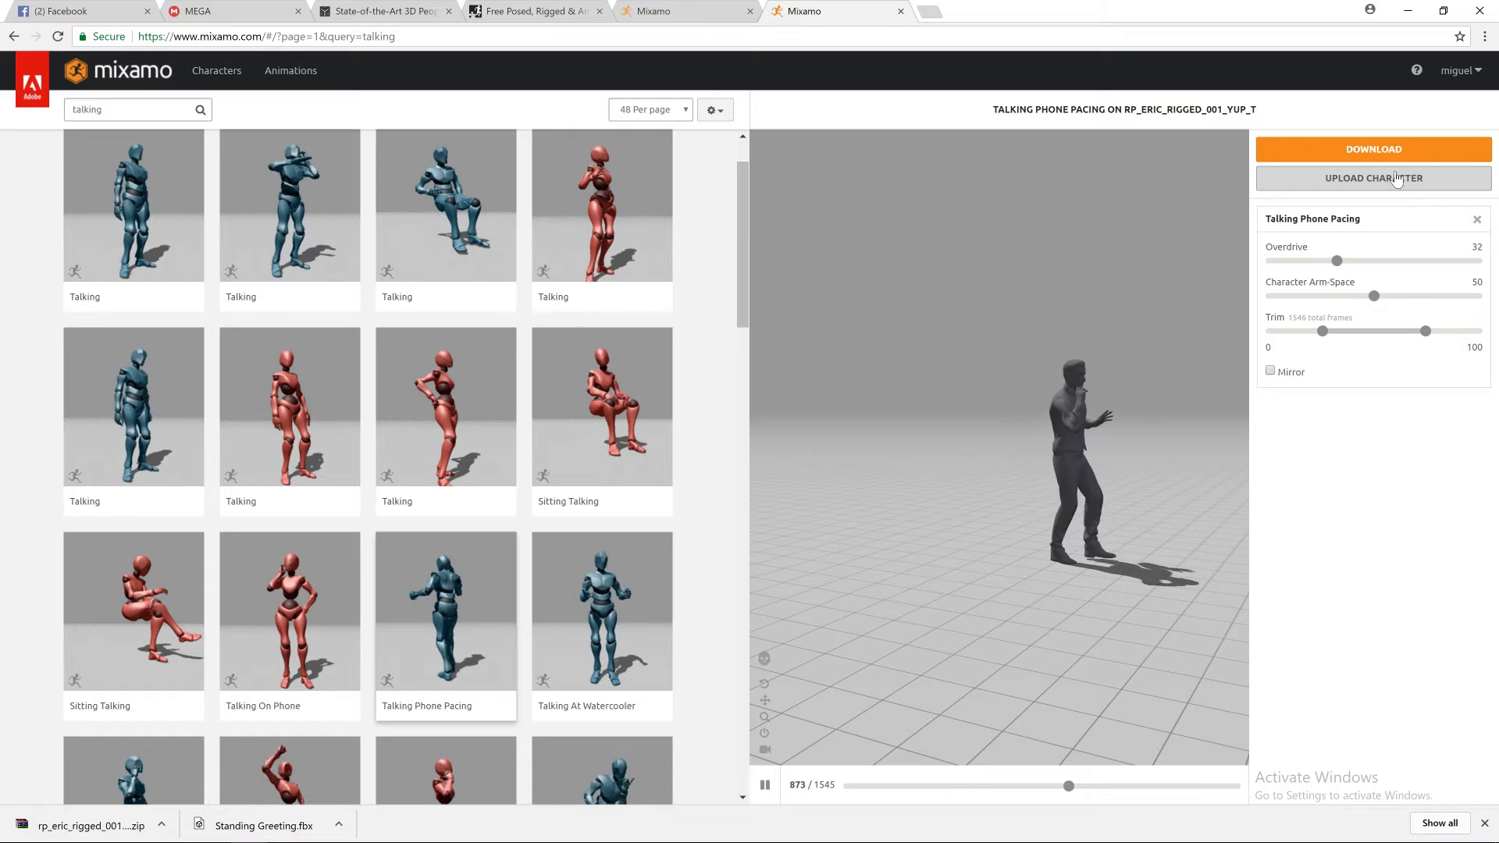
- Download Talking Phone Pacing as FBX with skin at 60 frames per second
click(1373, 149)
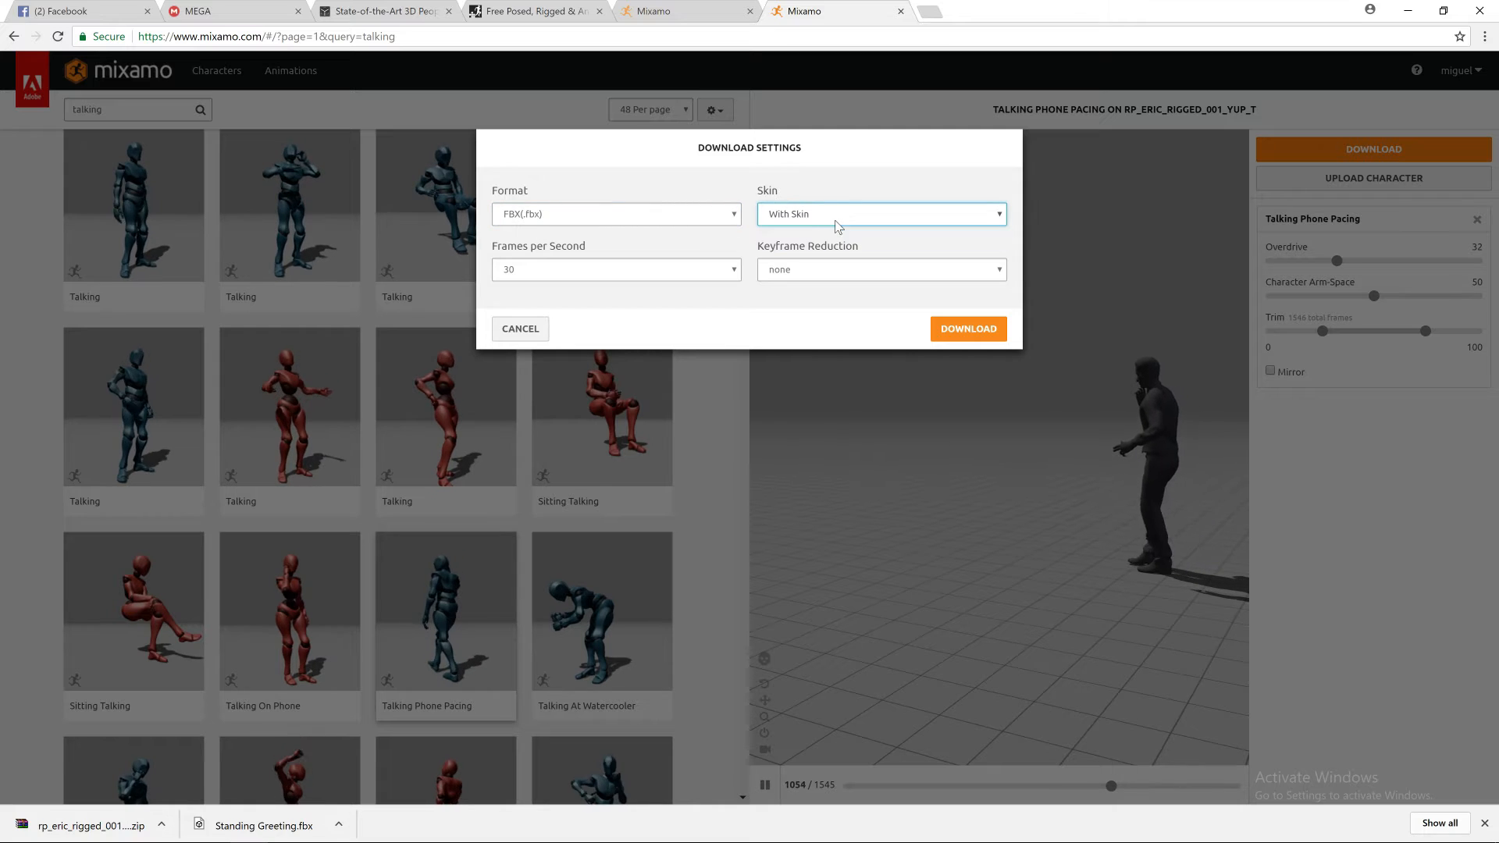
click(617, 269)
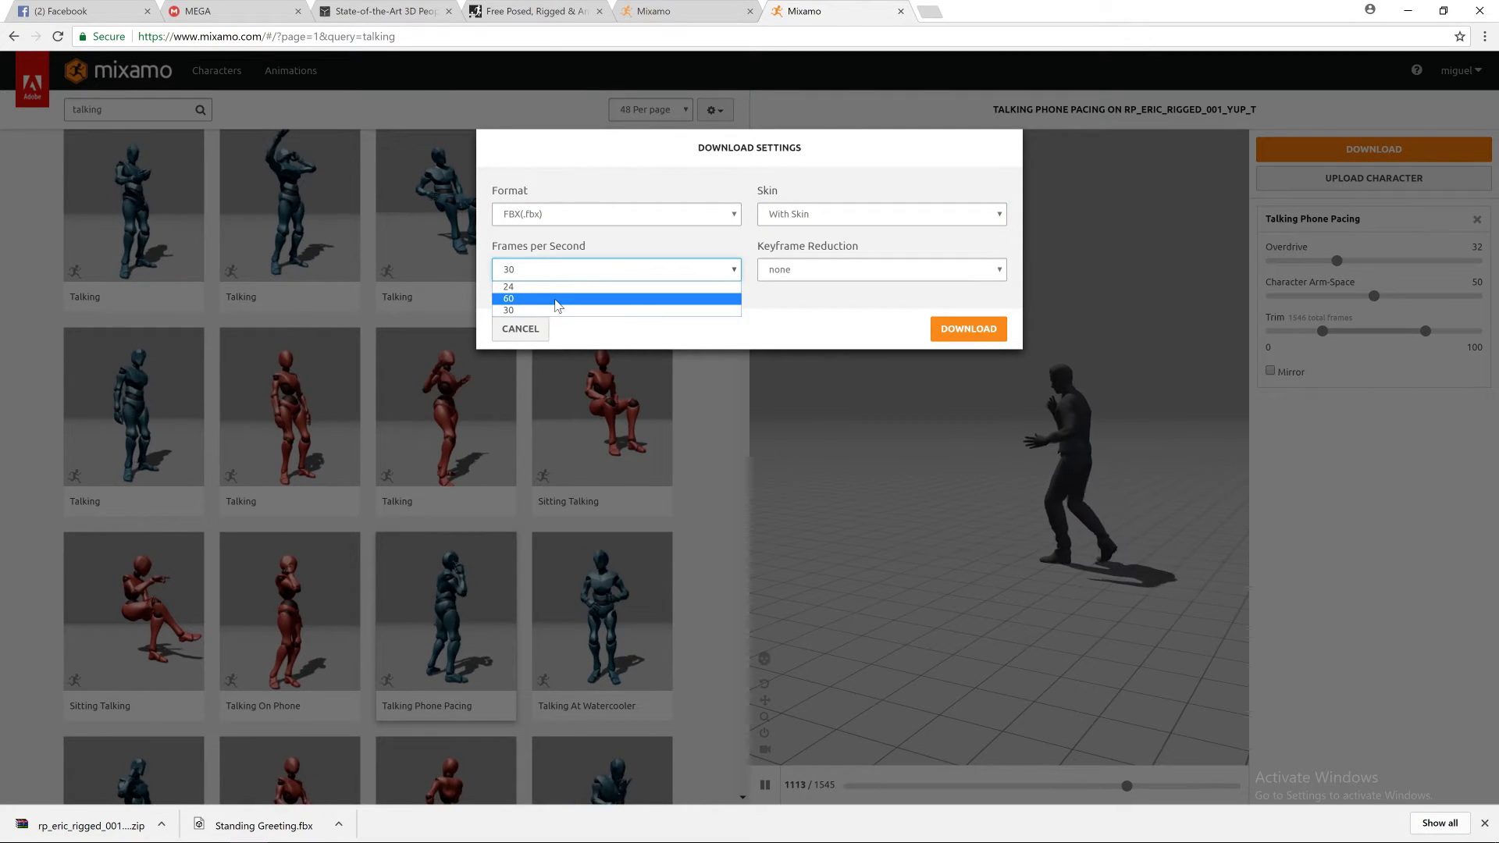
click(508, 298)
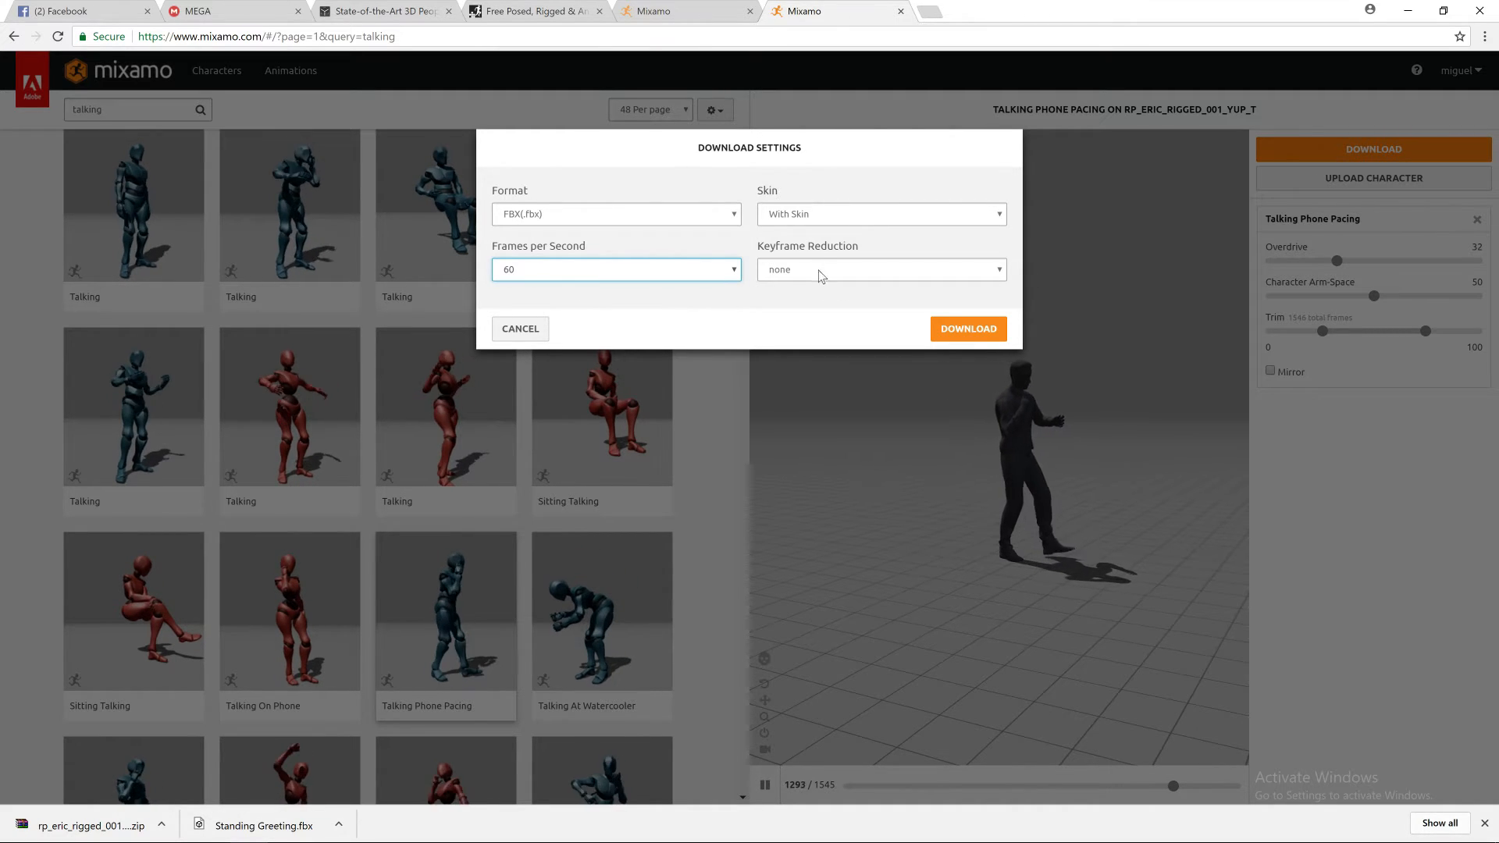
click(967, 328)
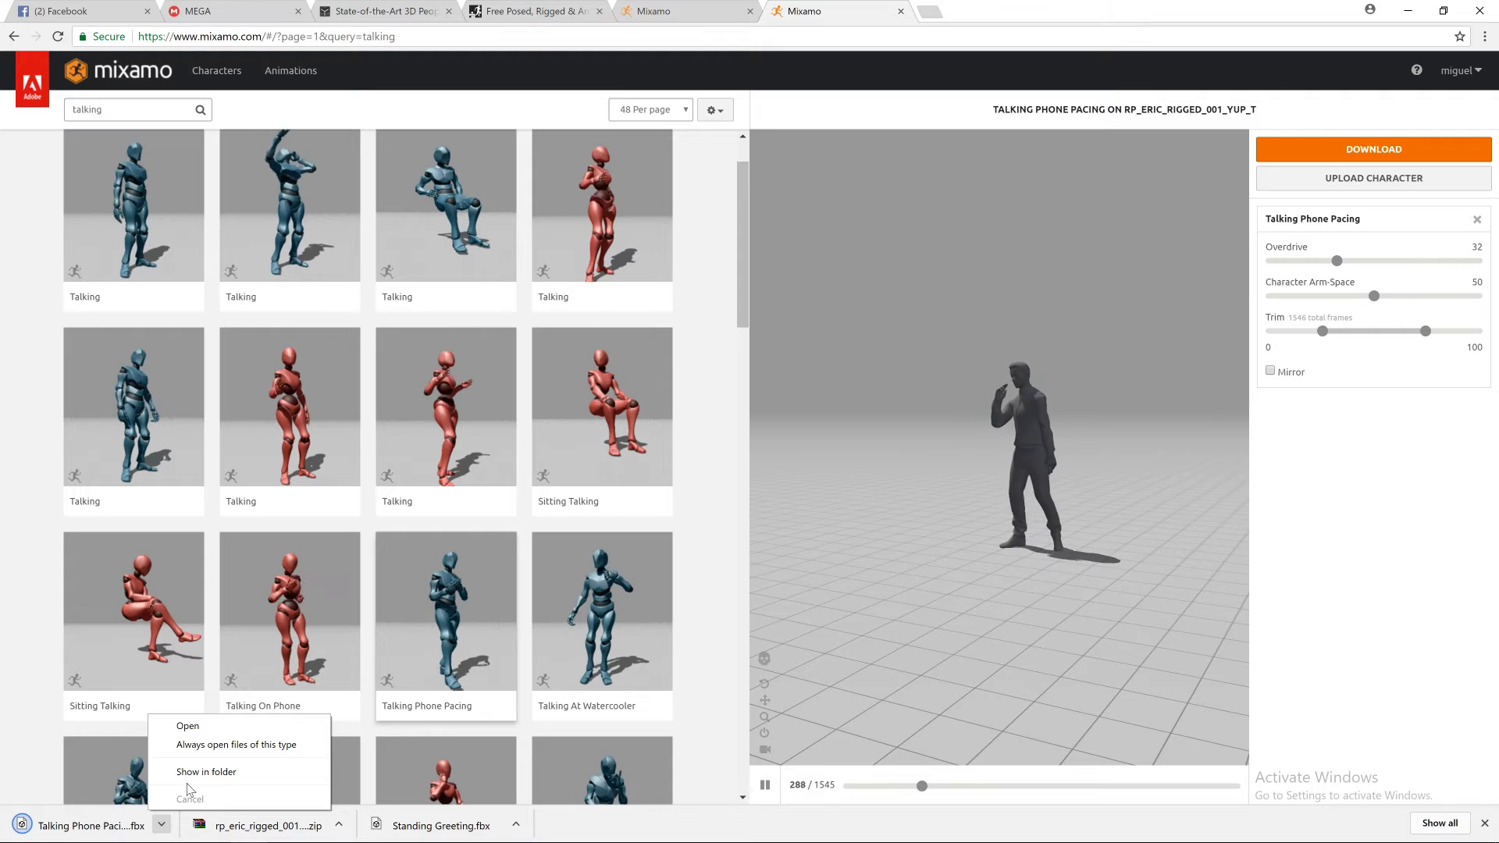
- Reveal the downloaded animation in the eric folder, close WinRAR, and select Standing Greeting
click(206, 771)
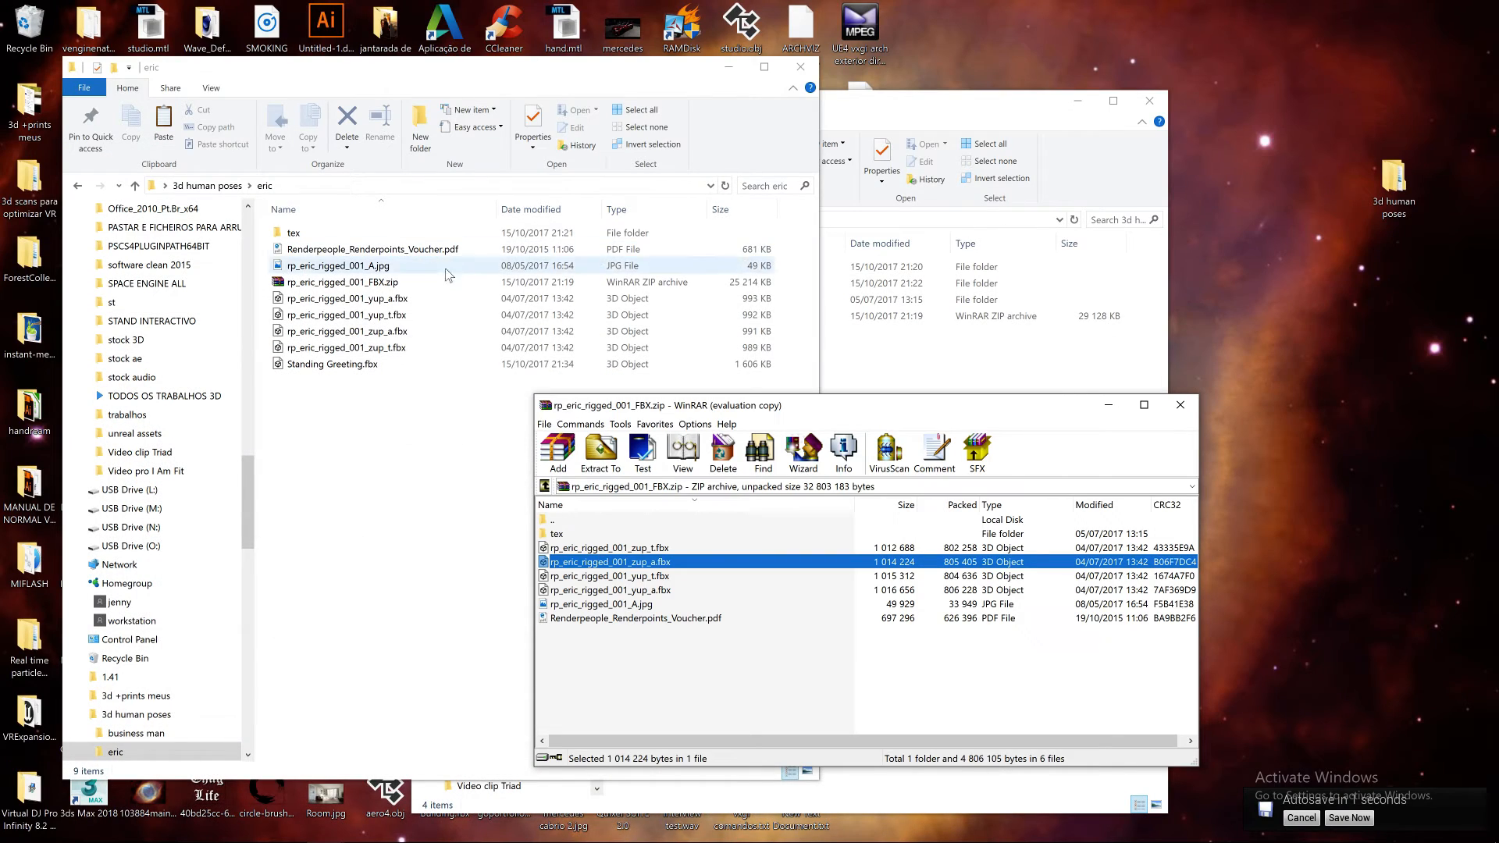
click(1180, 405)
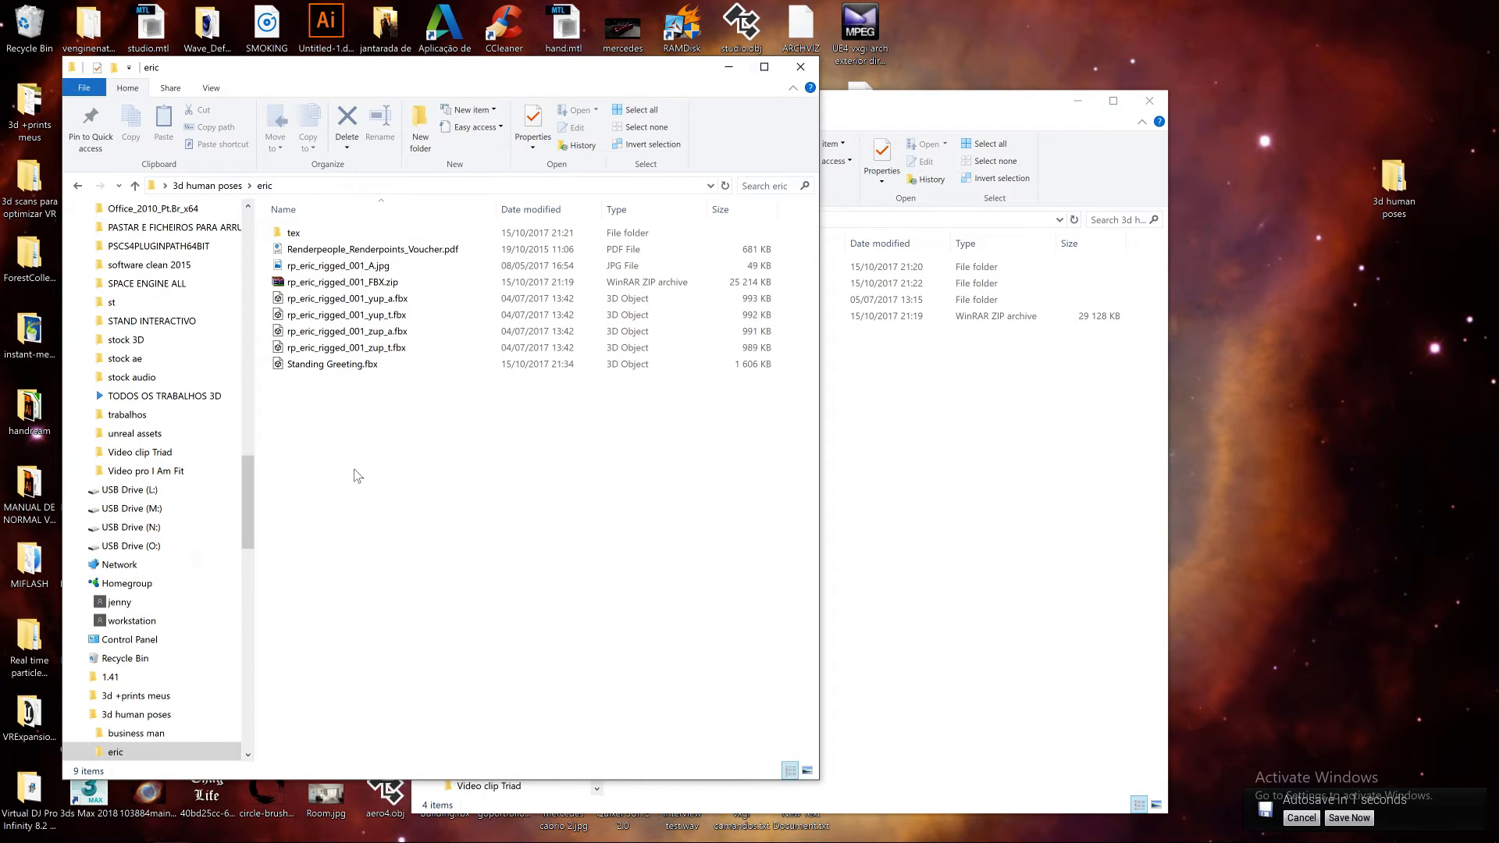
click(332, 365)
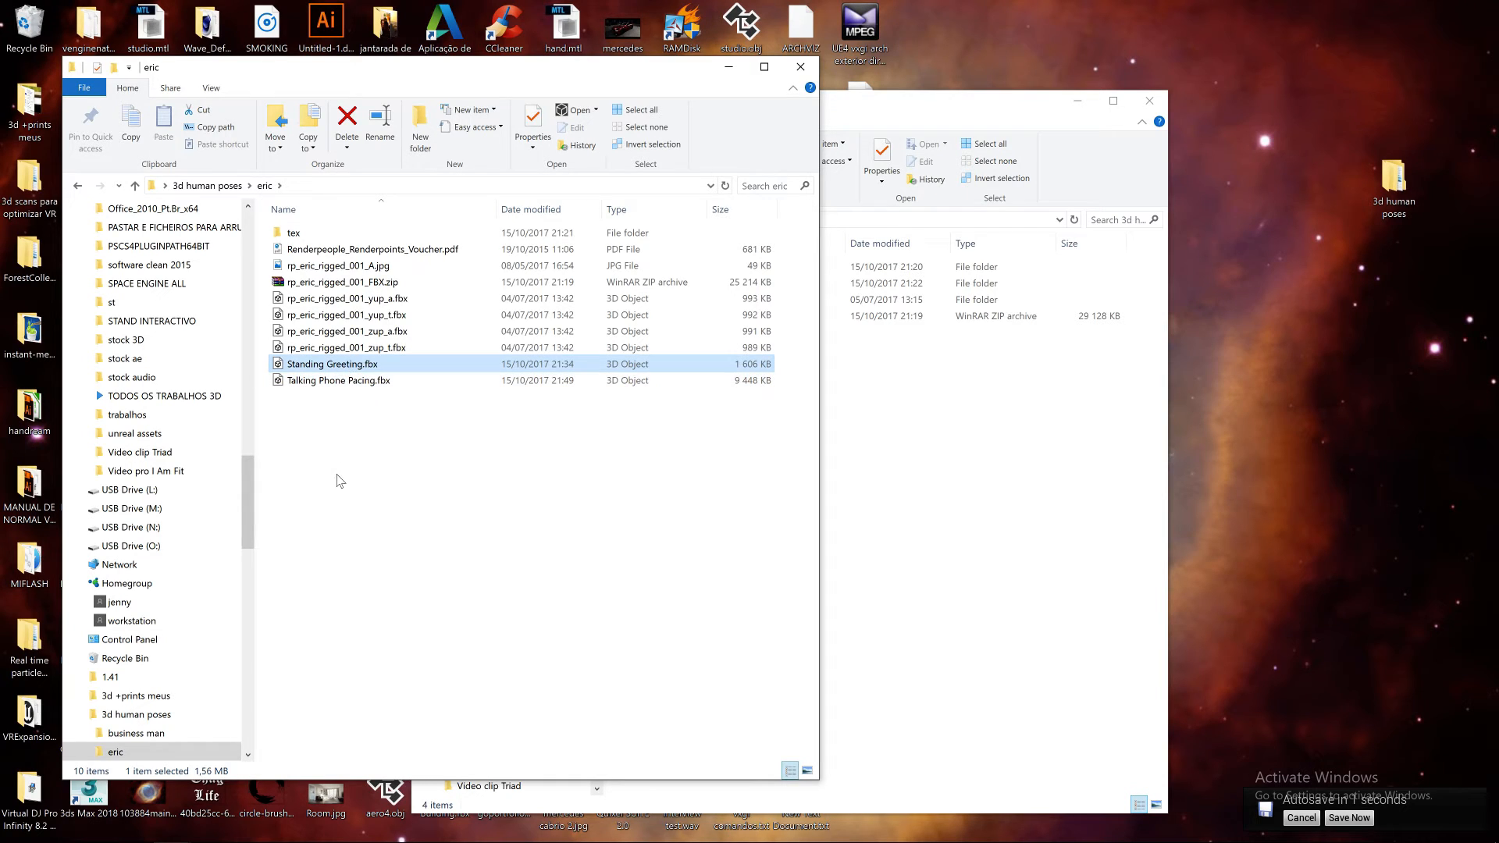
mouse_move(380, 380)
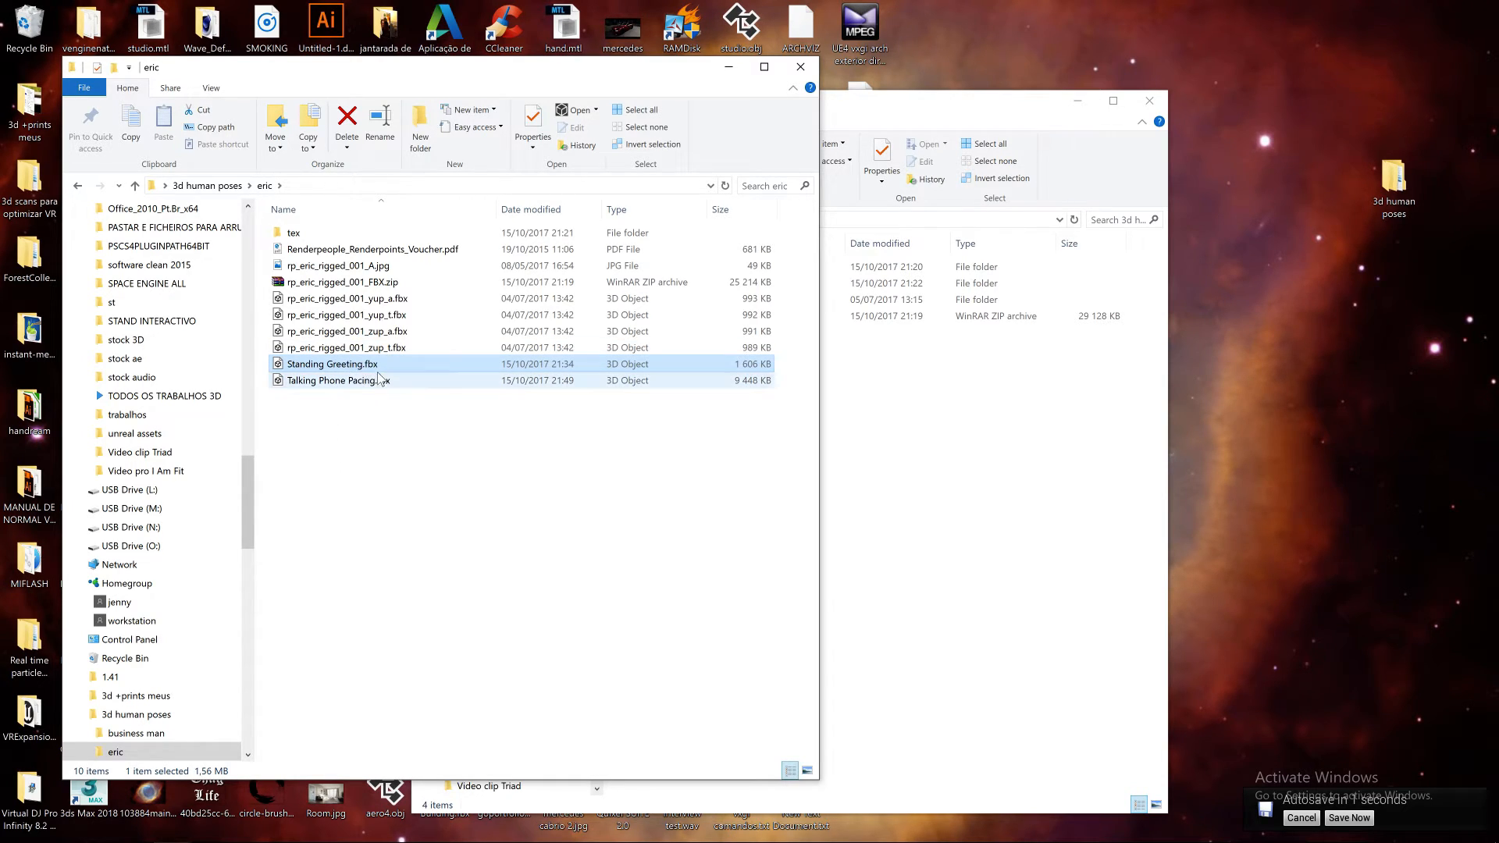
mouse_move(301, 395)
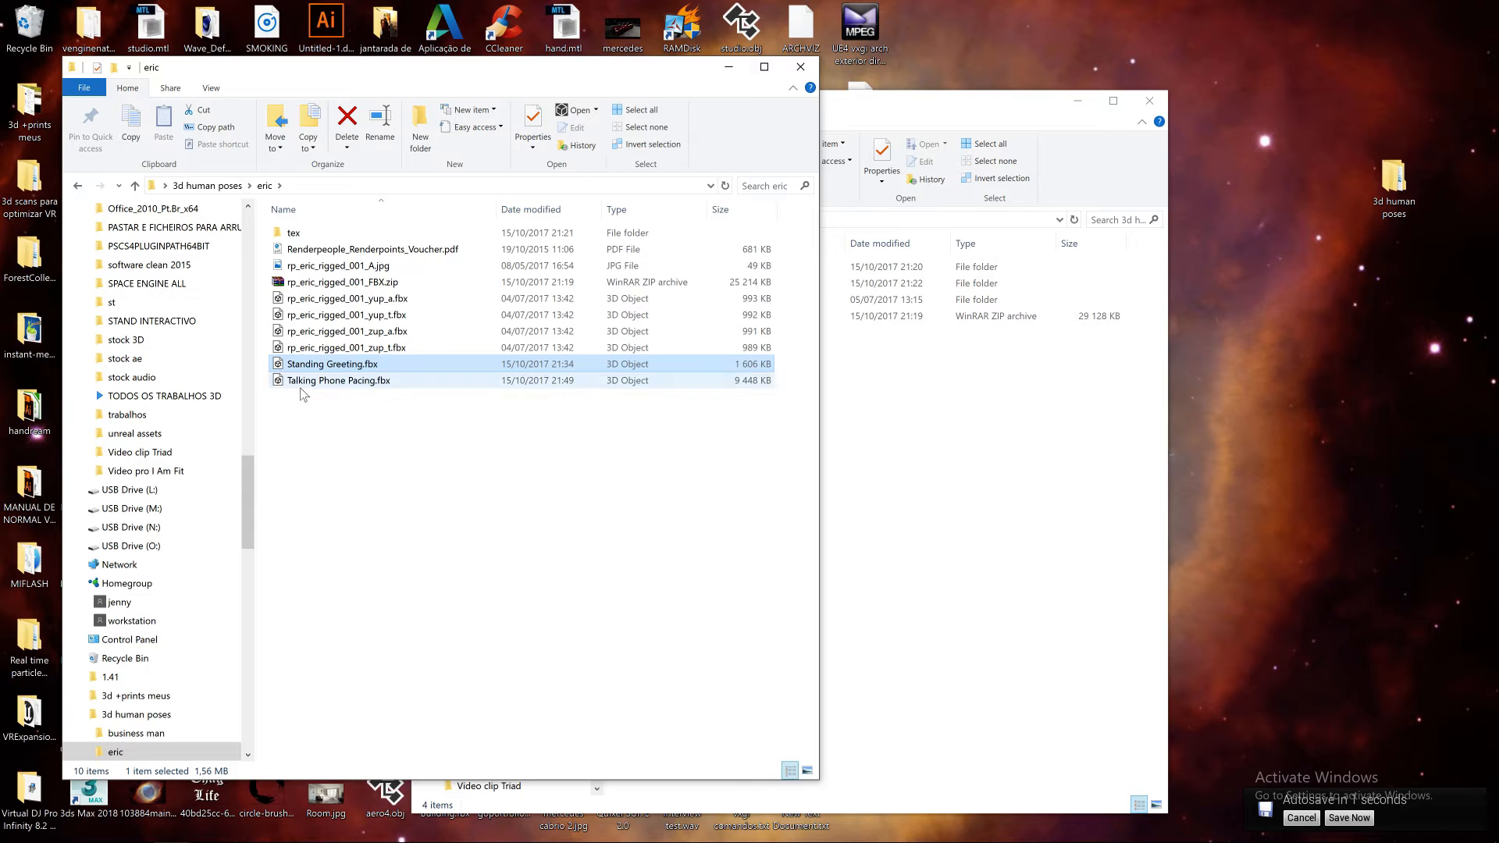
- Switch from File Explorer to the Unreal Engine 4 editor
click(338, 379)
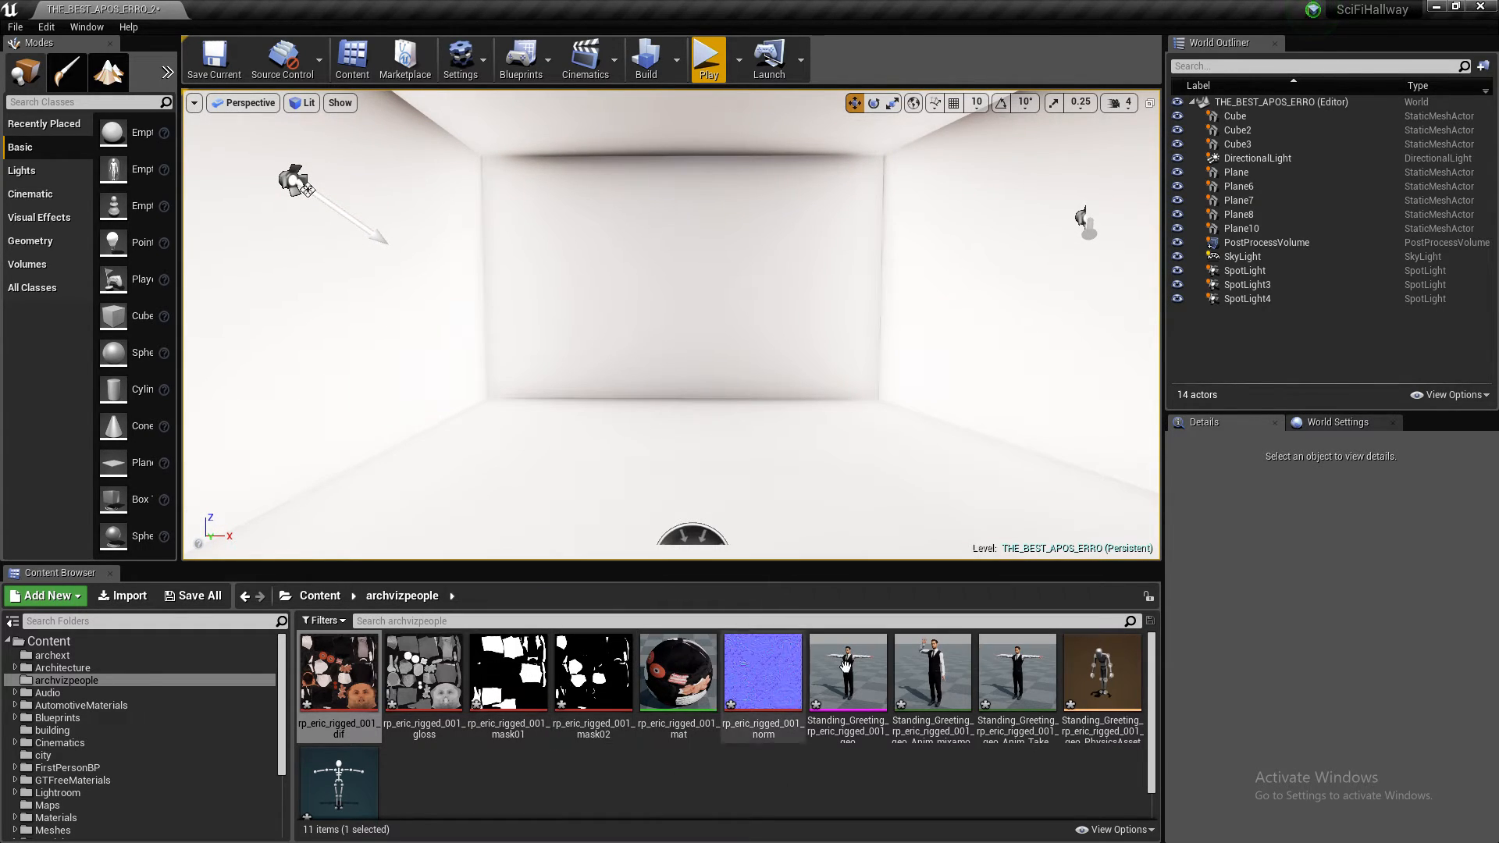
mouse_move(338, 796)
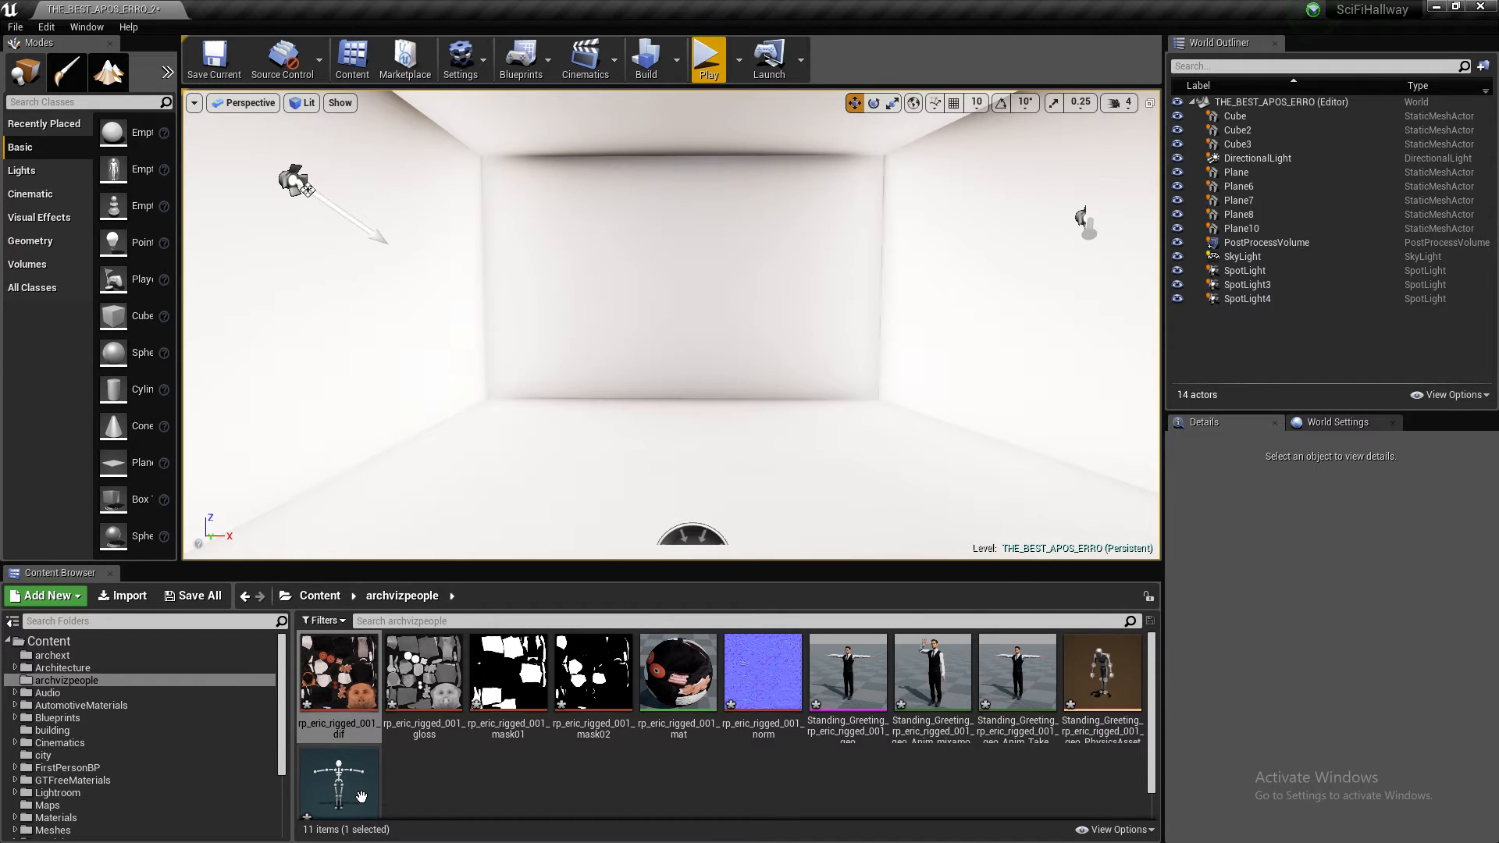
mouse_move(515, 832)
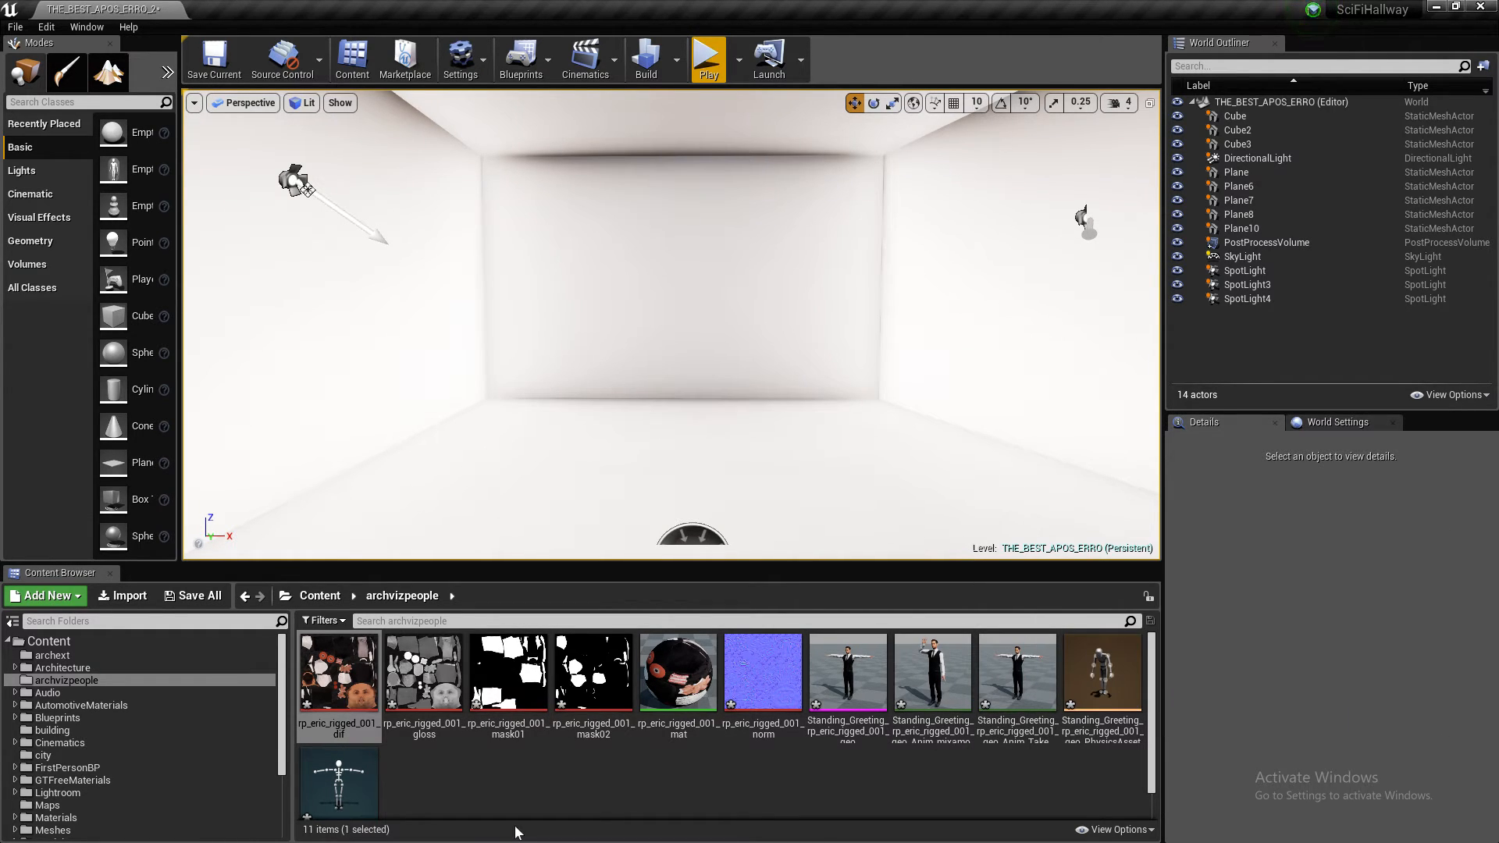
- Bring the eric folder in File Explorer back in front of Unreal
click(12, 826)
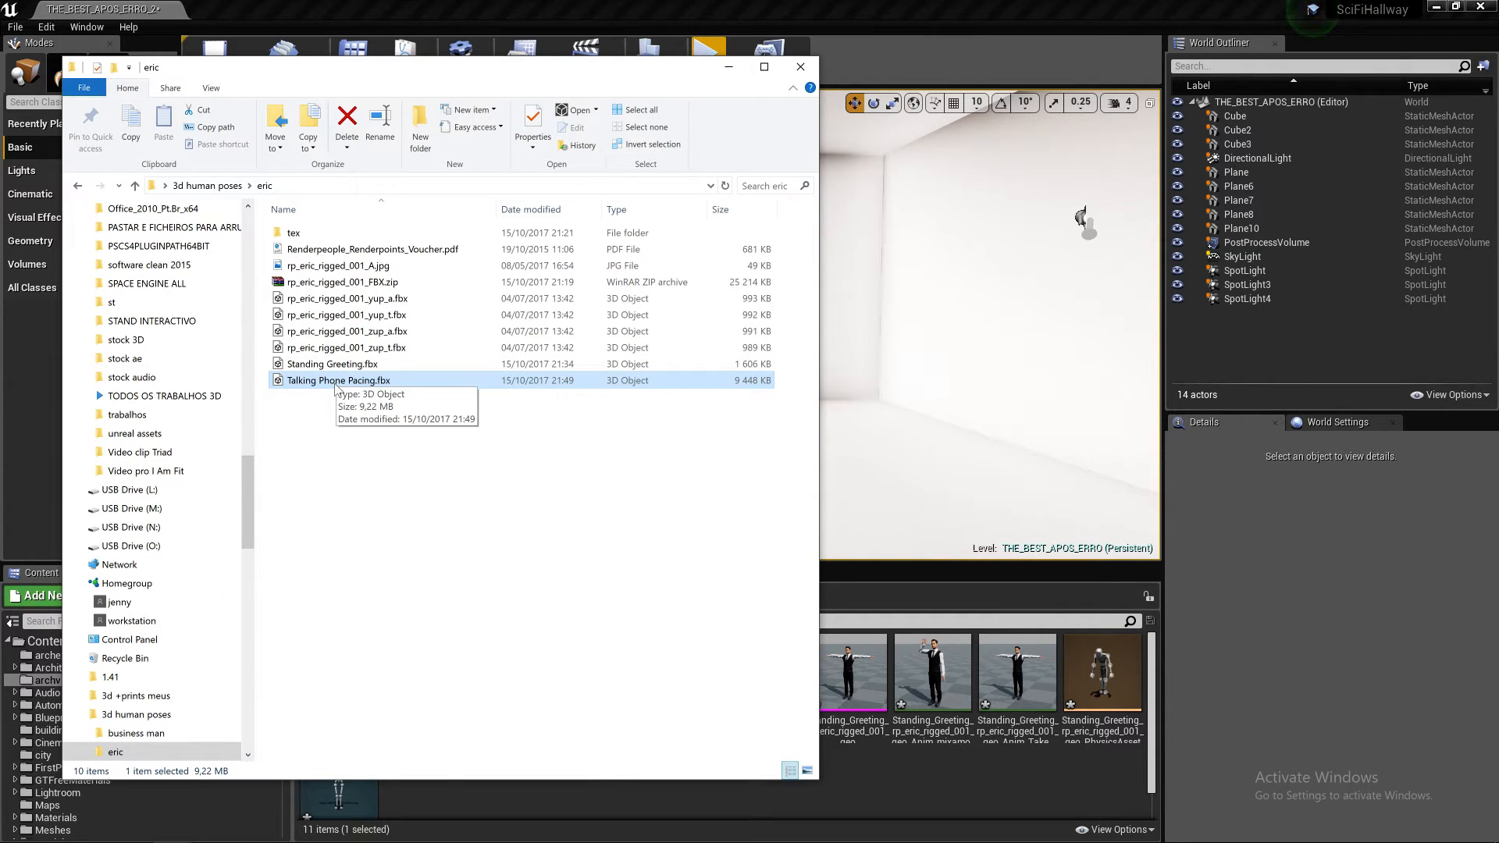
mouse_move(861, 789)
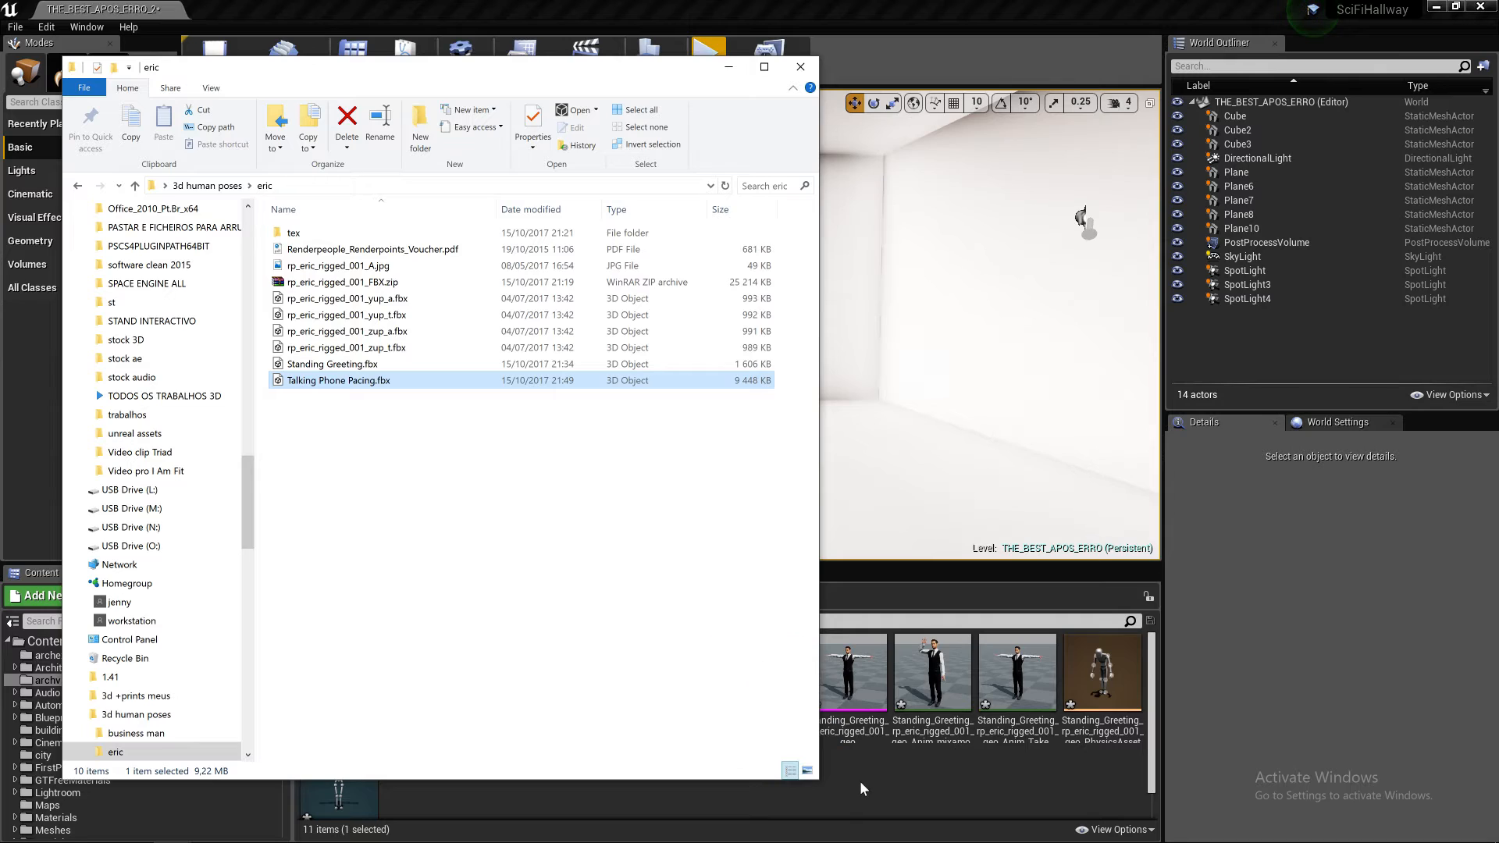
mouse_move(856, 788)
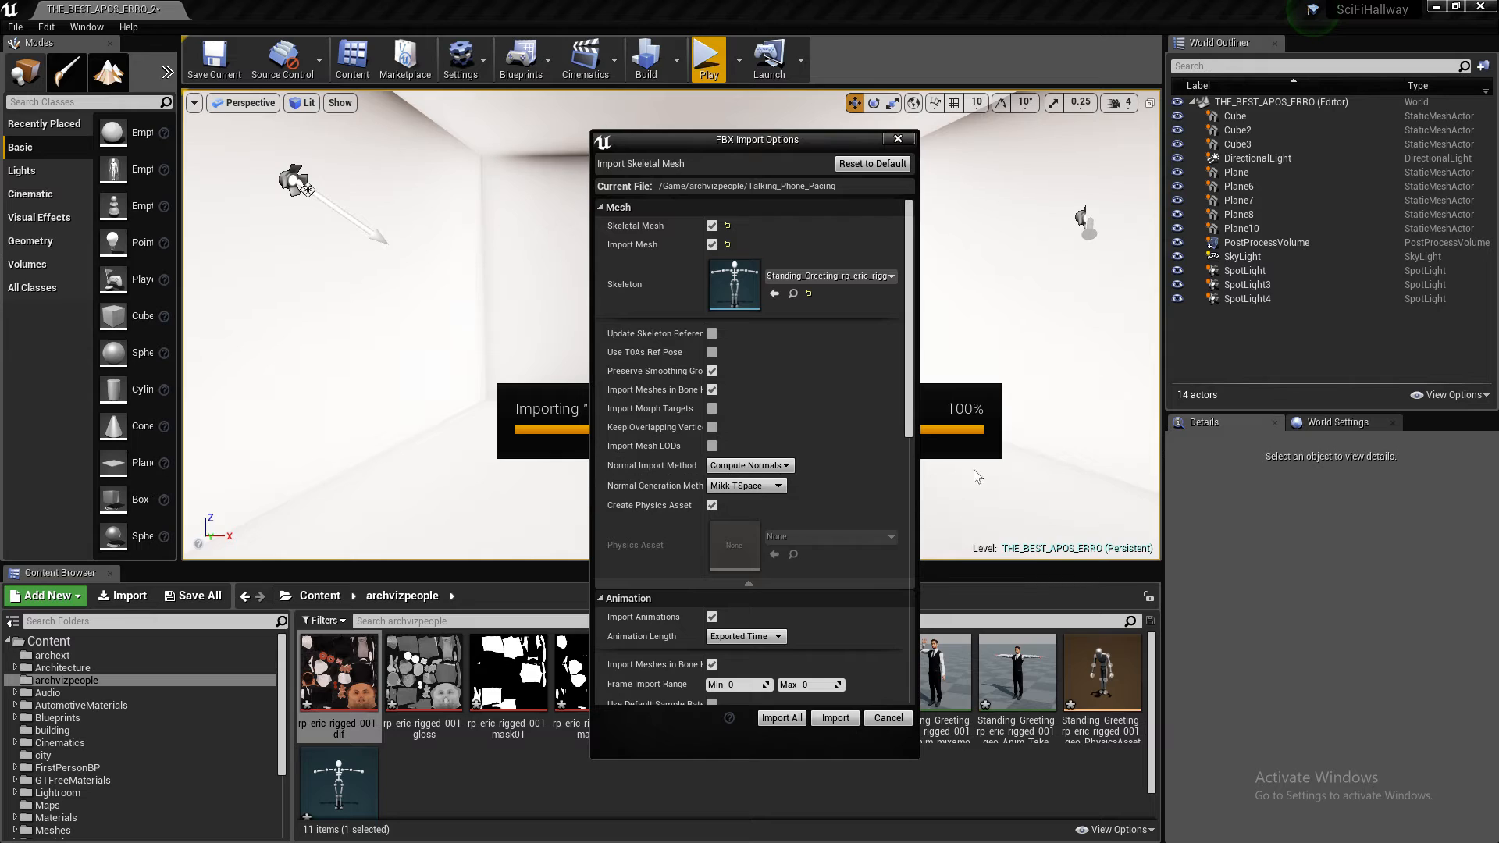
- Import Talking Phone Pacing onto the Standing_Greeting skeleton with animations included
scroll(down, 3)
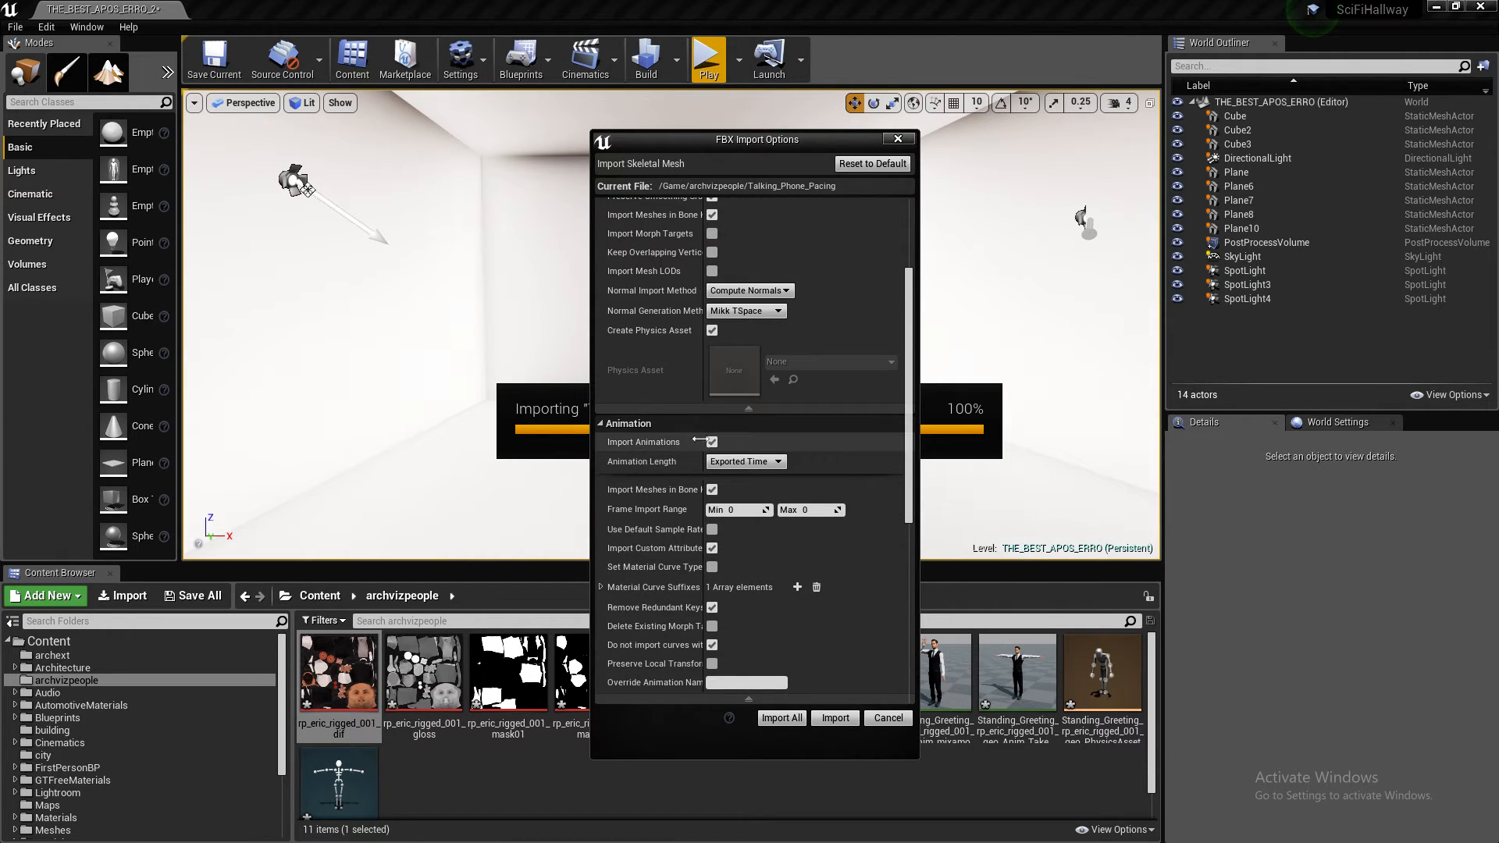
click(781, 717)
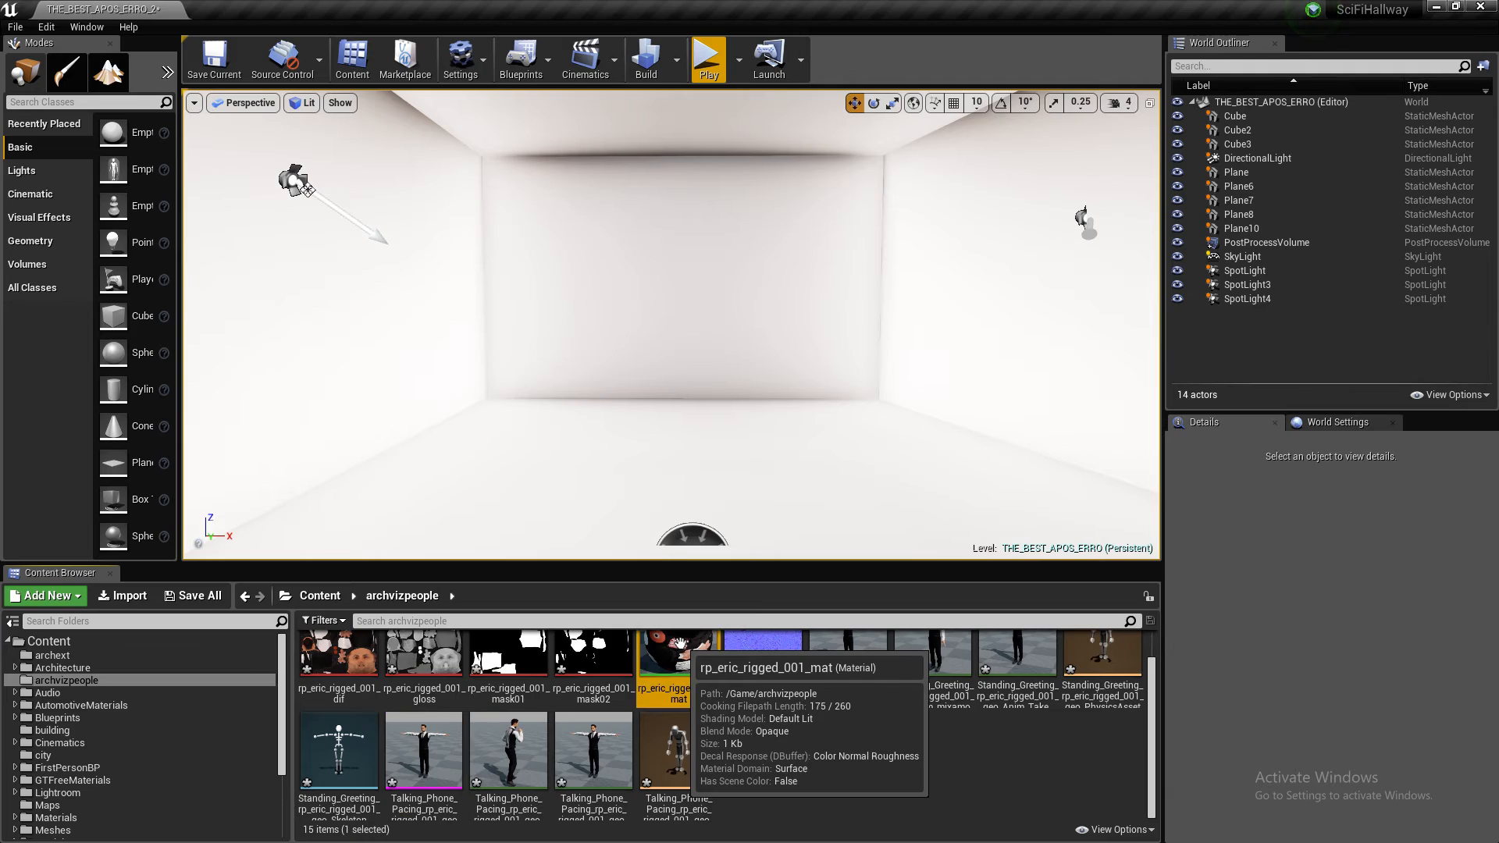
- Rewire the constant and gloss texture nodes in rp_eric_rigged_001_mat and apply the changes
double_click(661, 655)
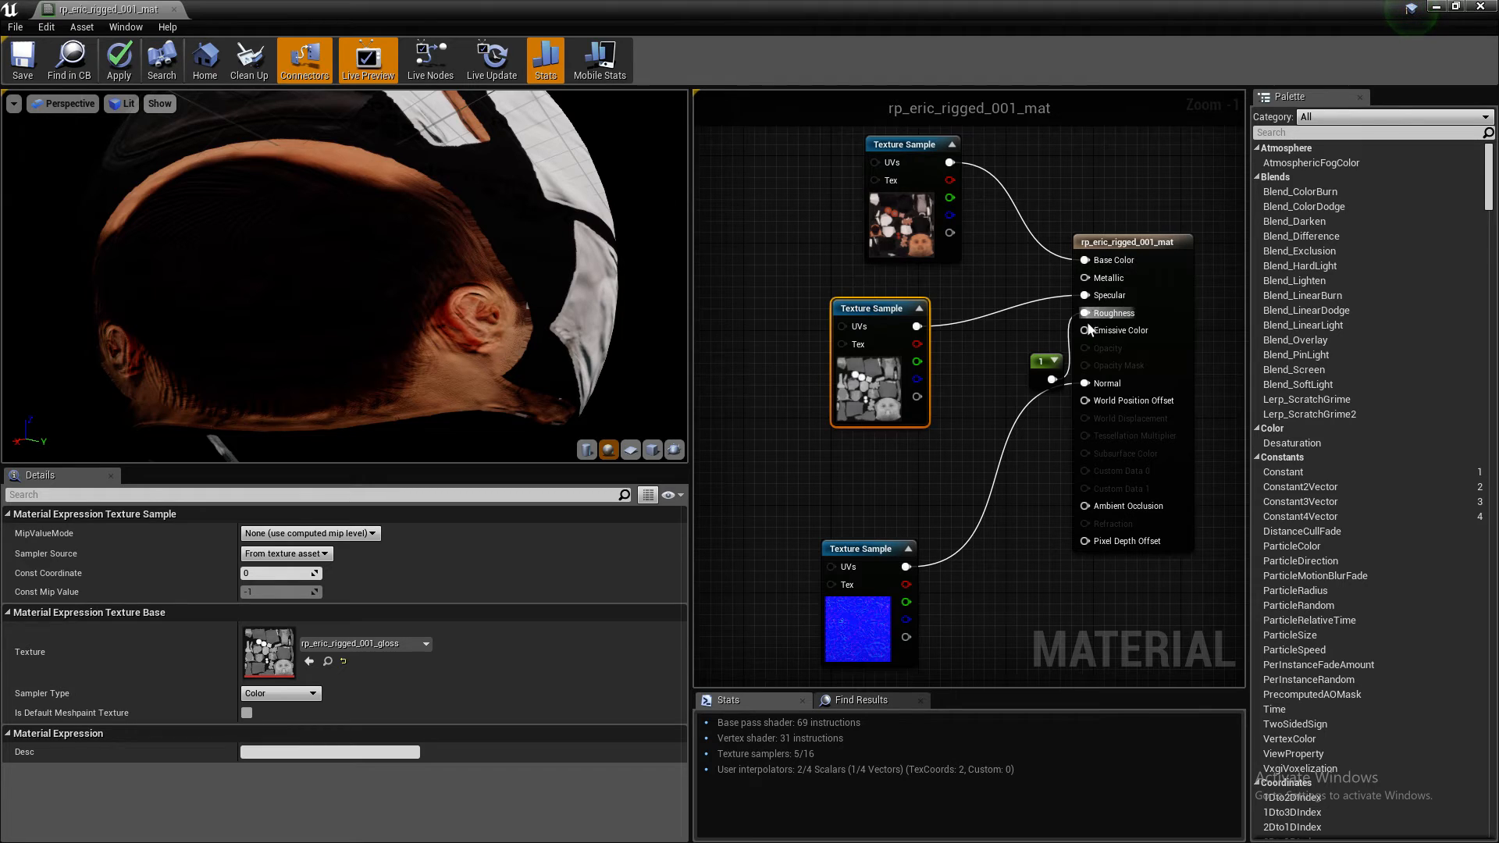
click(992, 361)
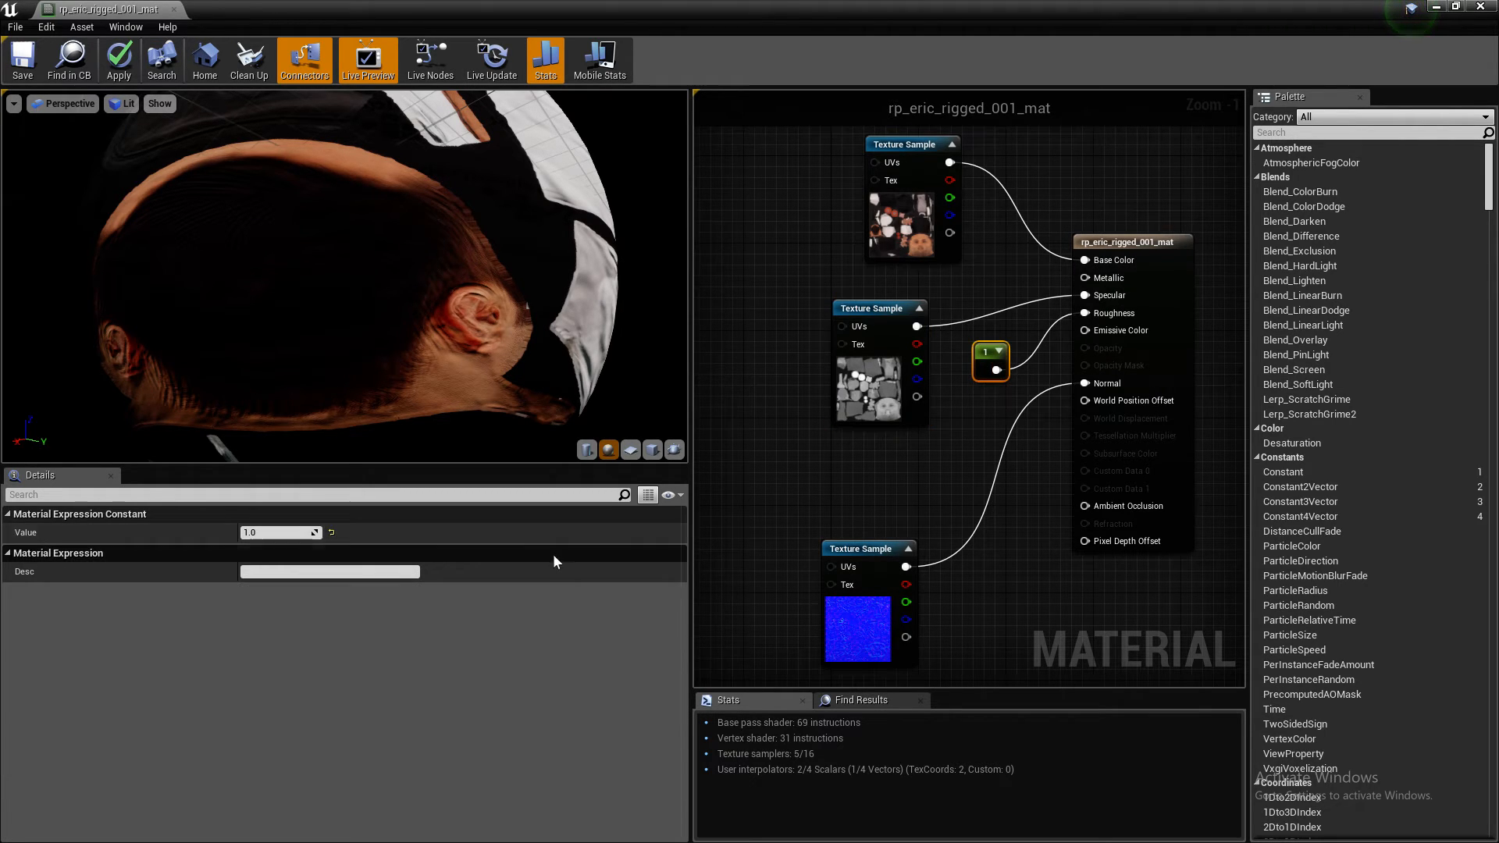
mouse_move(1002, 357)
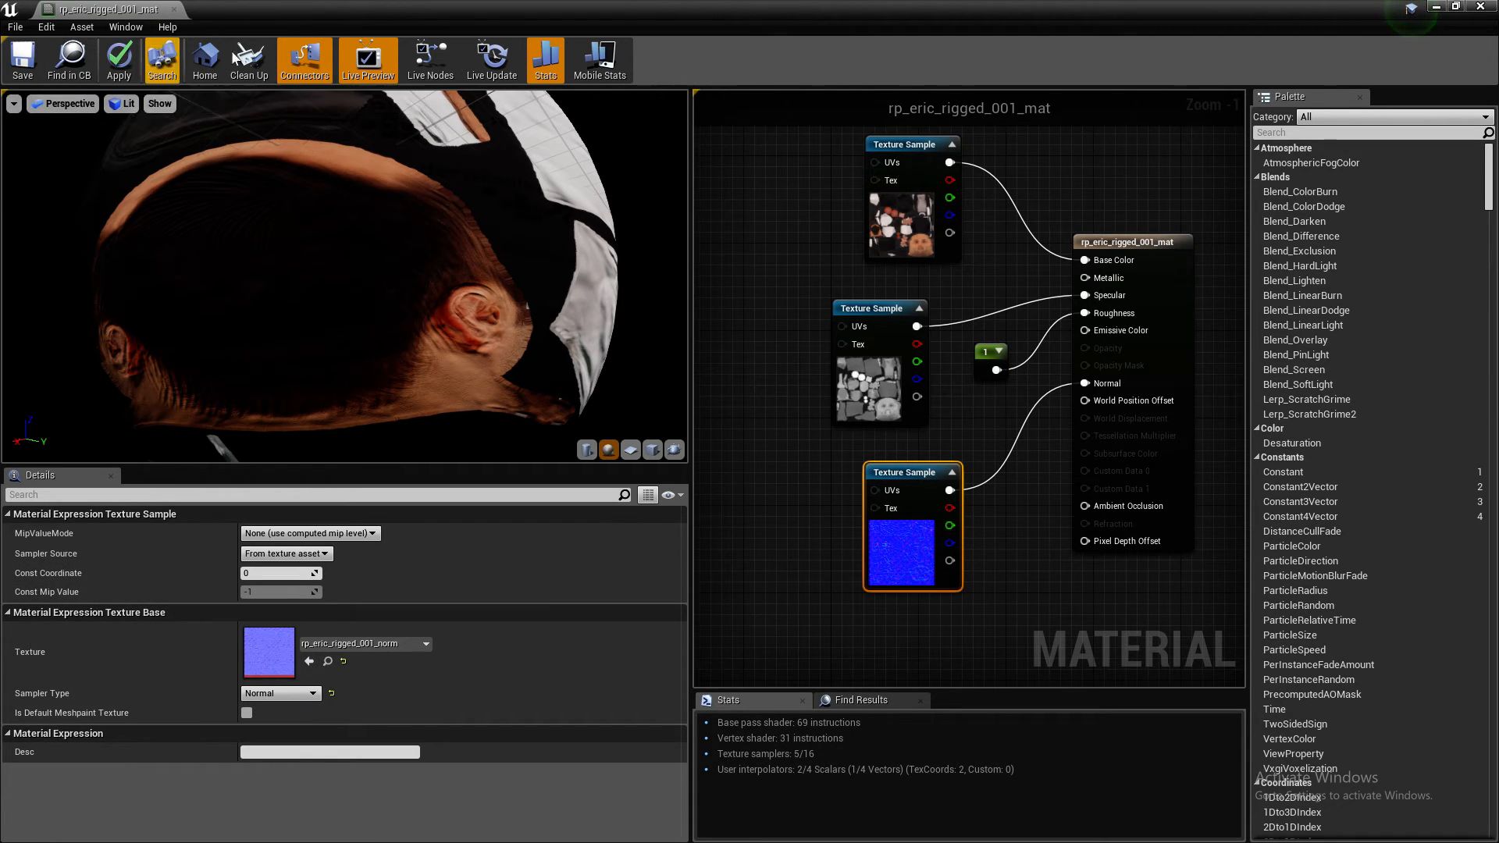
click(118, 60)
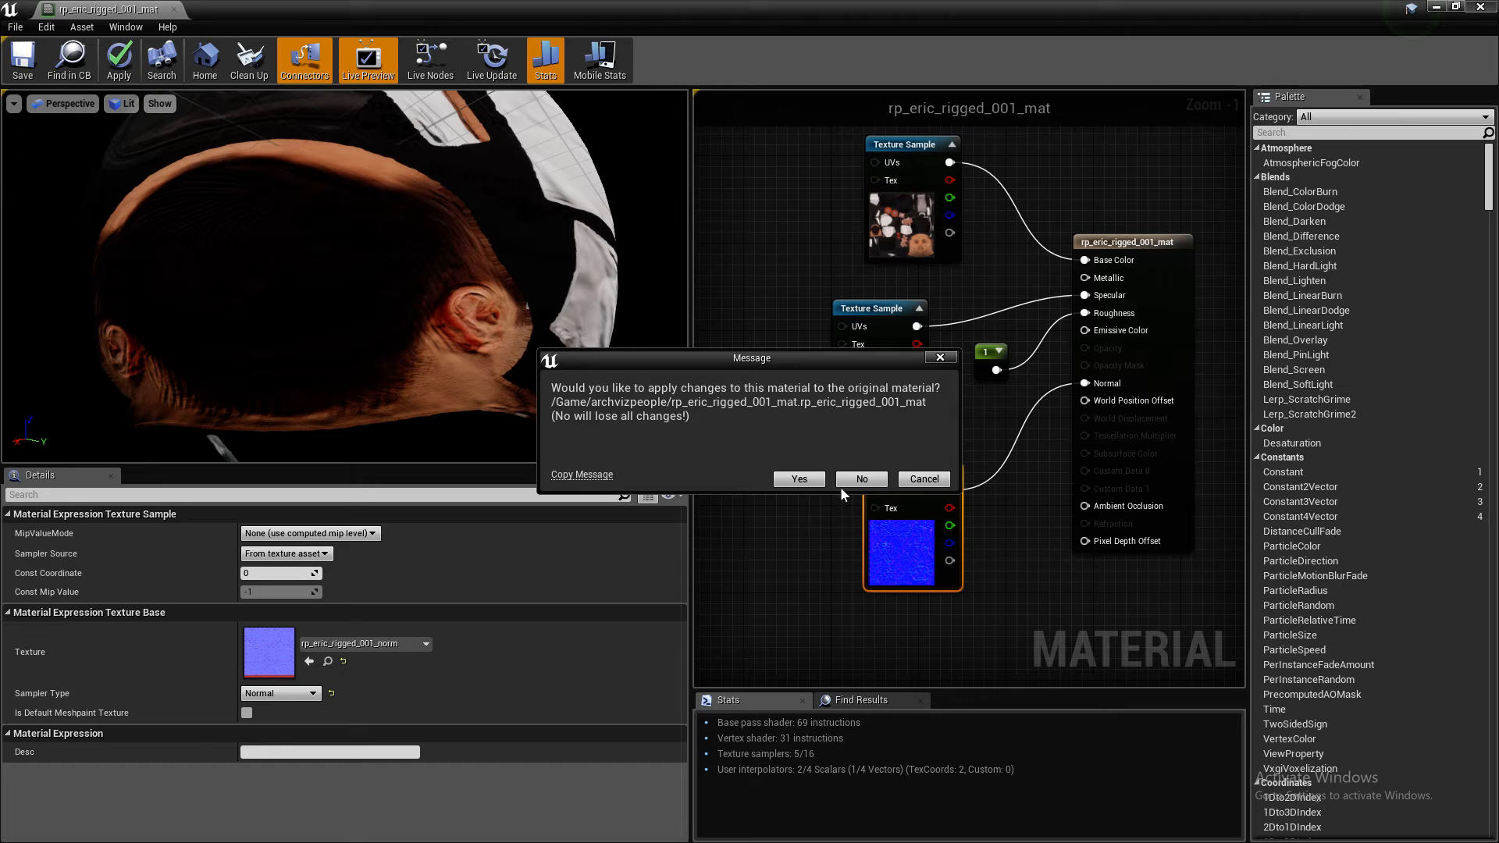
click(797, 478)
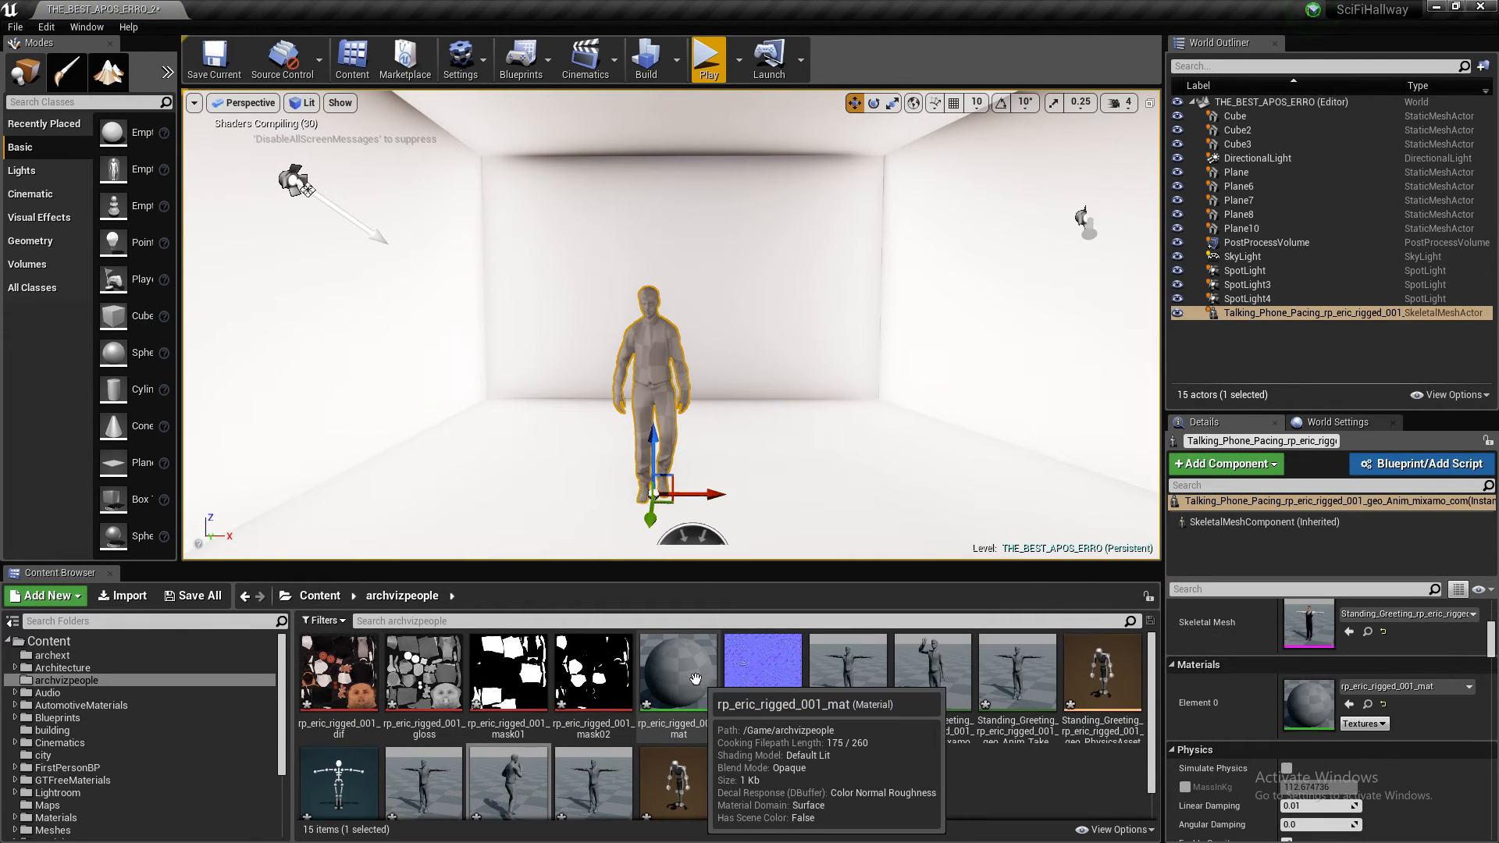
mouse_move(819, 459)
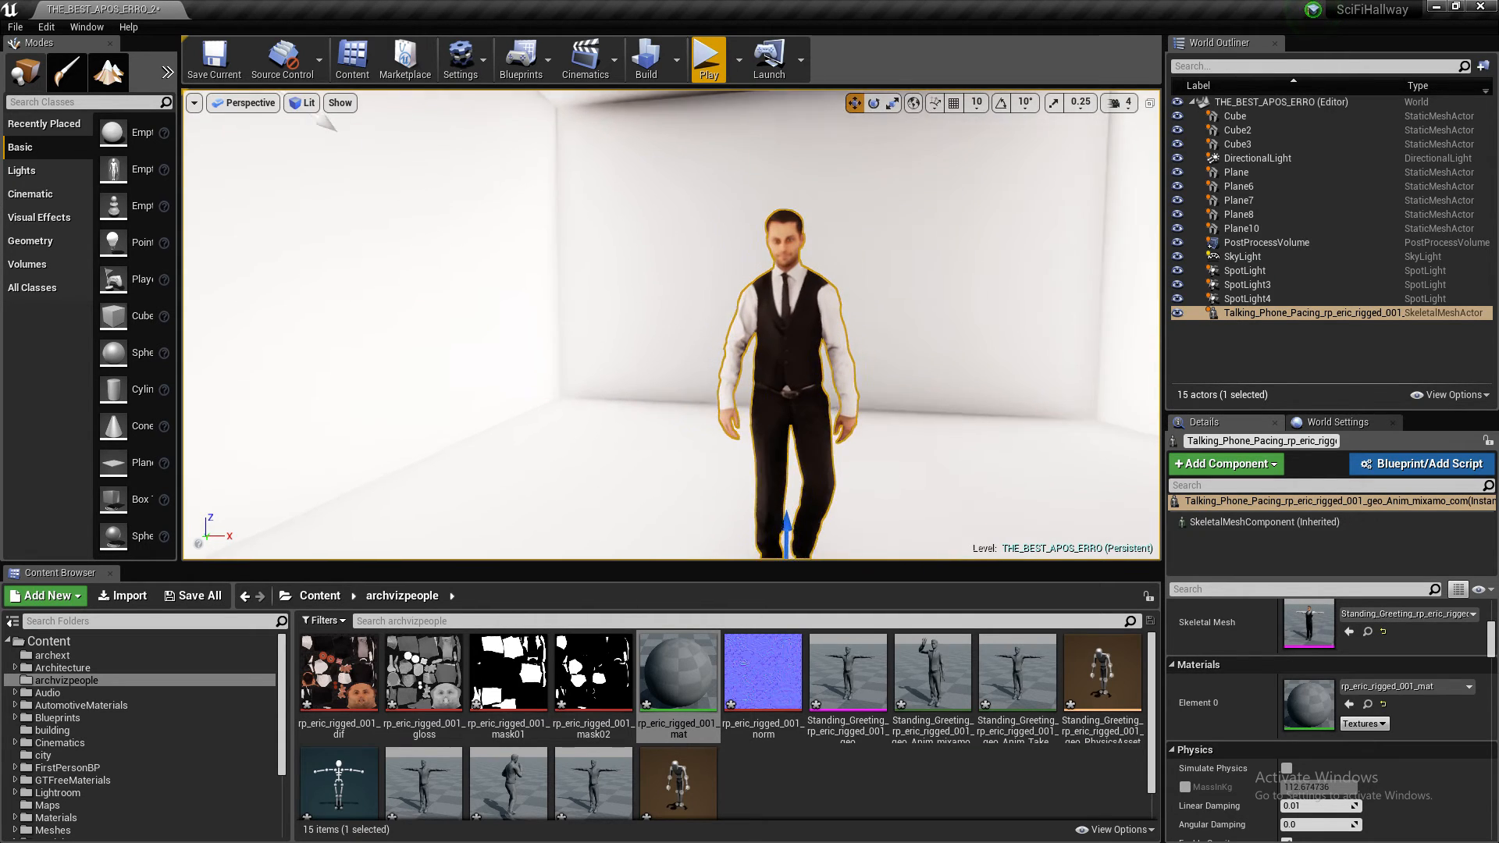
- Place the Talking_Phone_Pacing skeletal mesh in the middle of the white room level
click(707, 59)
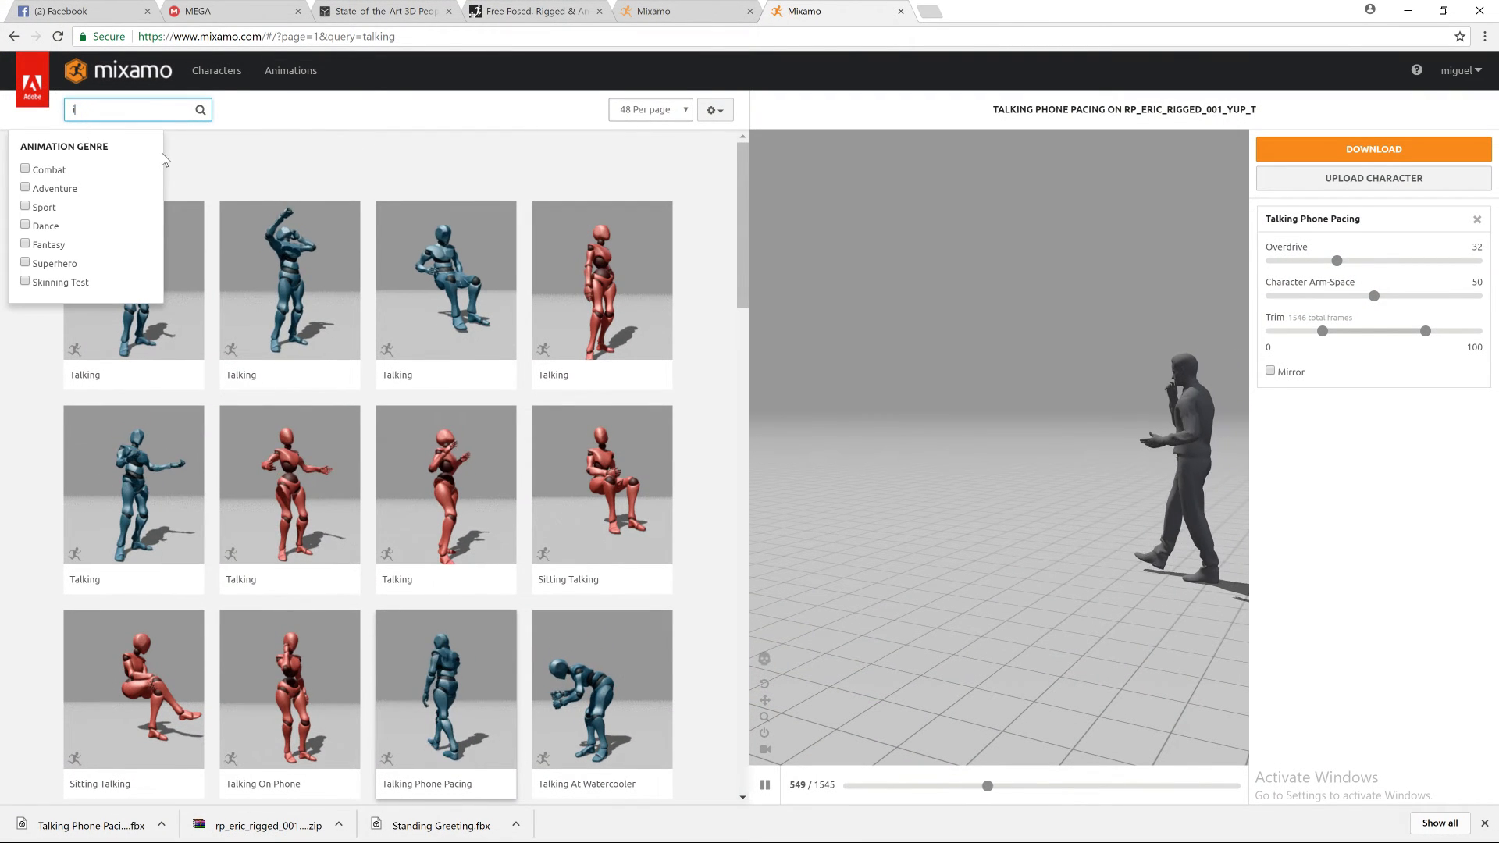
- Search Mixamo for 'idle' and preview the plain Idle animation on Eric
text(idle)
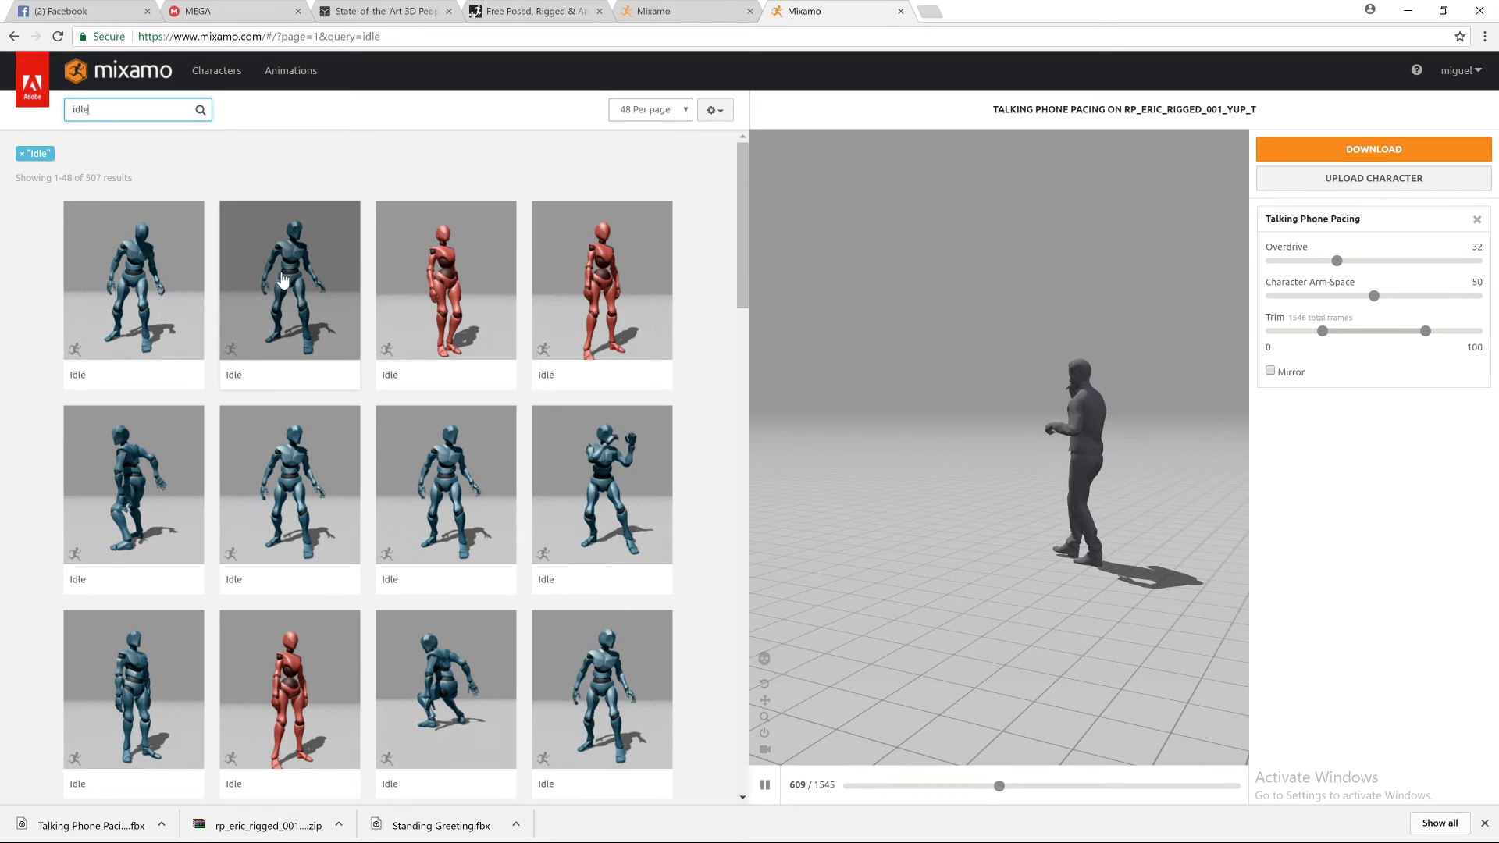
scroll(down, 3)
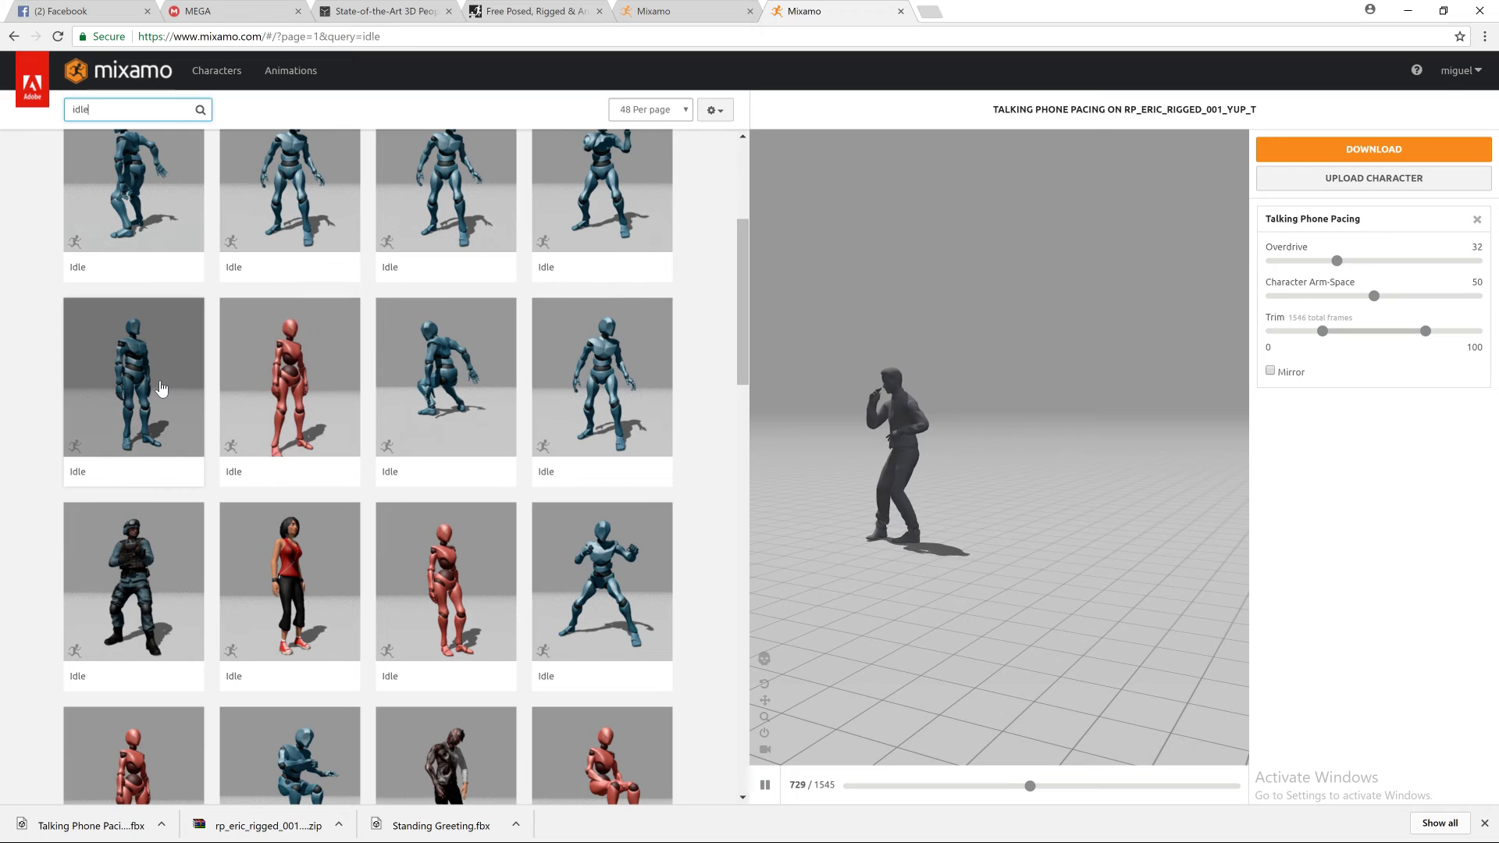
click(133, 376)
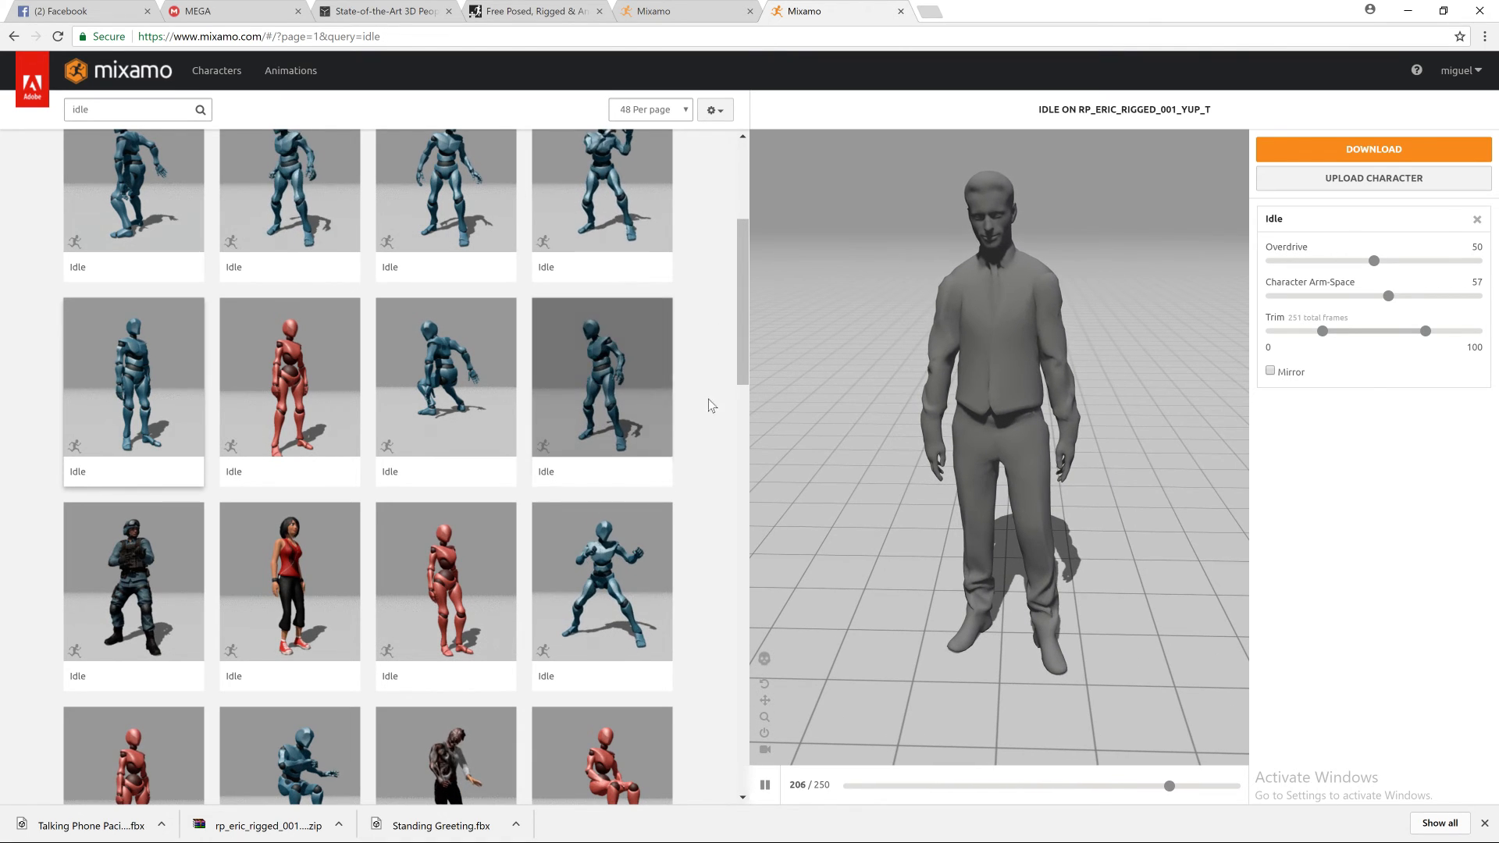
scroll(down, 3)
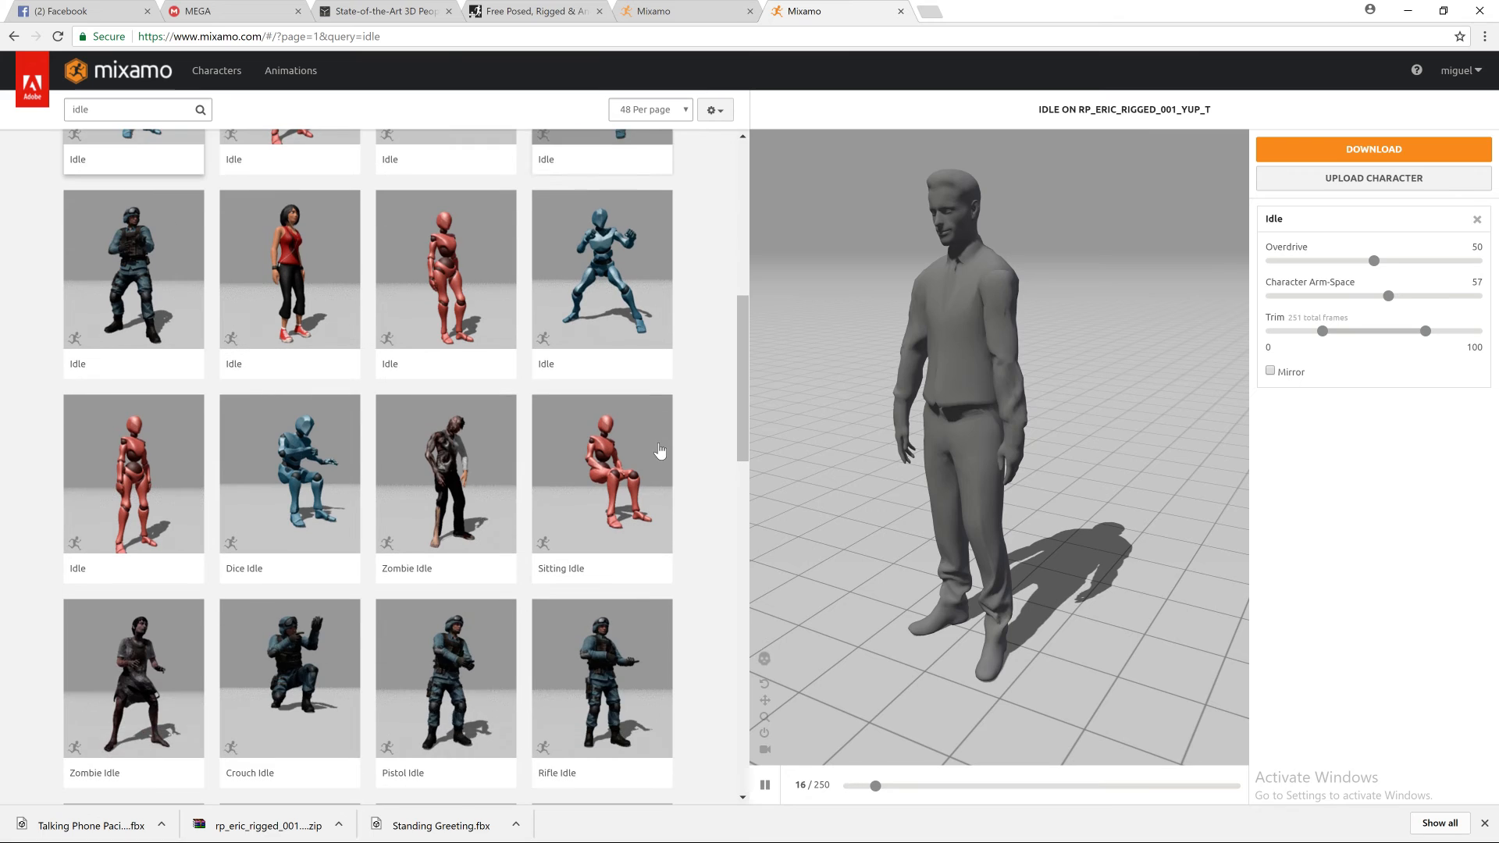
scroll(down, 3)
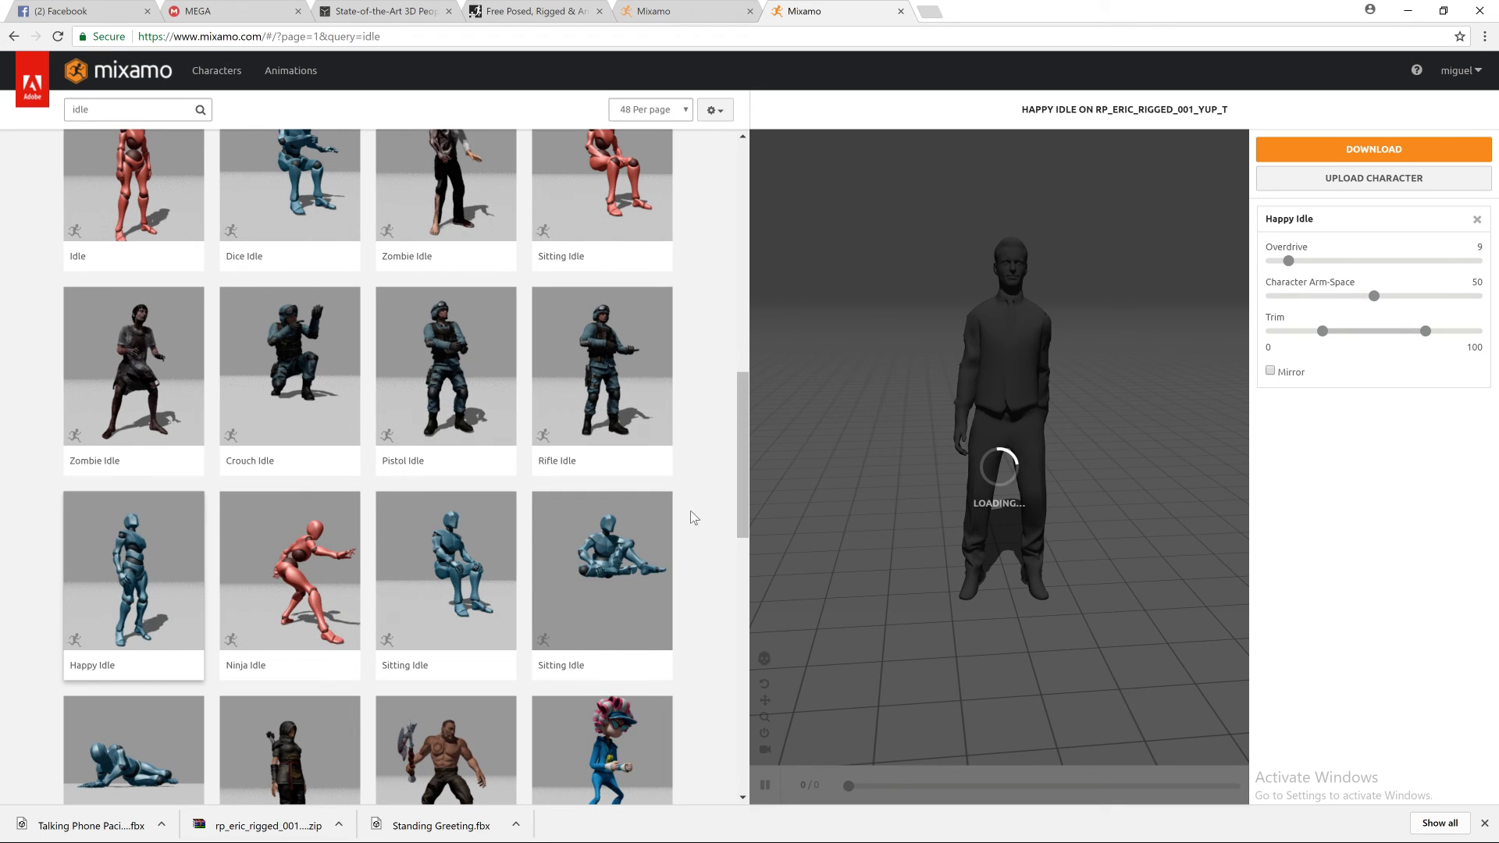
- Scroll further through the idle results, previewing Orc Idle and Goalkeeper Idle on Eric
scroll(down, 3)
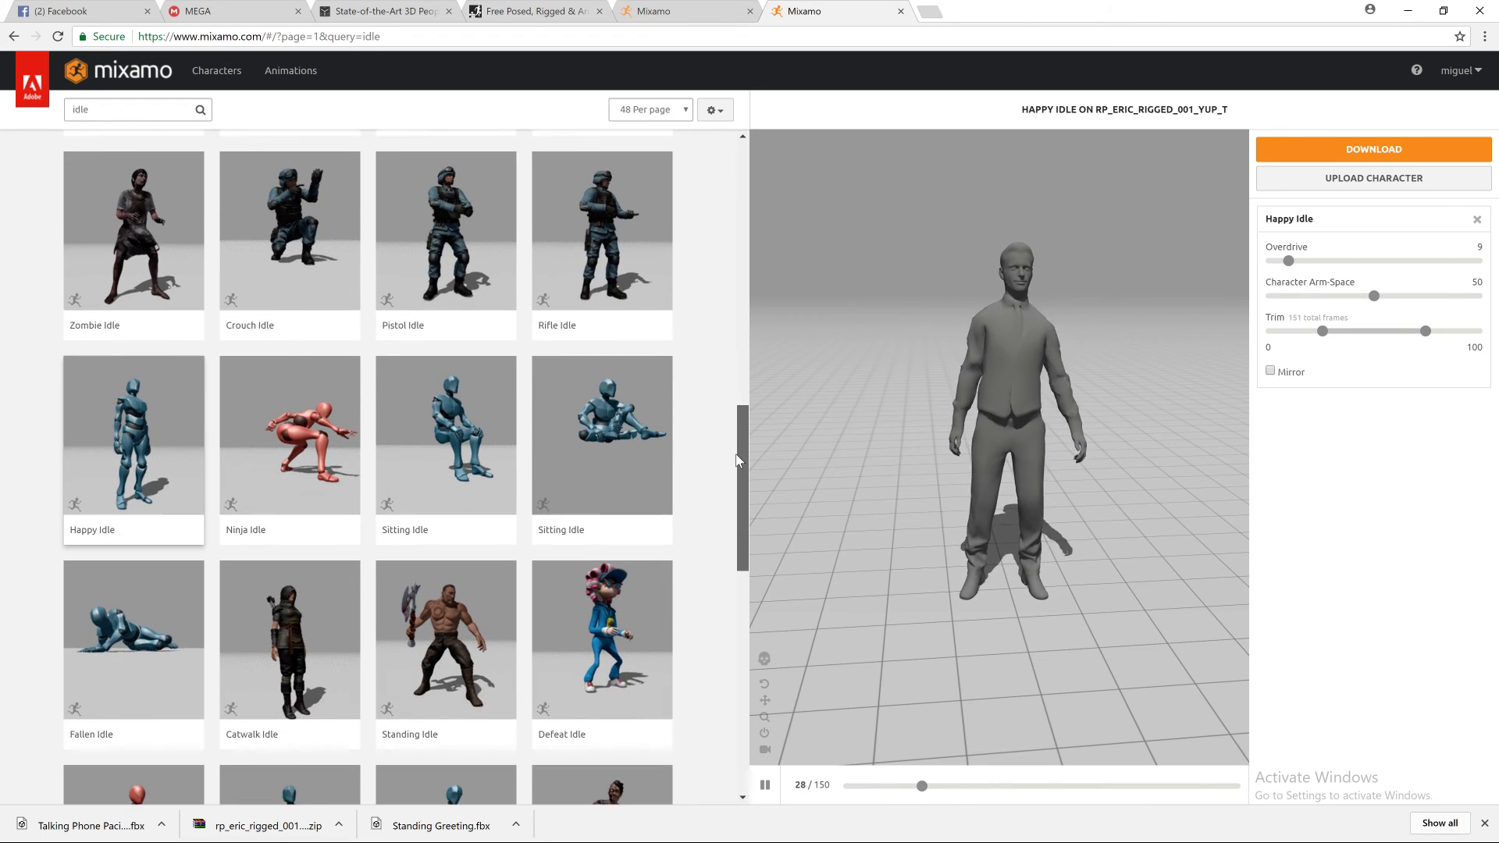
scroll(down, 3)
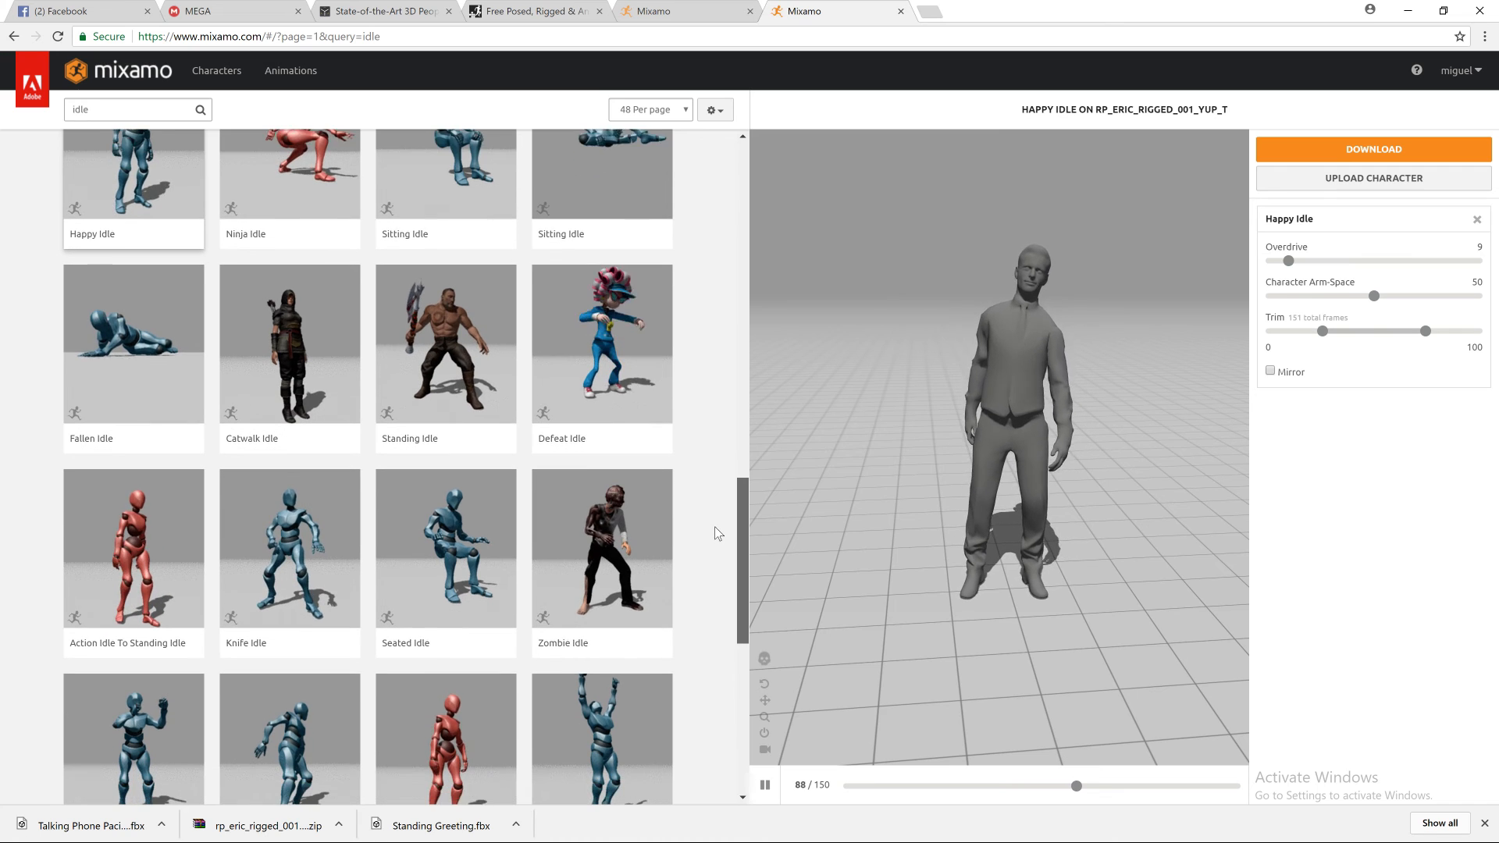
scroll(down, 3)
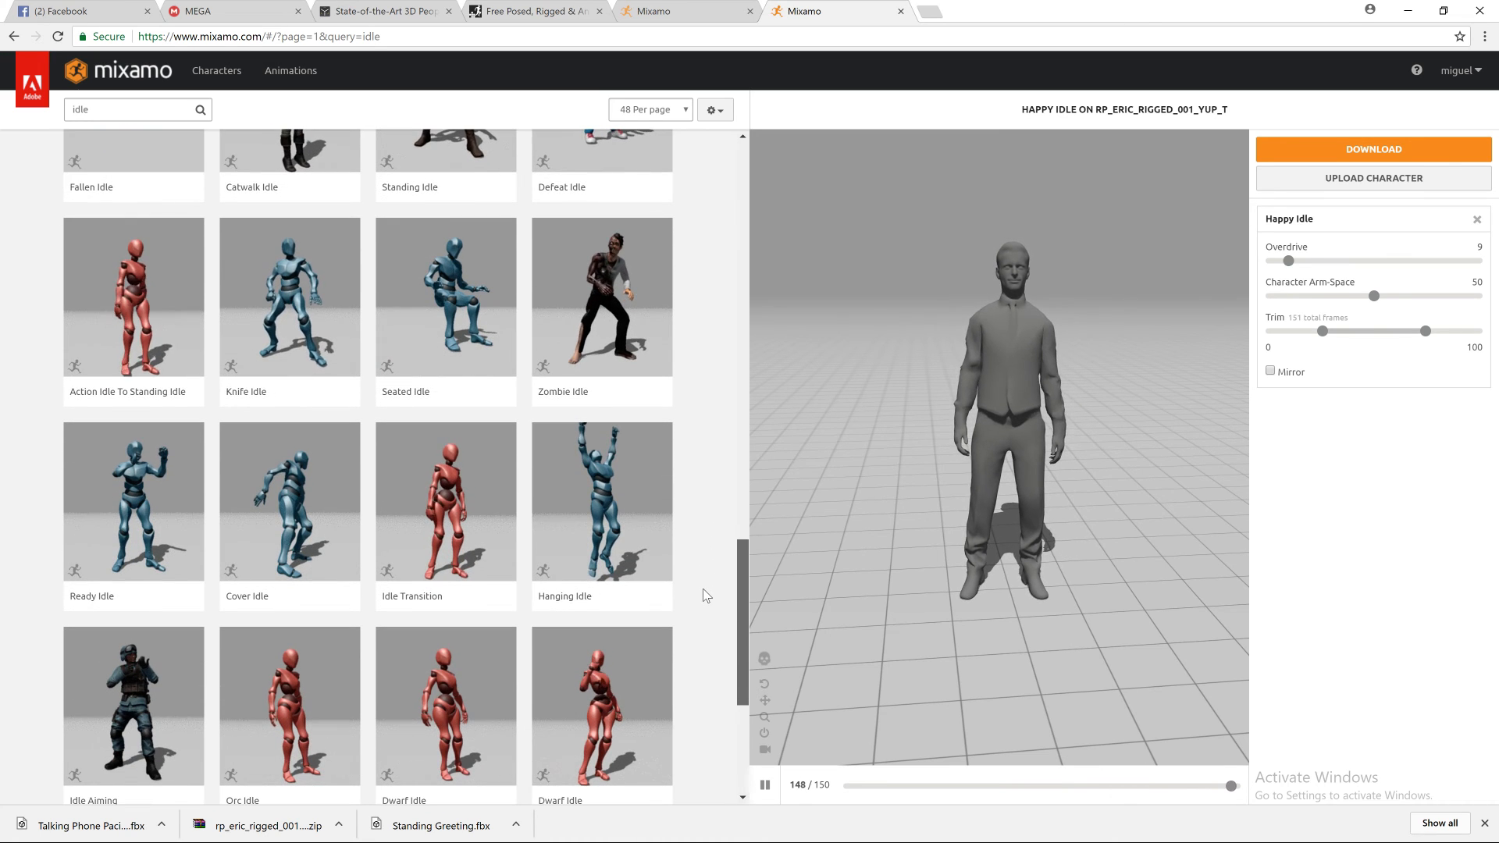
scroll(down, 3)
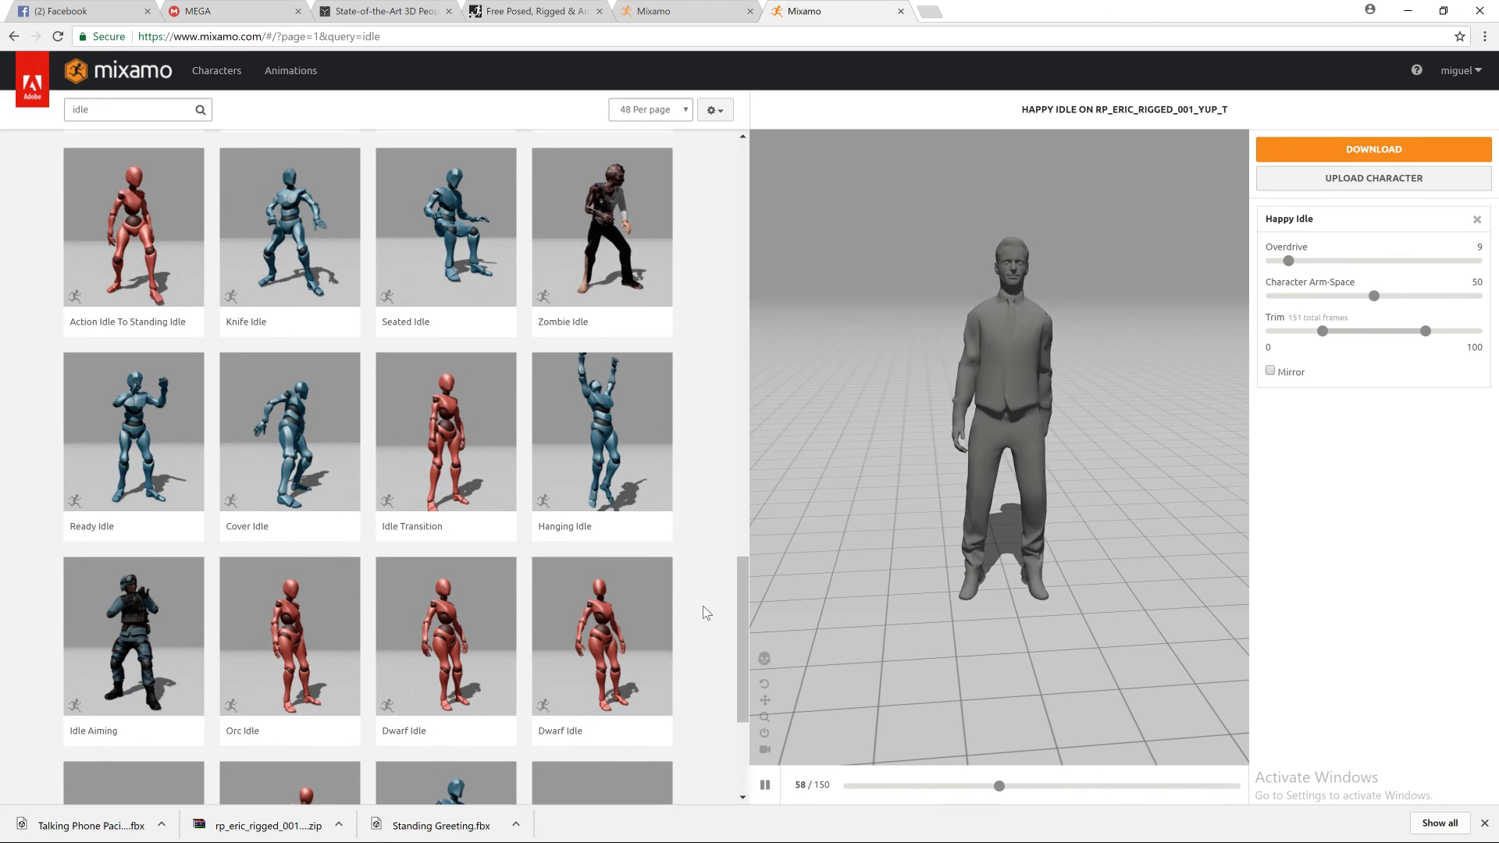
scroll(down, 3)
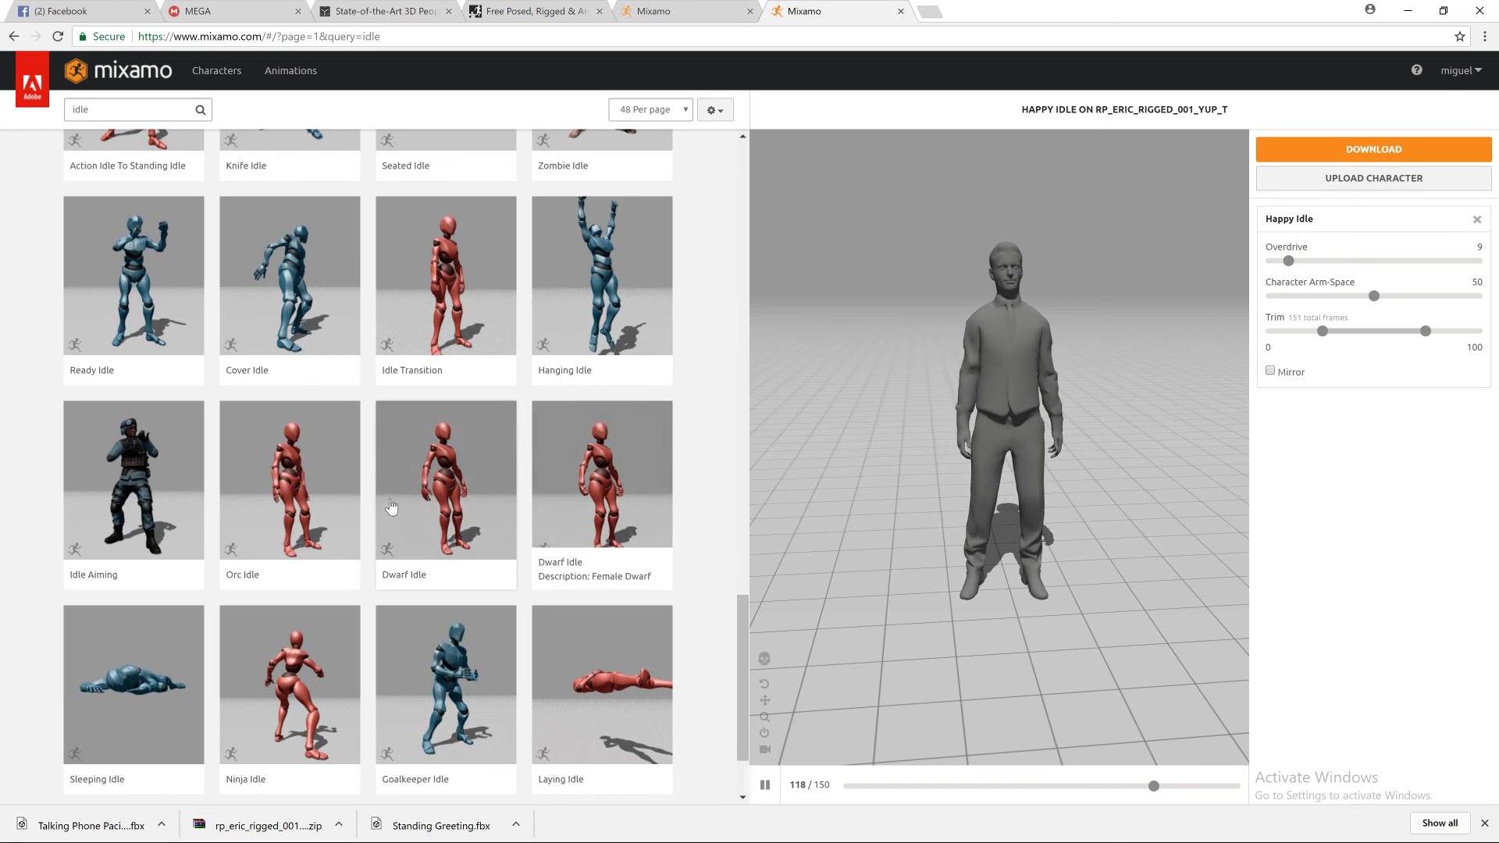
click(289, 479)
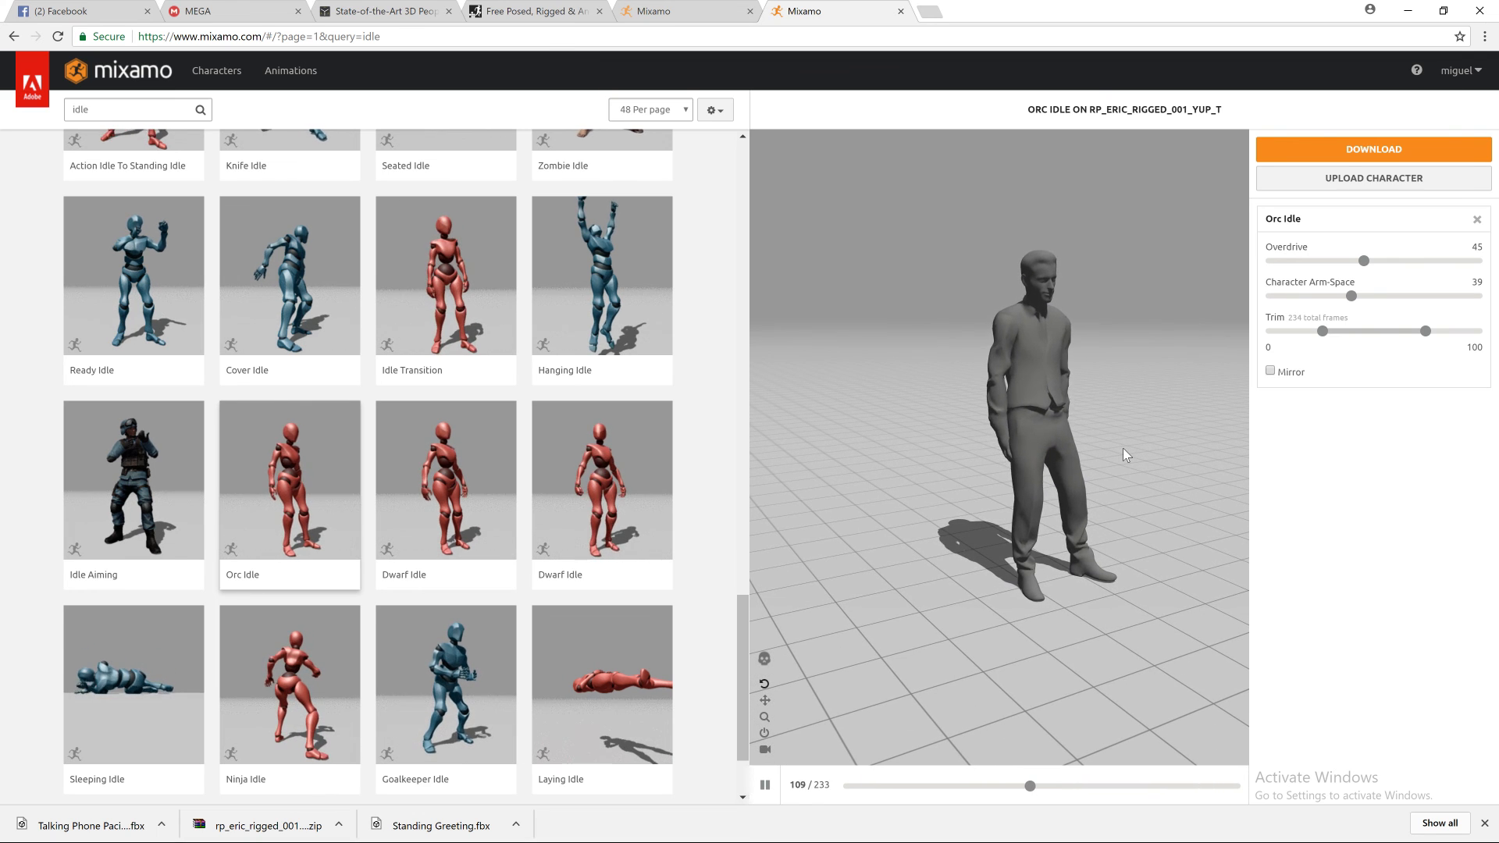
scroll(down, 3)
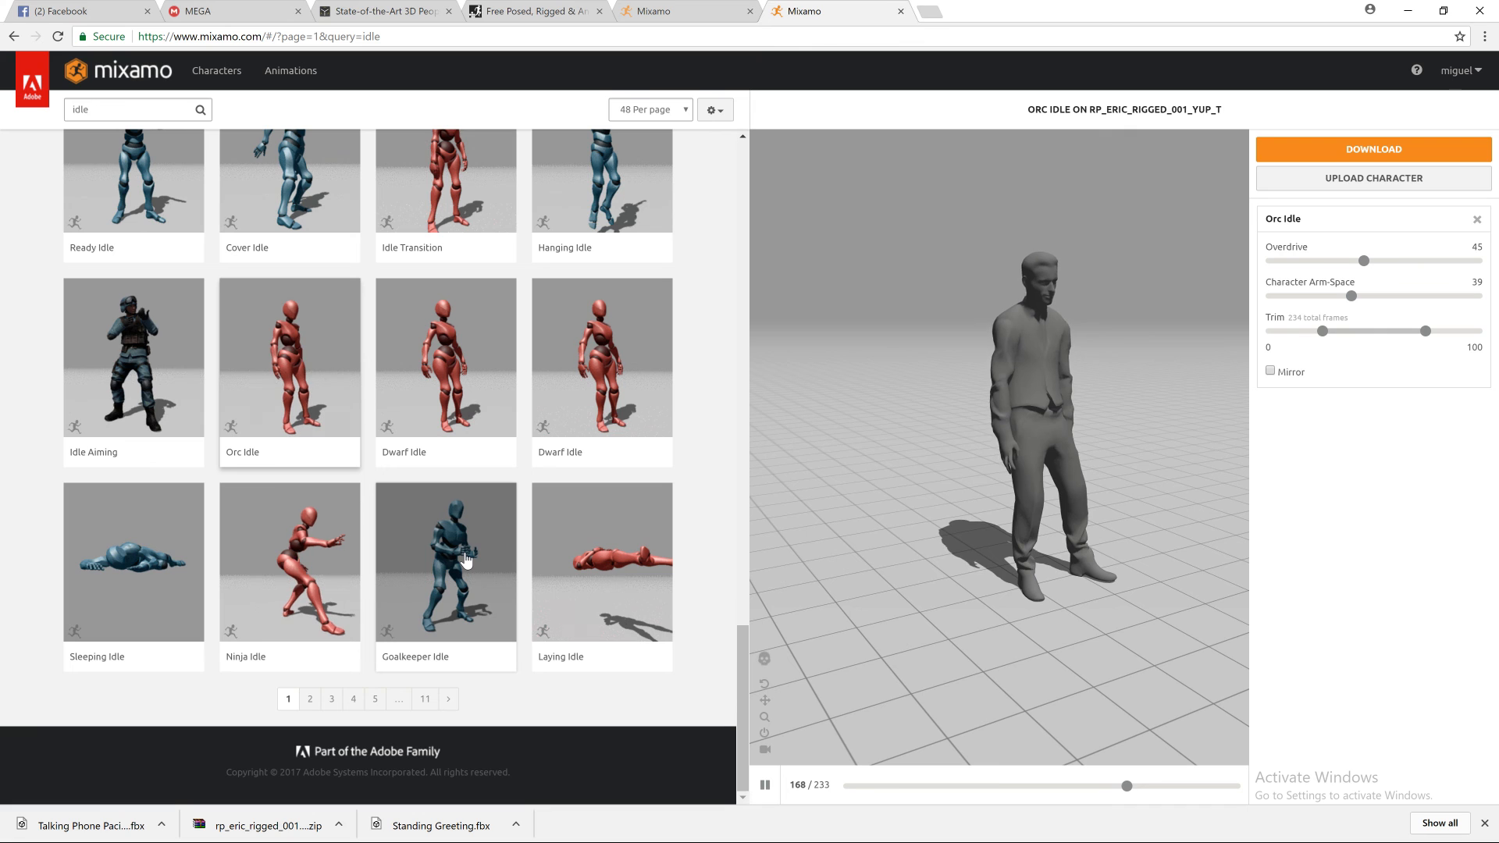
click(444, 563)
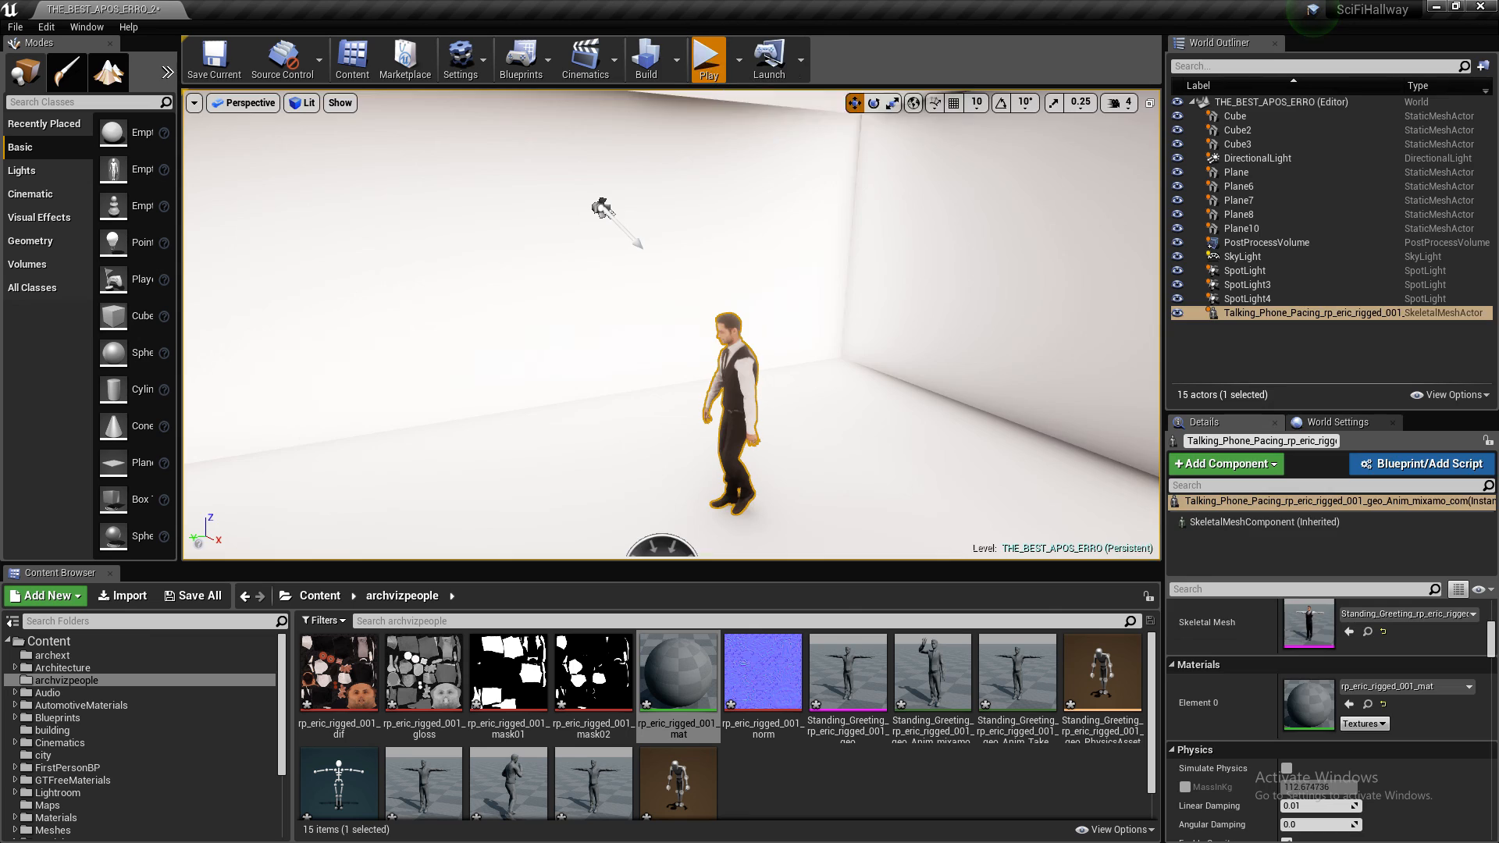
- Start Play In Editor so Eric performs the phone-pacing animation
click(706, 58)
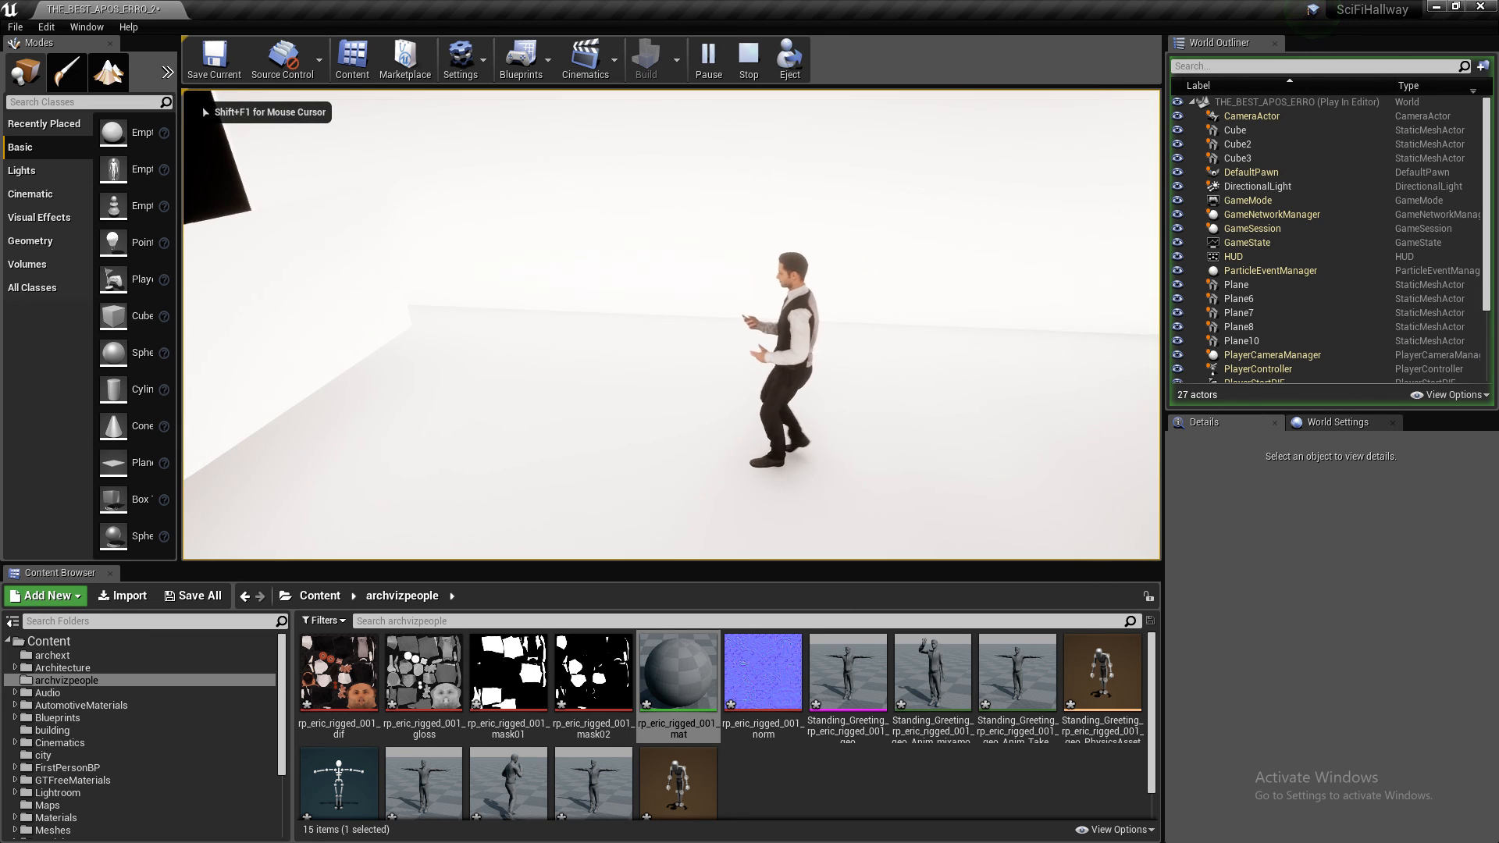